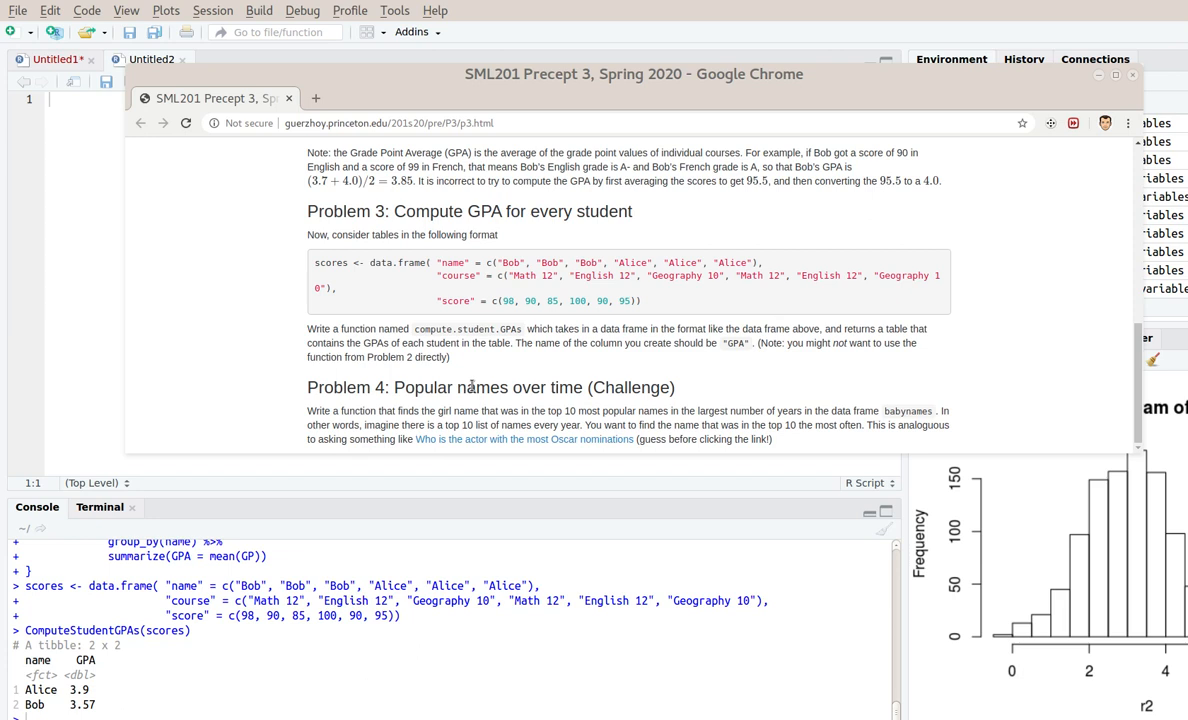
mouse_move(72, 136)
text(# Who was in the top 1)
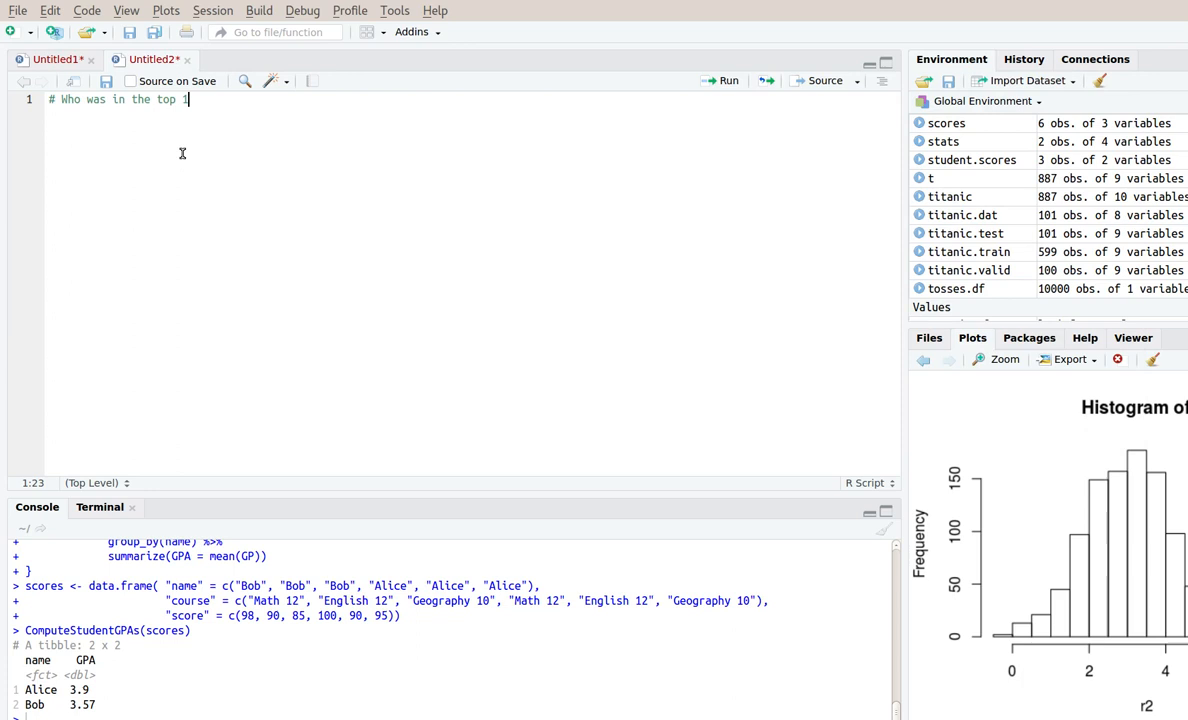
Write comments asking who was in the top 10 most often and who was top 10 each year (1880, 1881, ...)
text(0 the most times?)
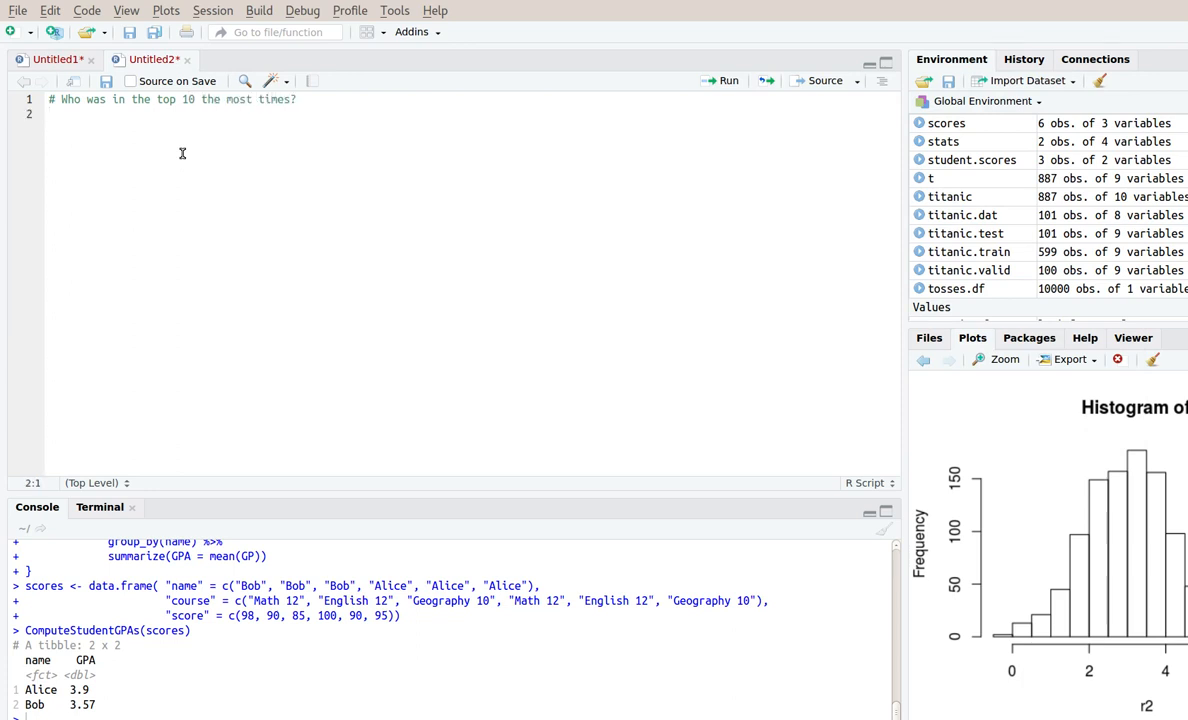
text(# Who)
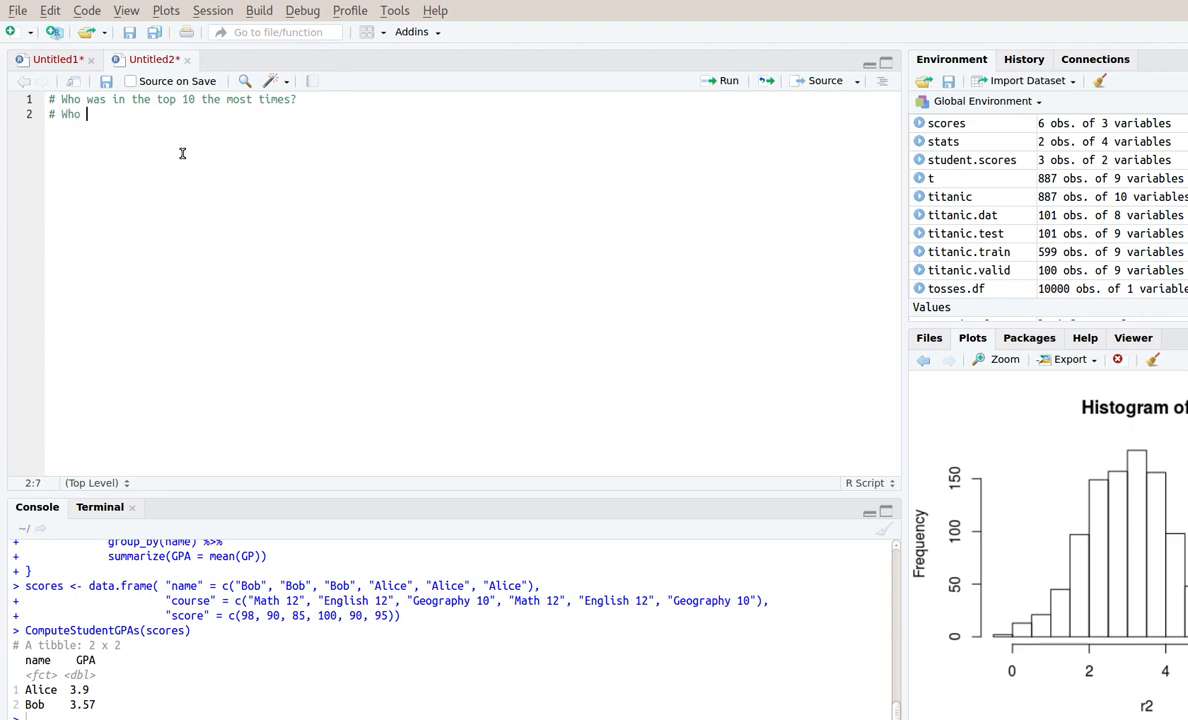
text(is in the top 10)
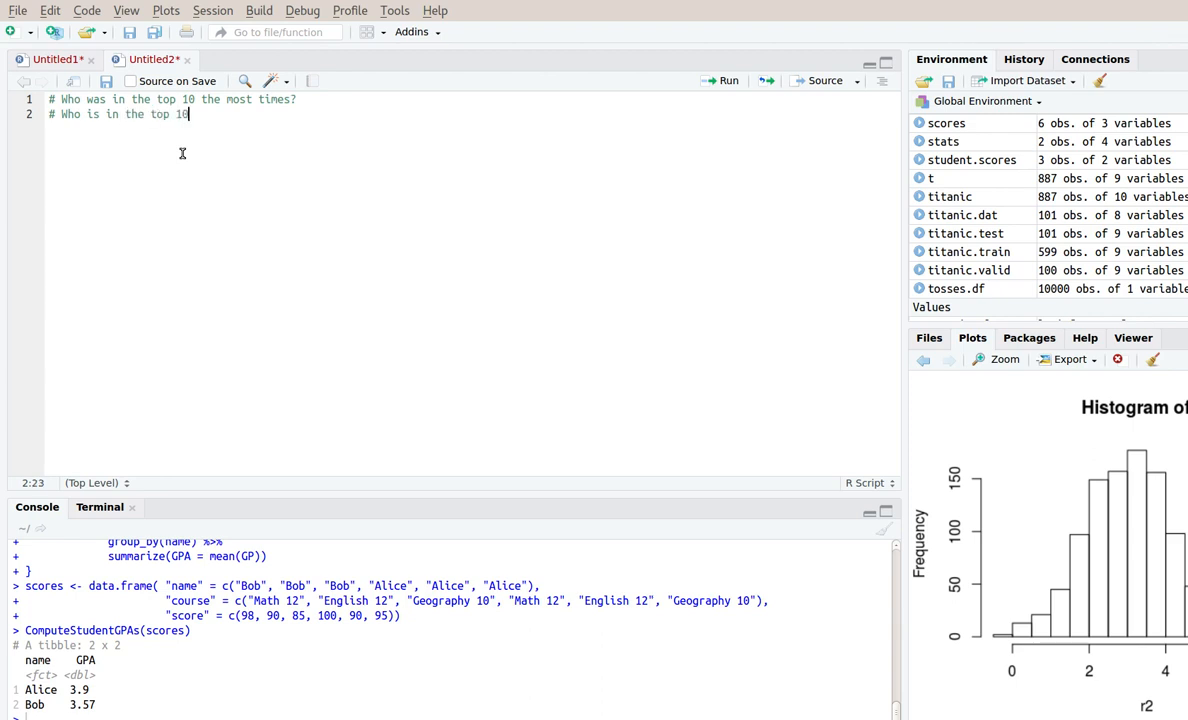
text(for 10)
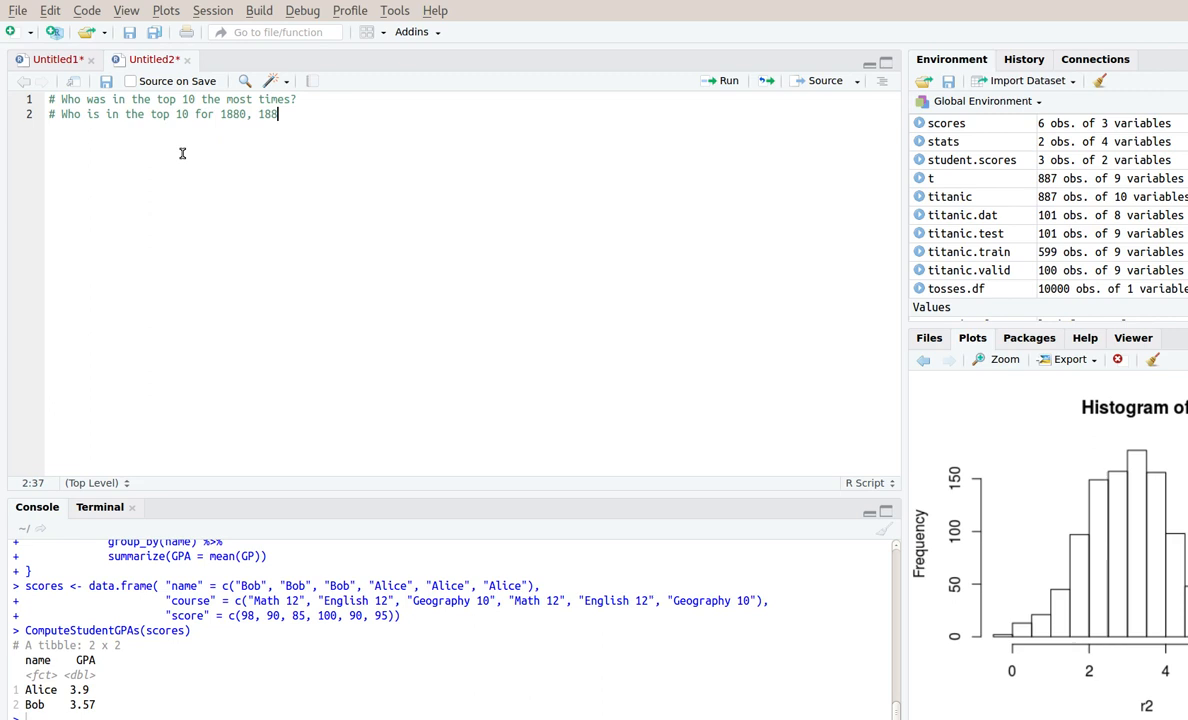
text(1, ....)
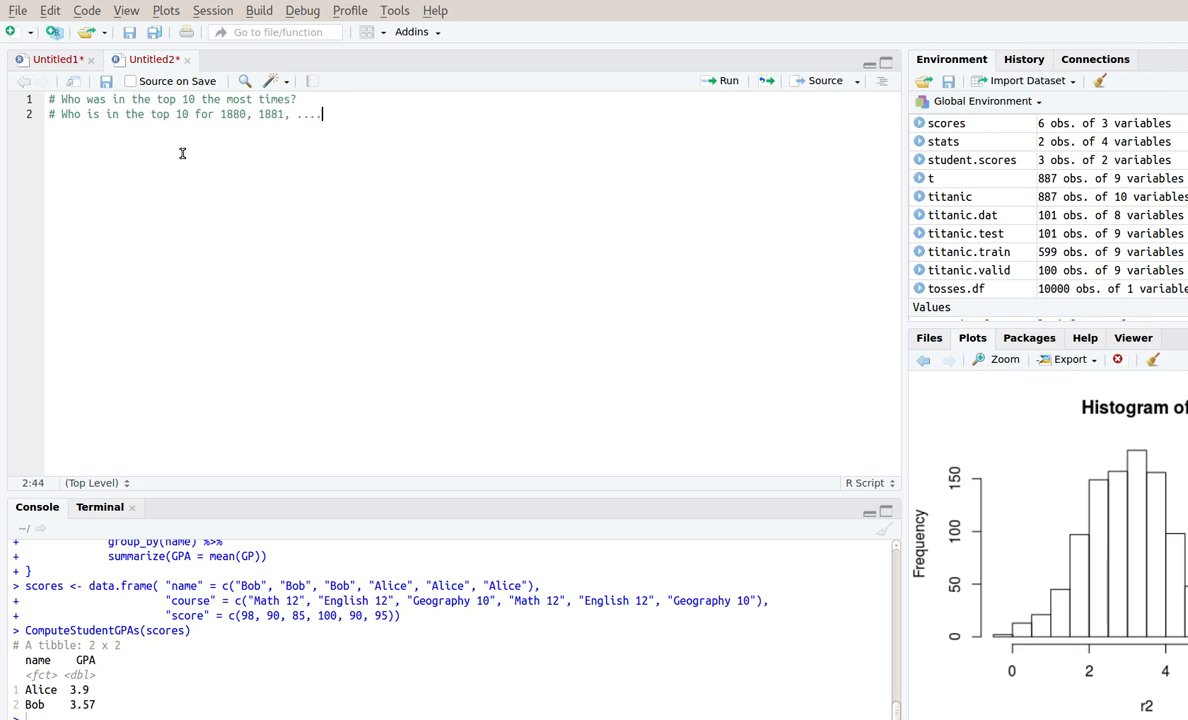
Add a comment asking how often names like Emily and Anna were in the top 10
text(#)
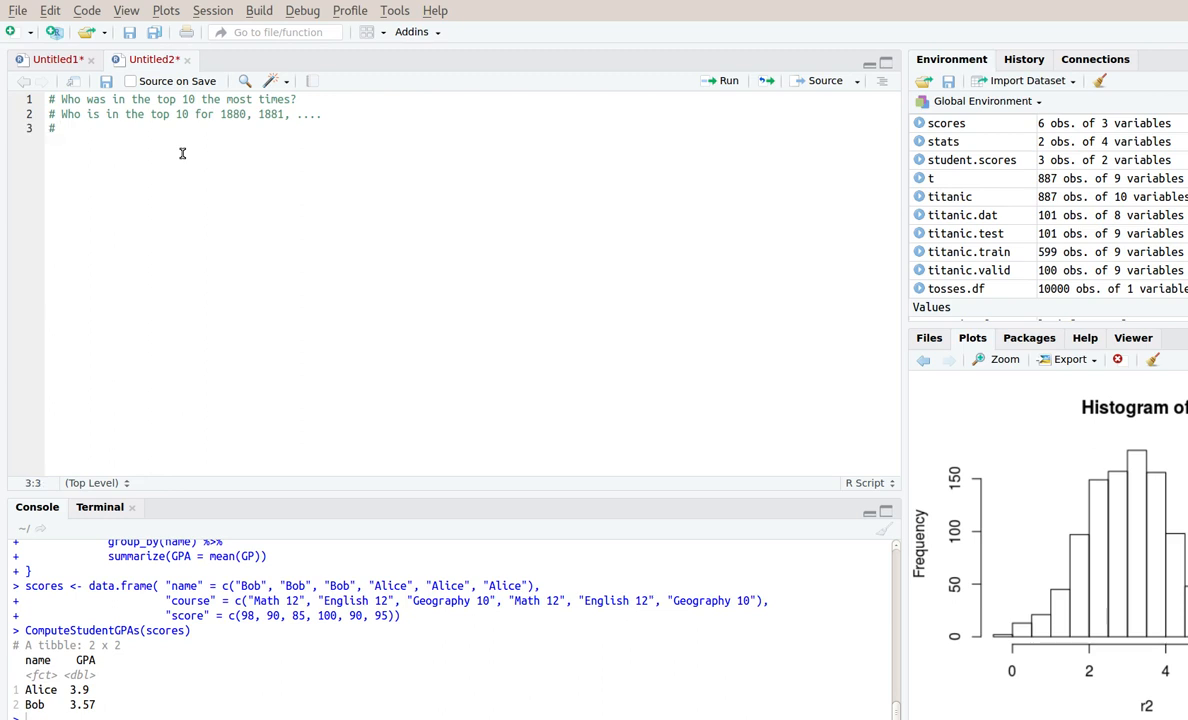
text(W)
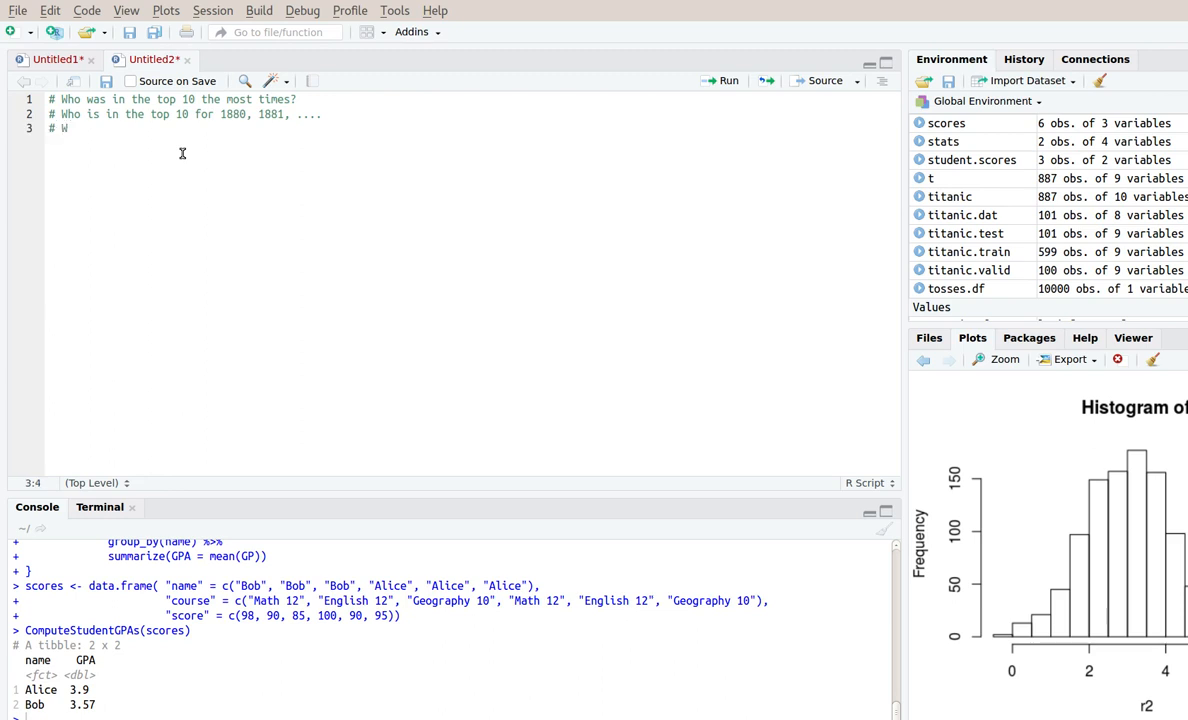
text(oe)
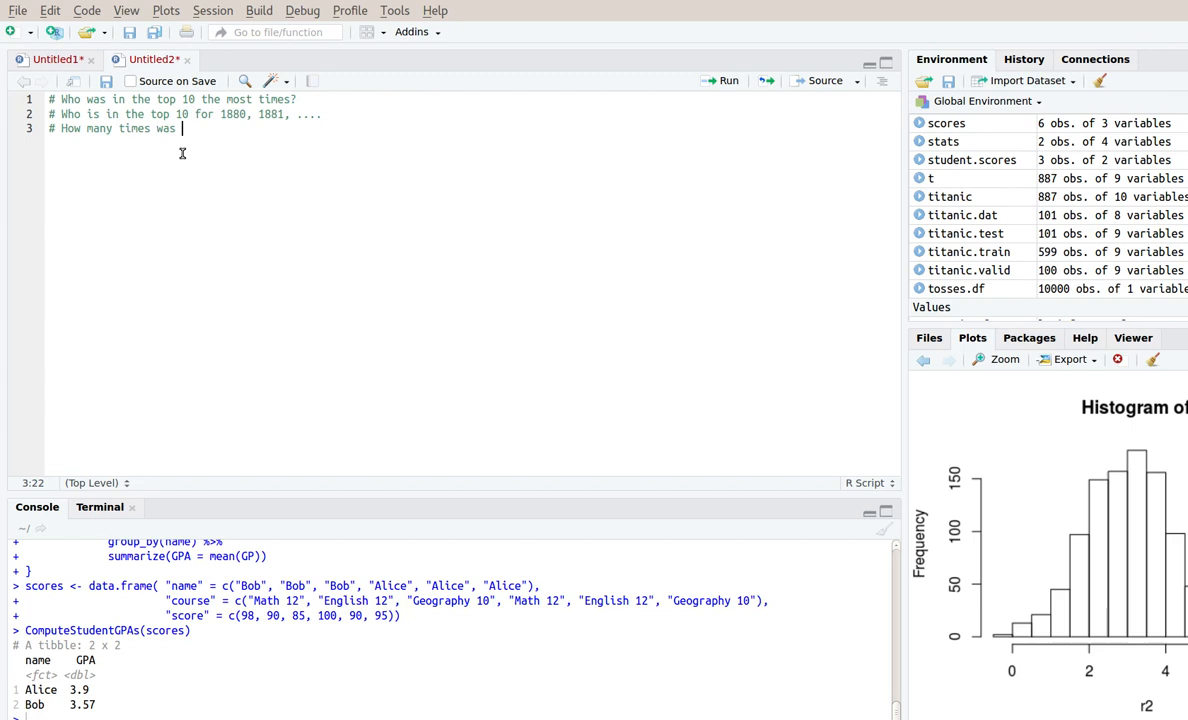
text(B)
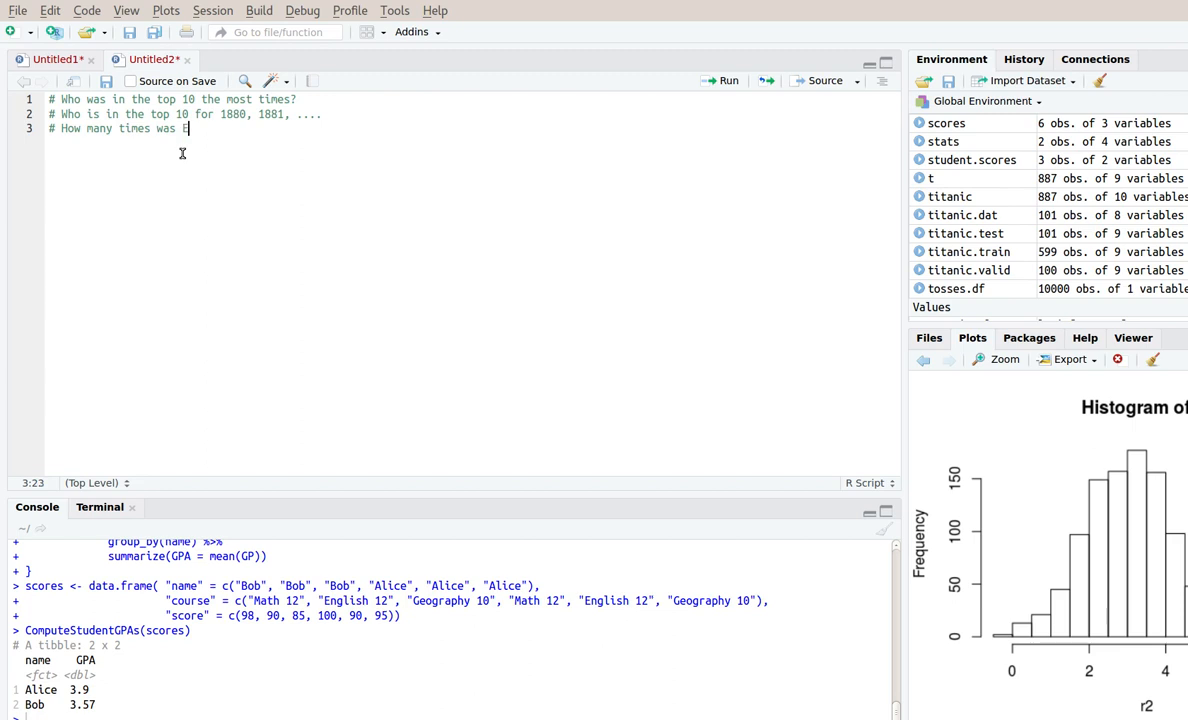
text(mily, Anna,)
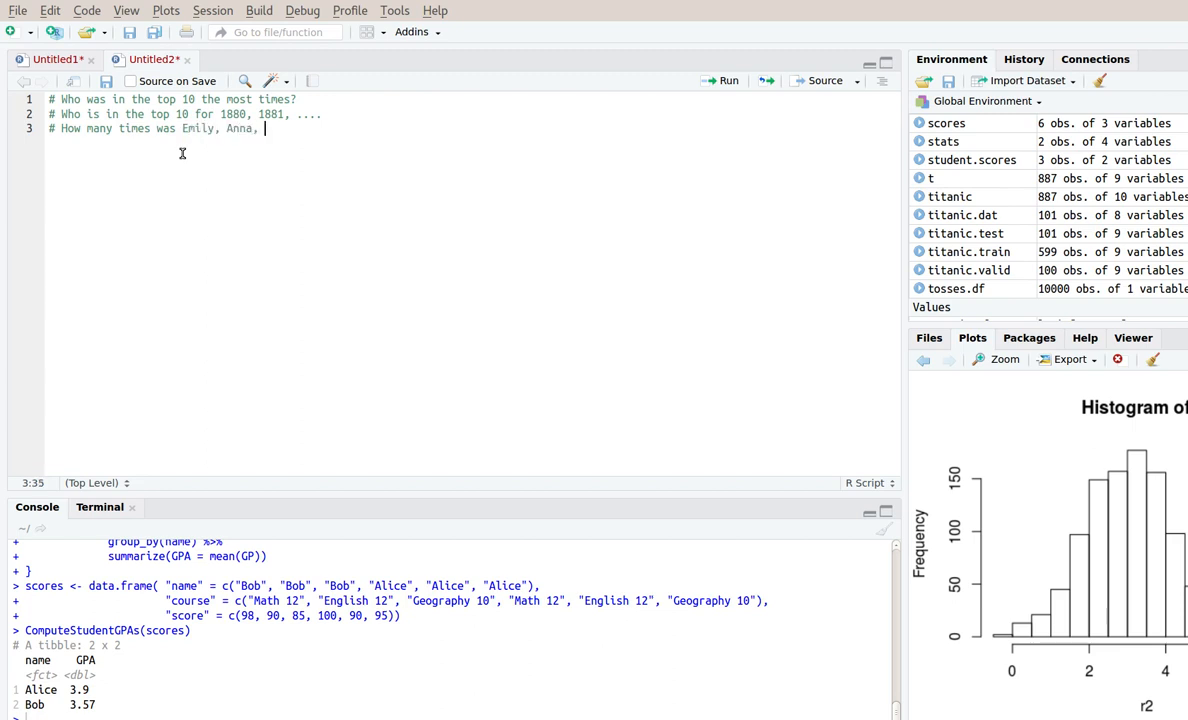
text(... in the top 10)
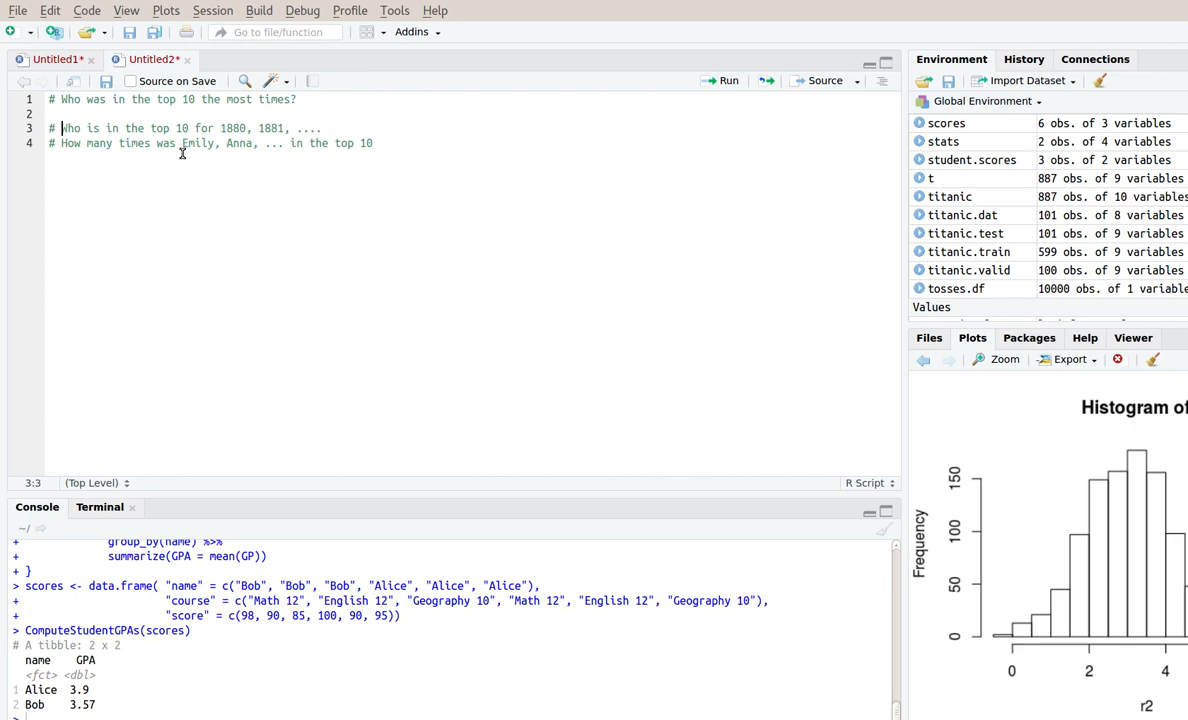
Insert the indented sub-comment '# Was Emily in the top 10 for 1880, 1881... ?' under the per-year question
triple_click(190, 128)
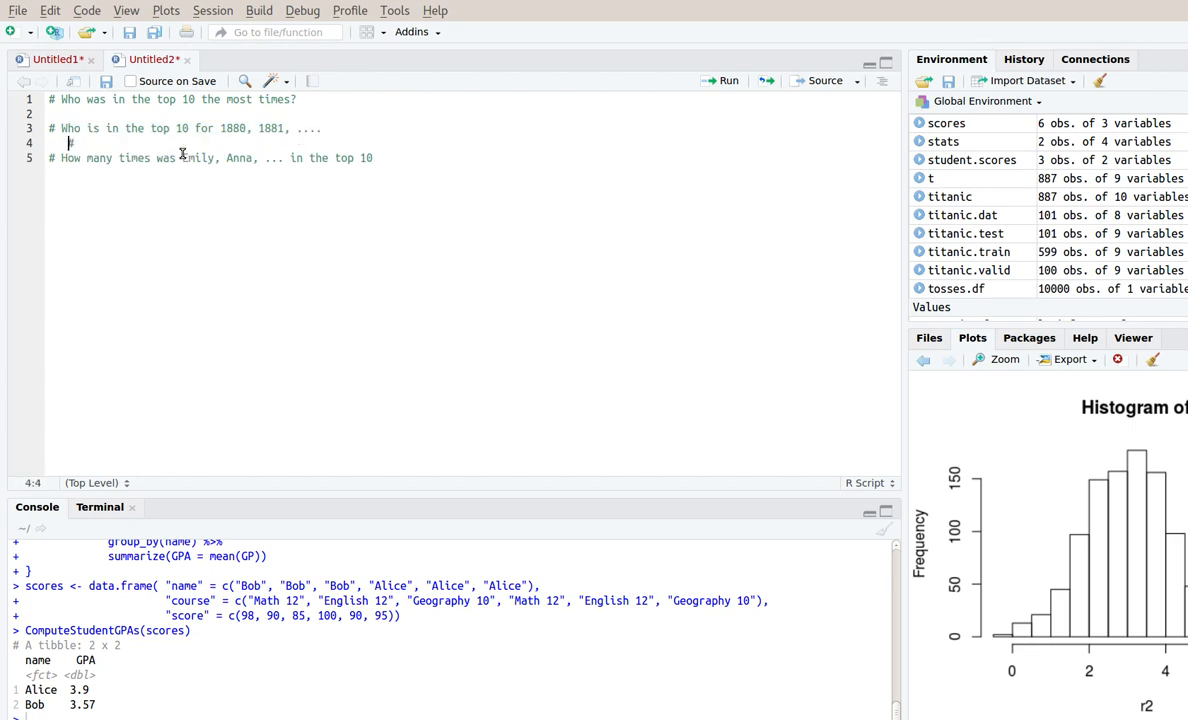
text(# W)
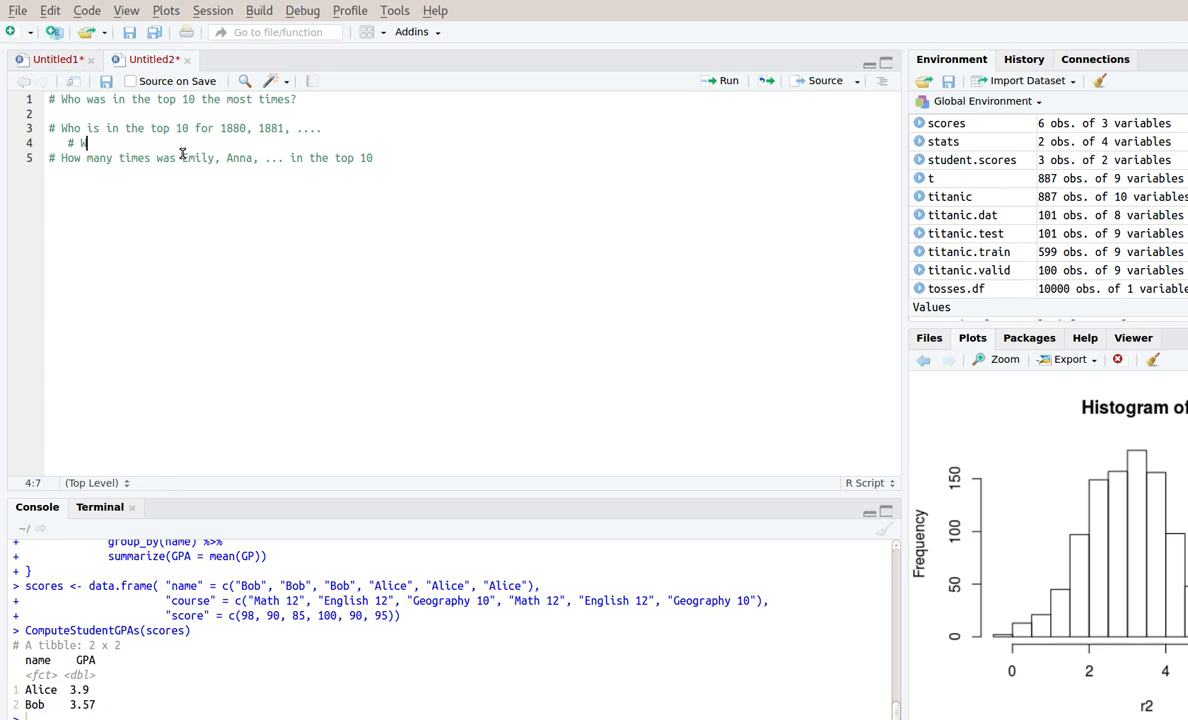
text(as Emily)
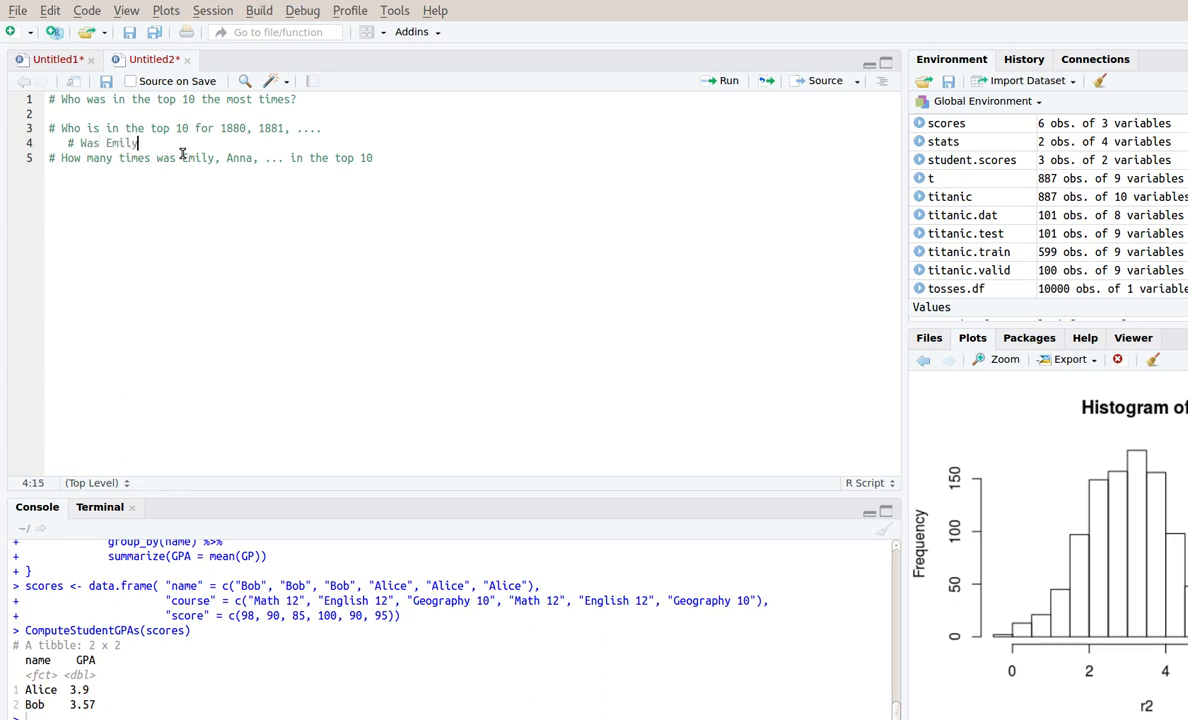
text(in the top 10 for 1880, 1)
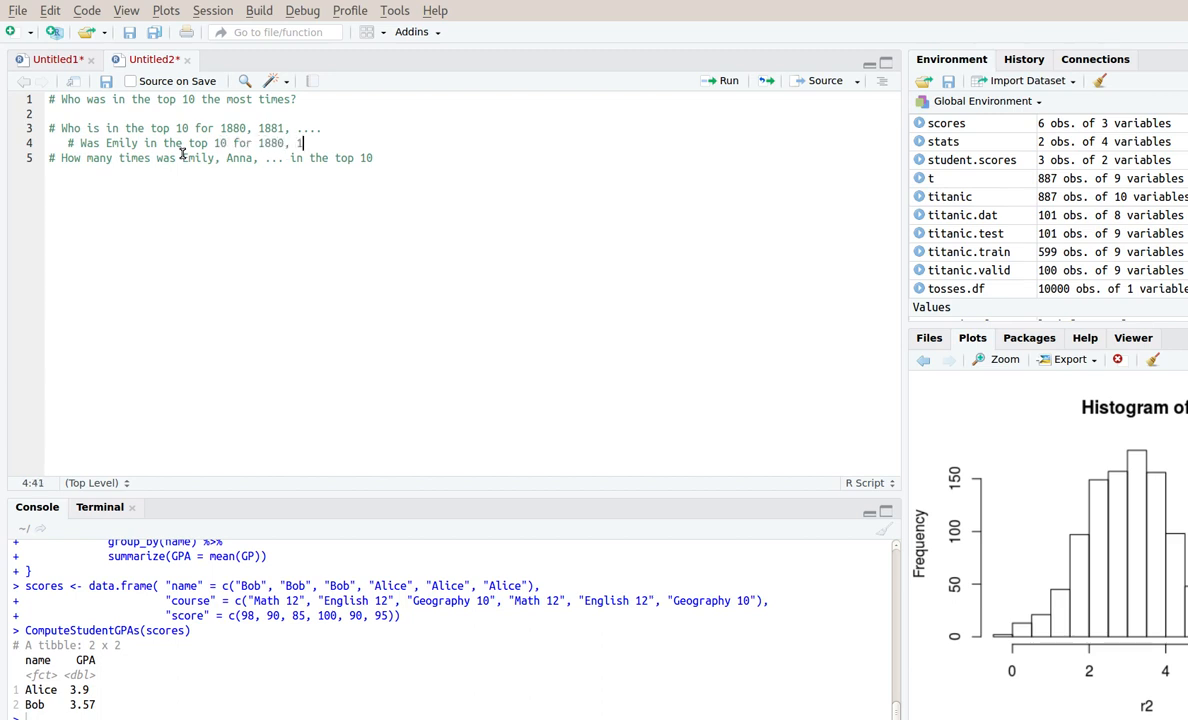
text(881)
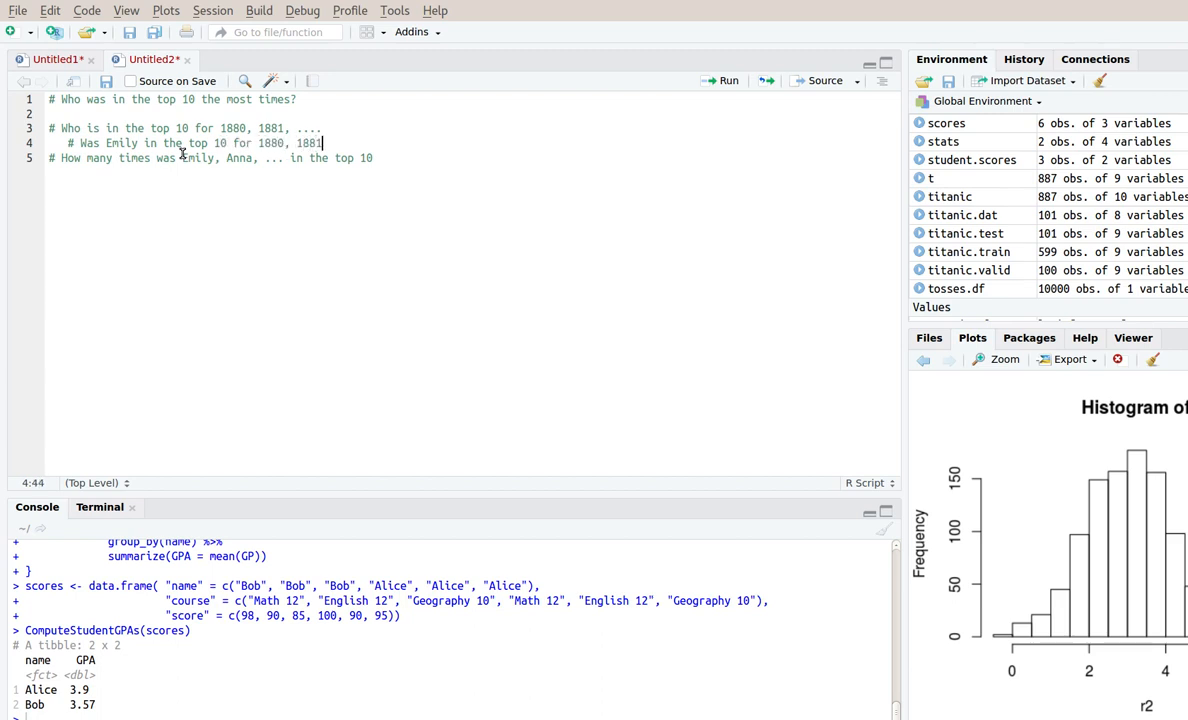
text(... ?)
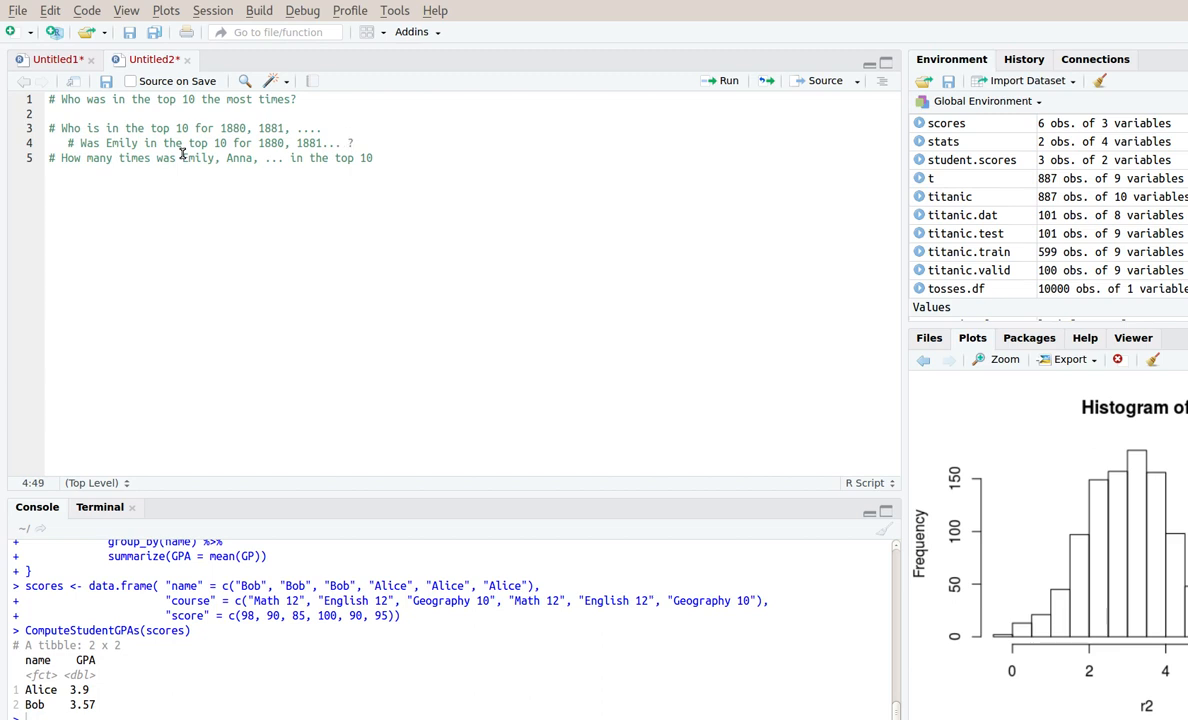
mouse_move(416, 708)
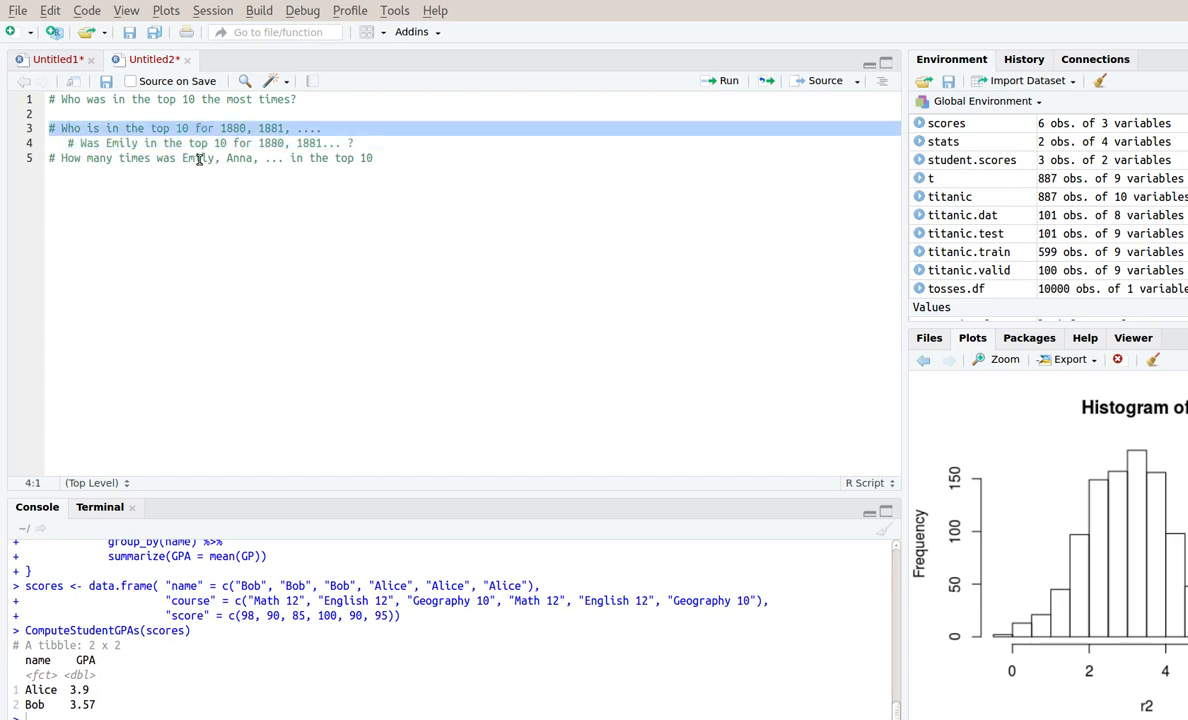
Run library(babynames) in the console to load the baby names data
click(216, 100)
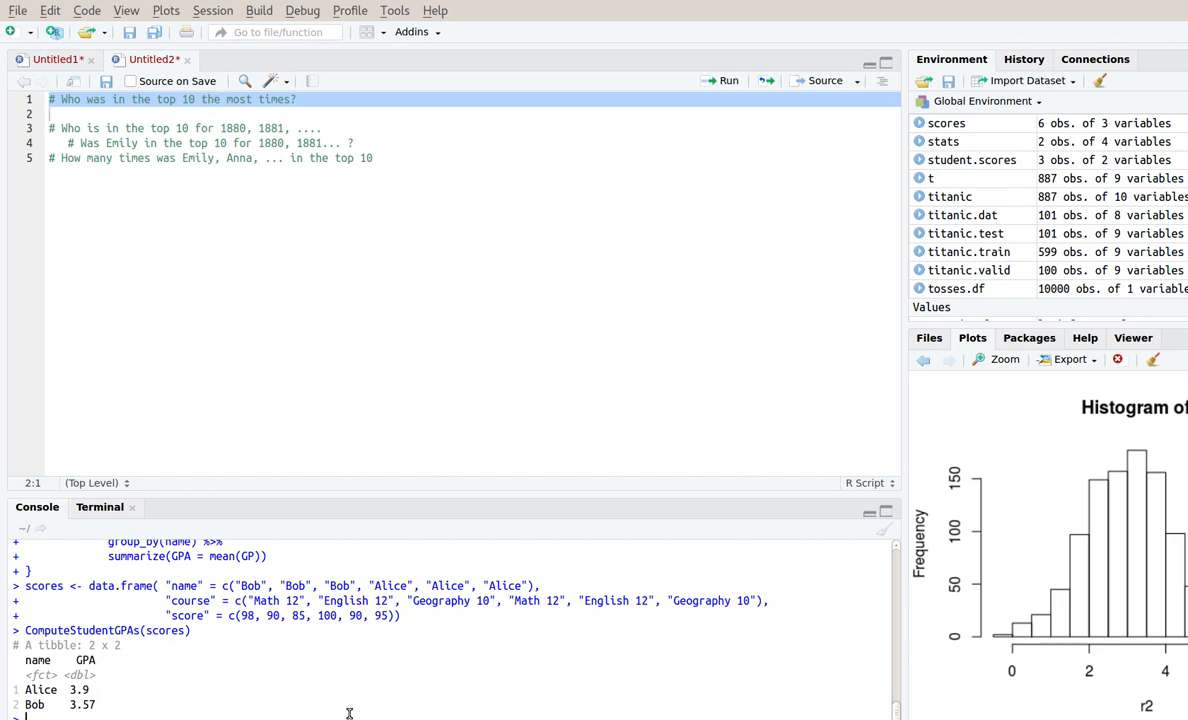
text(library)
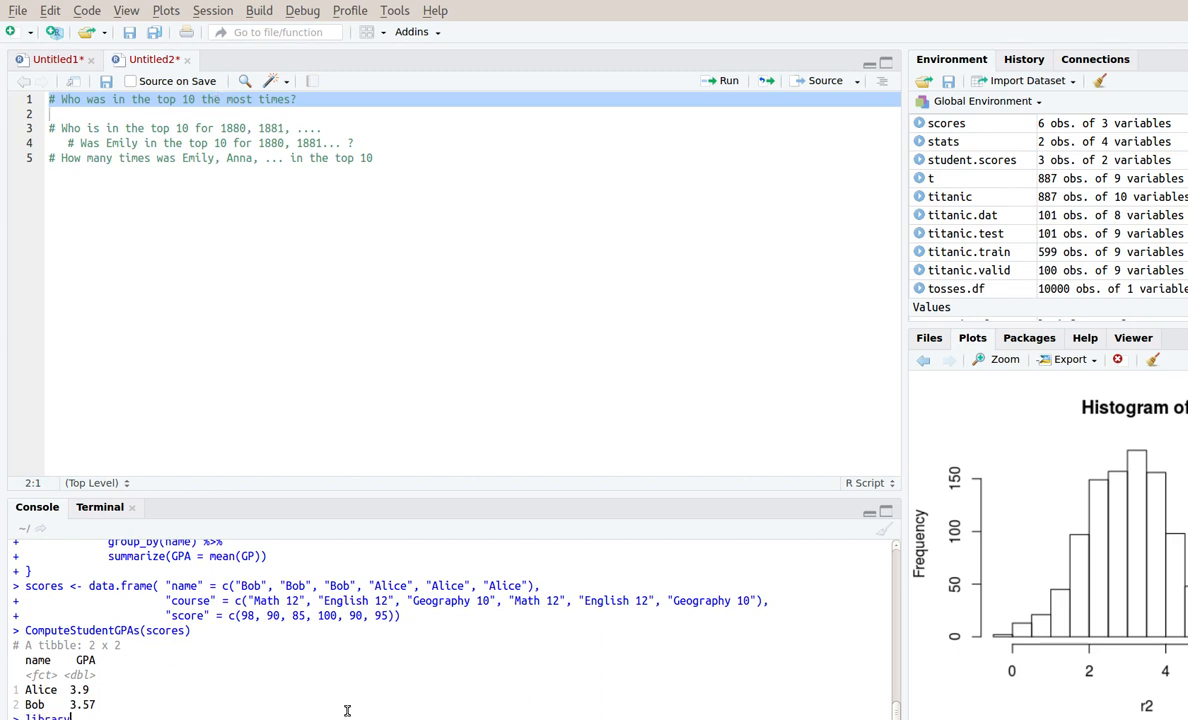
text(babynames))
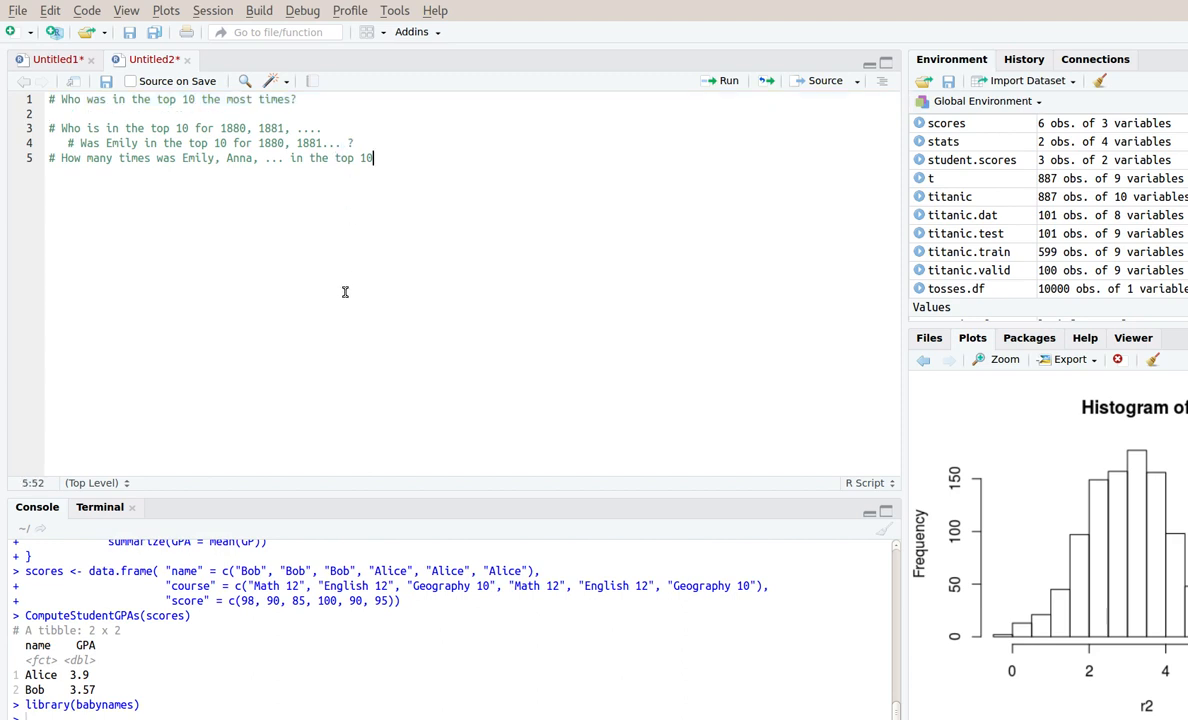
Comment a plan for a (name, year) column holding 1 if the name was top 10 that year
text(#)
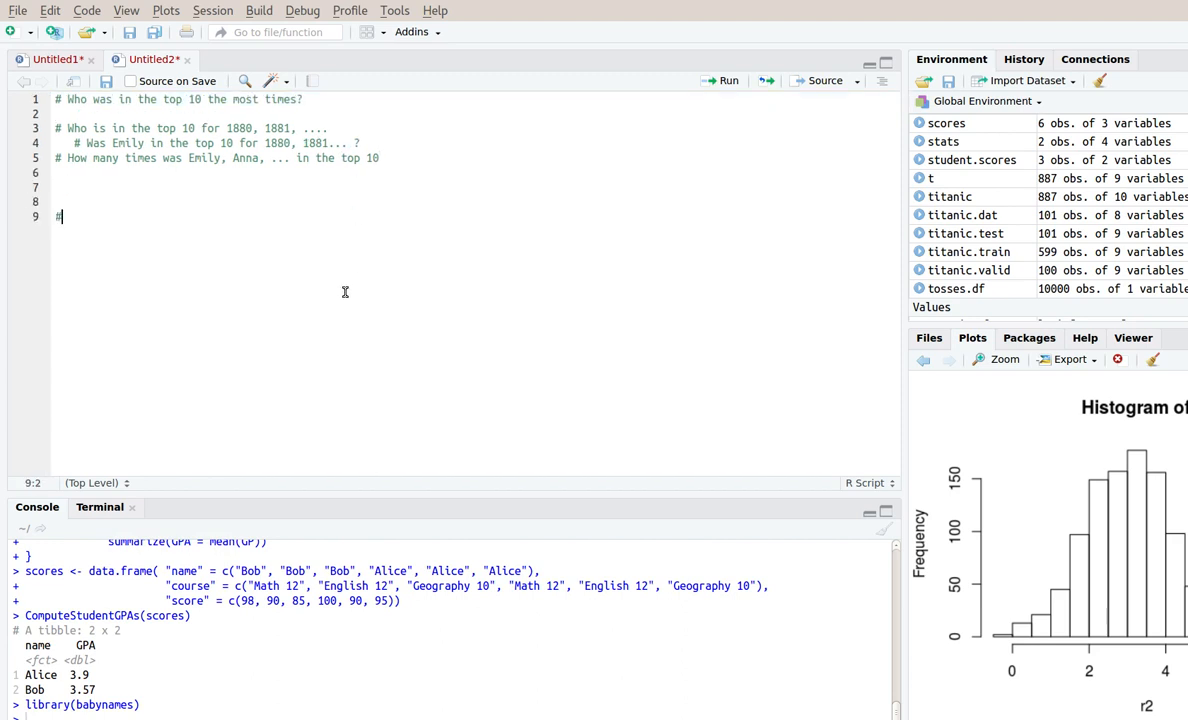
text(# A column for each (name year)
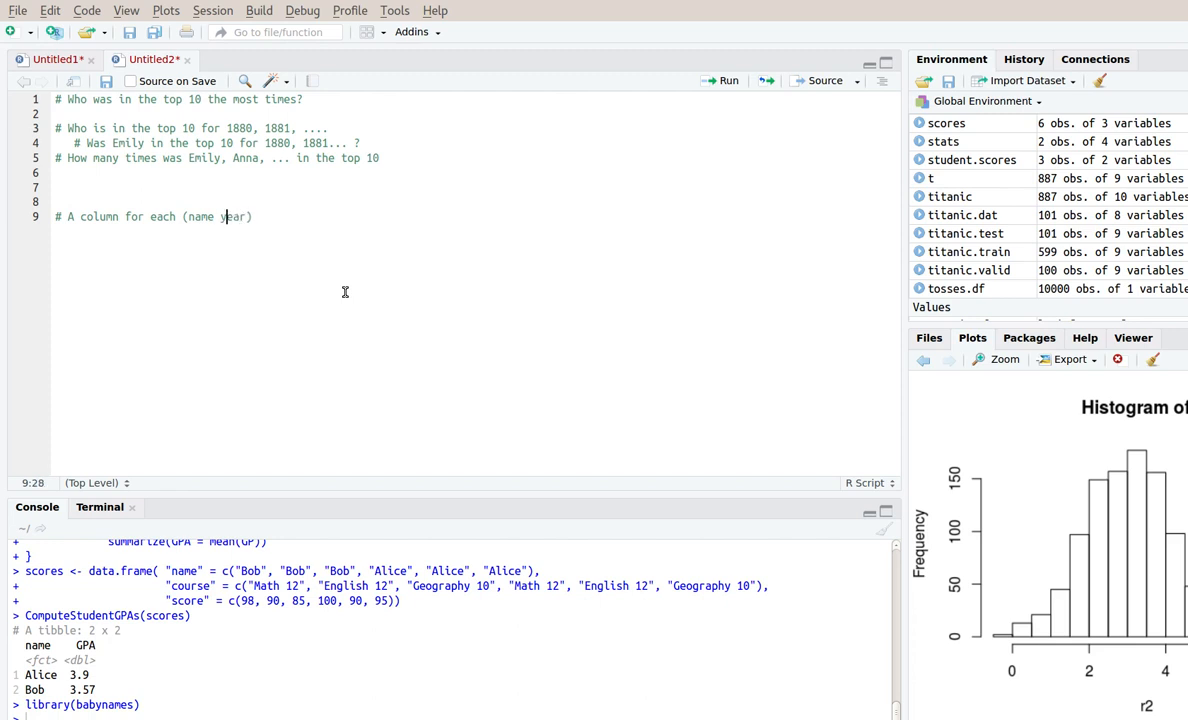
text(, year))
text(# for the year )
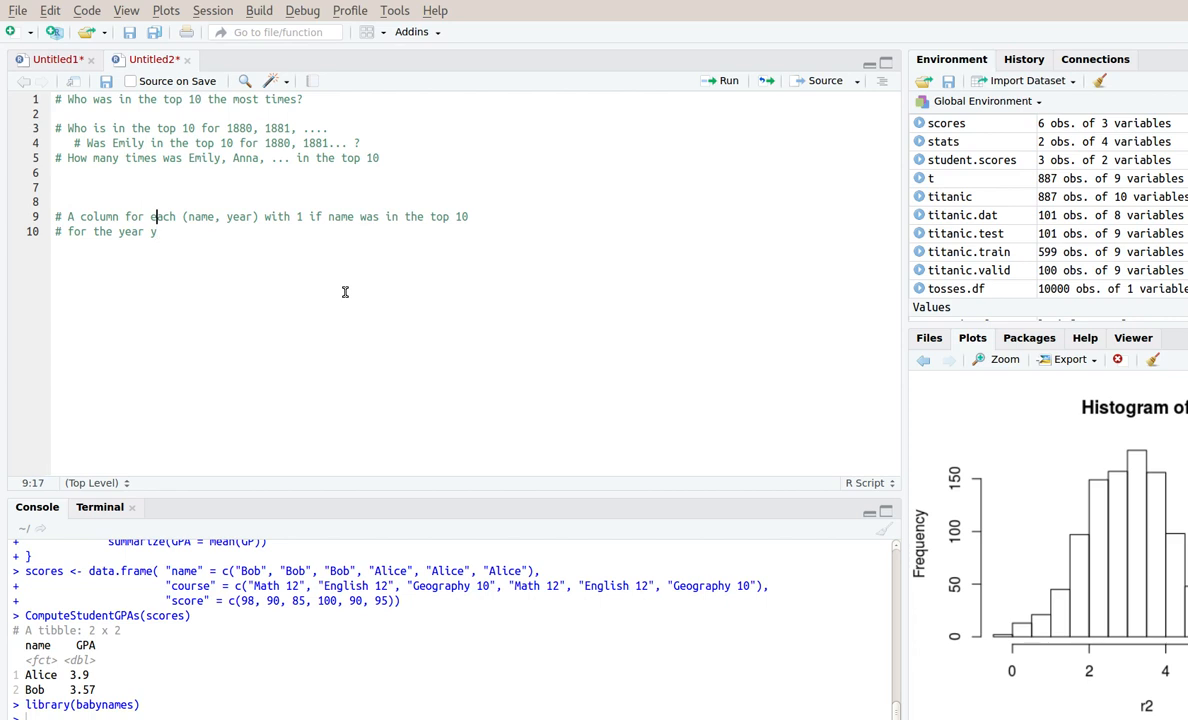
text(year)
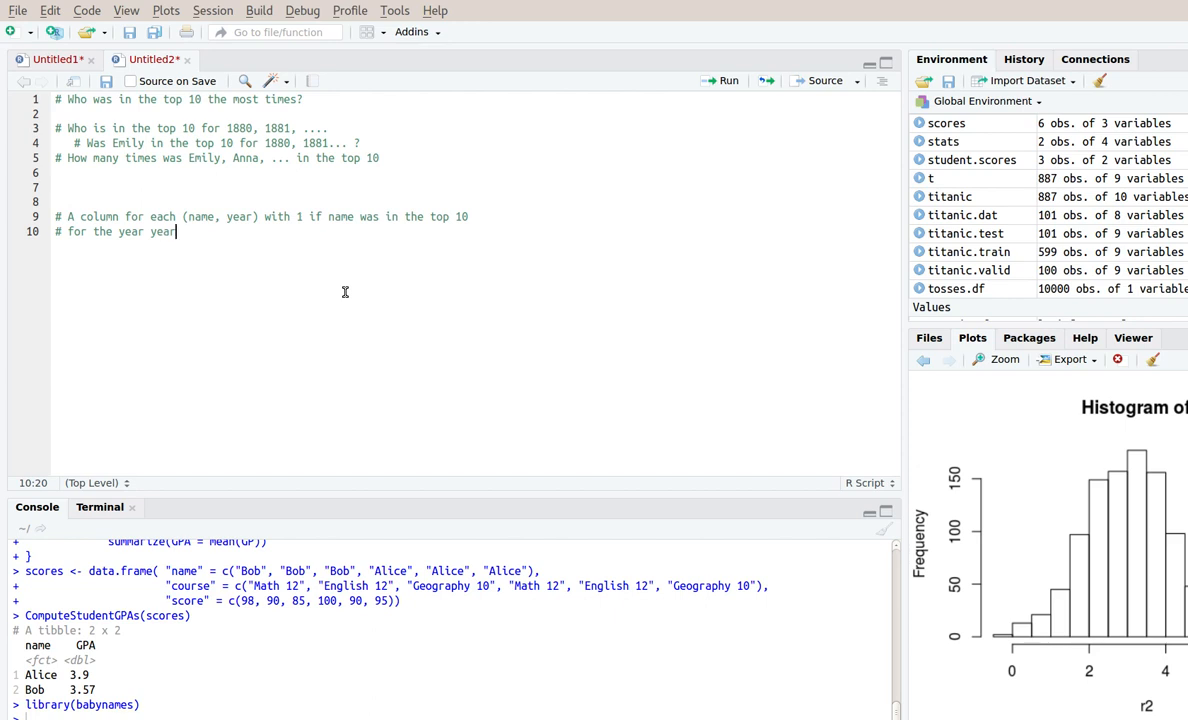
Start the pipeline babynames %>% rename(num = n) %>% and run it to show the renamed table
text(baby)
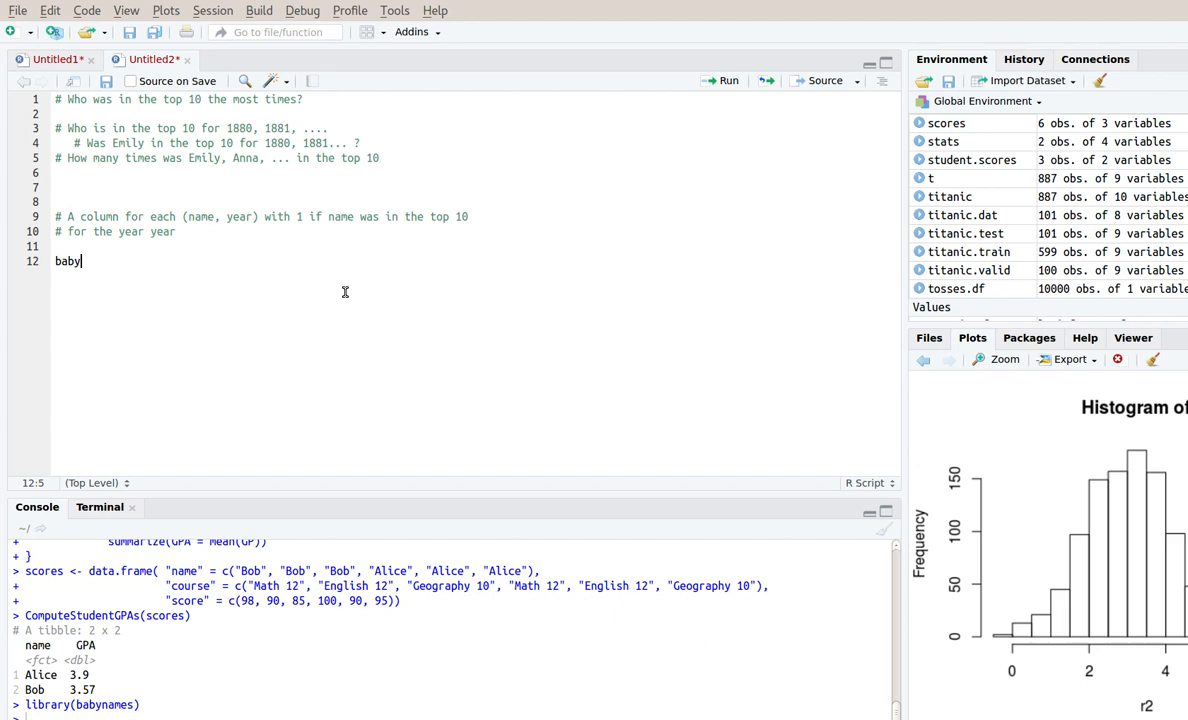
text(names %>%)
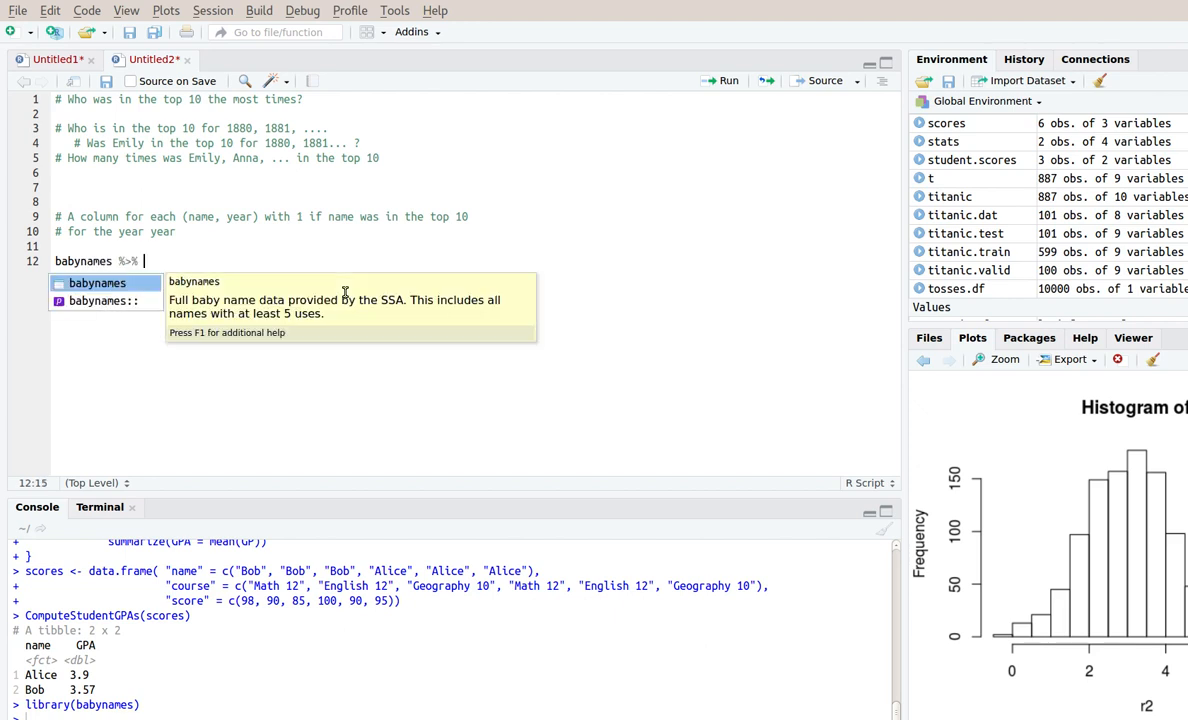
text(rename(num))
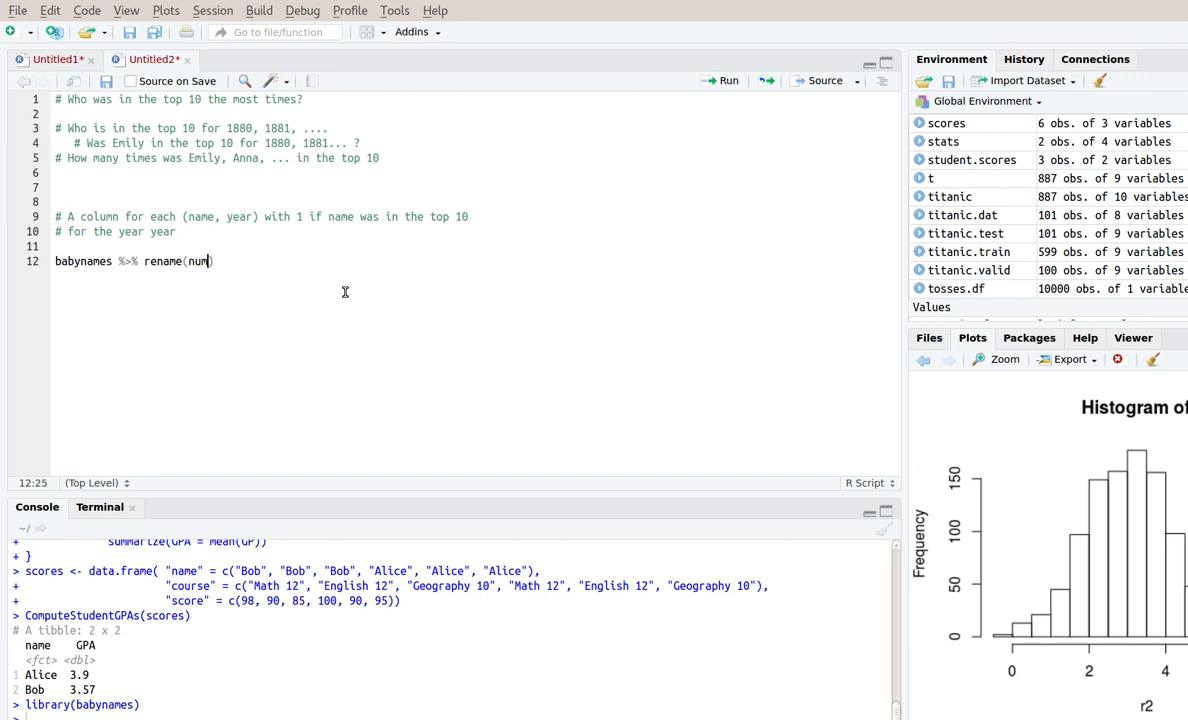
text(= n))
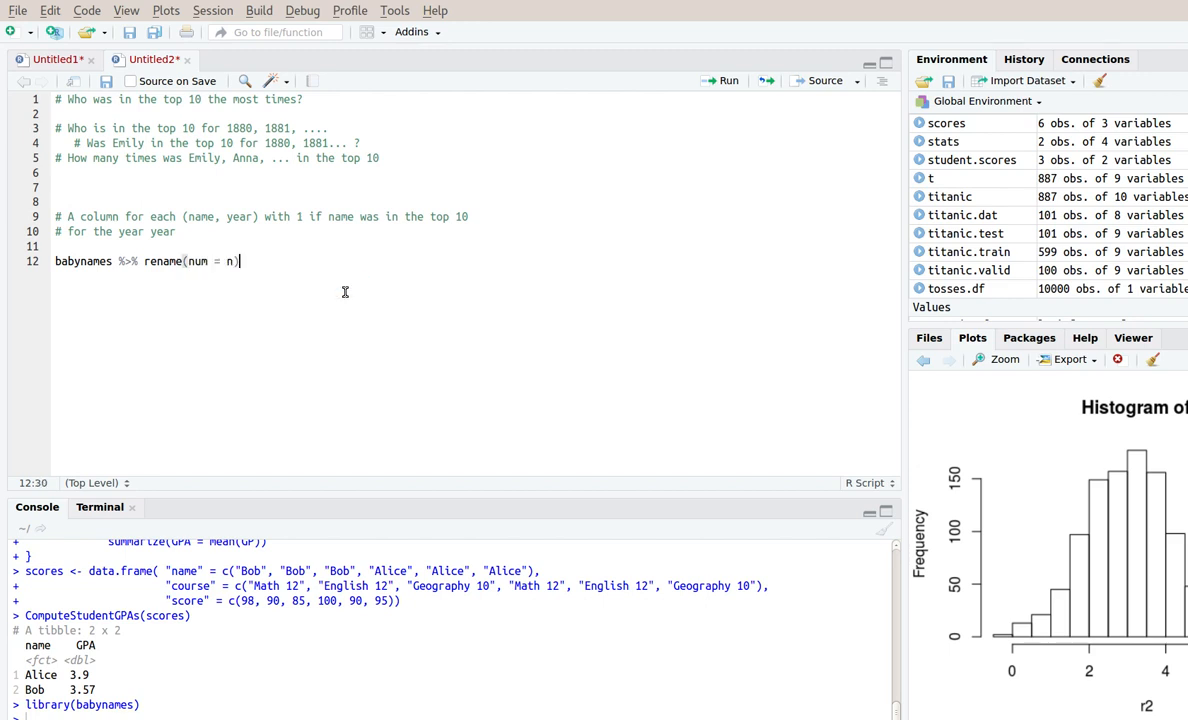
text(%>%)
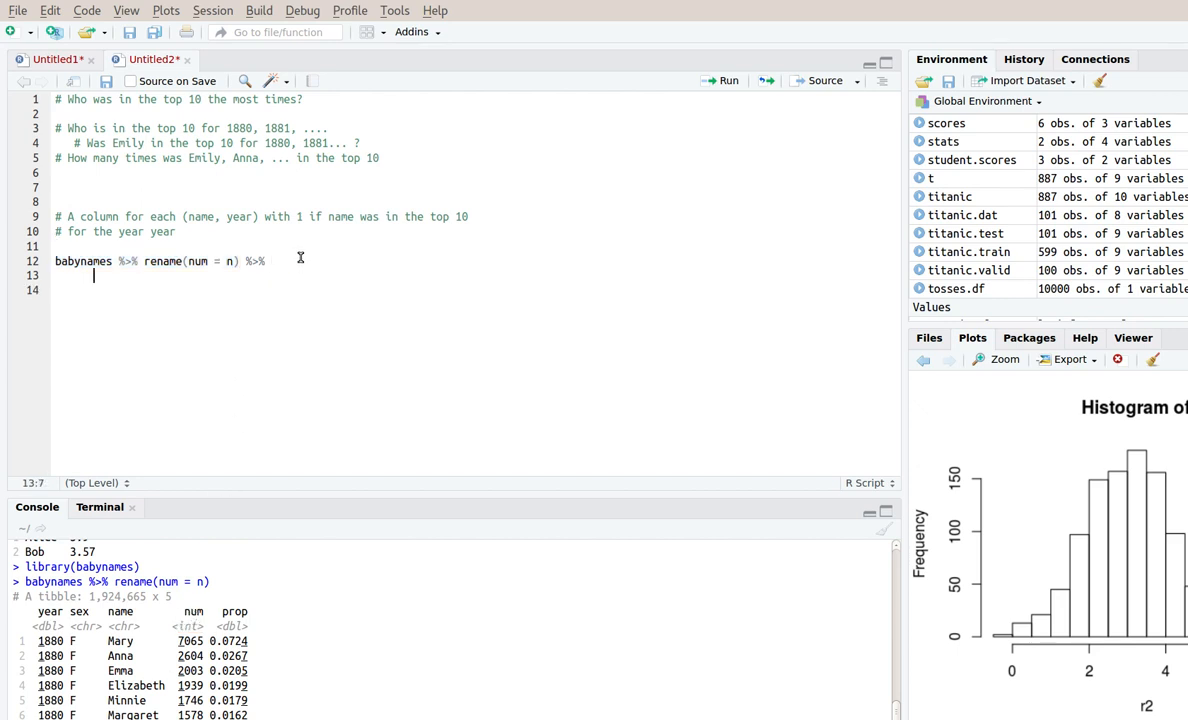
Extend the pipeline with filter(sex == "F") %>% and group_by(year) %>%
text(filter)
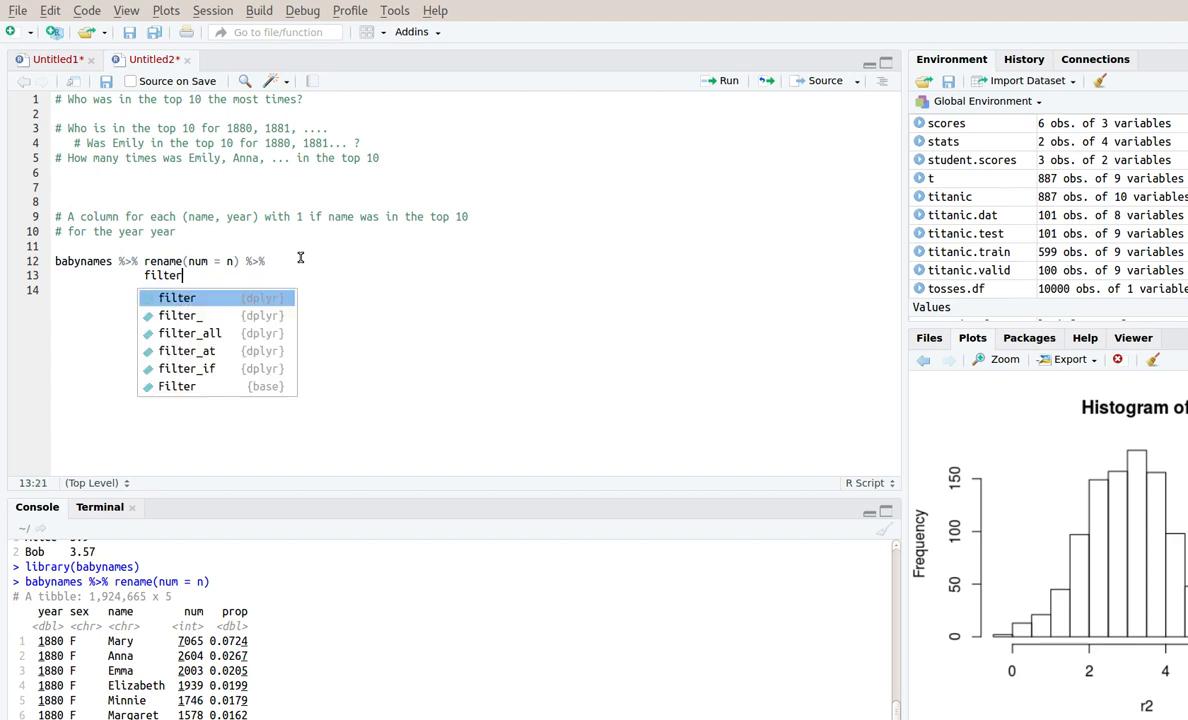
text((sex == "F") %>%)
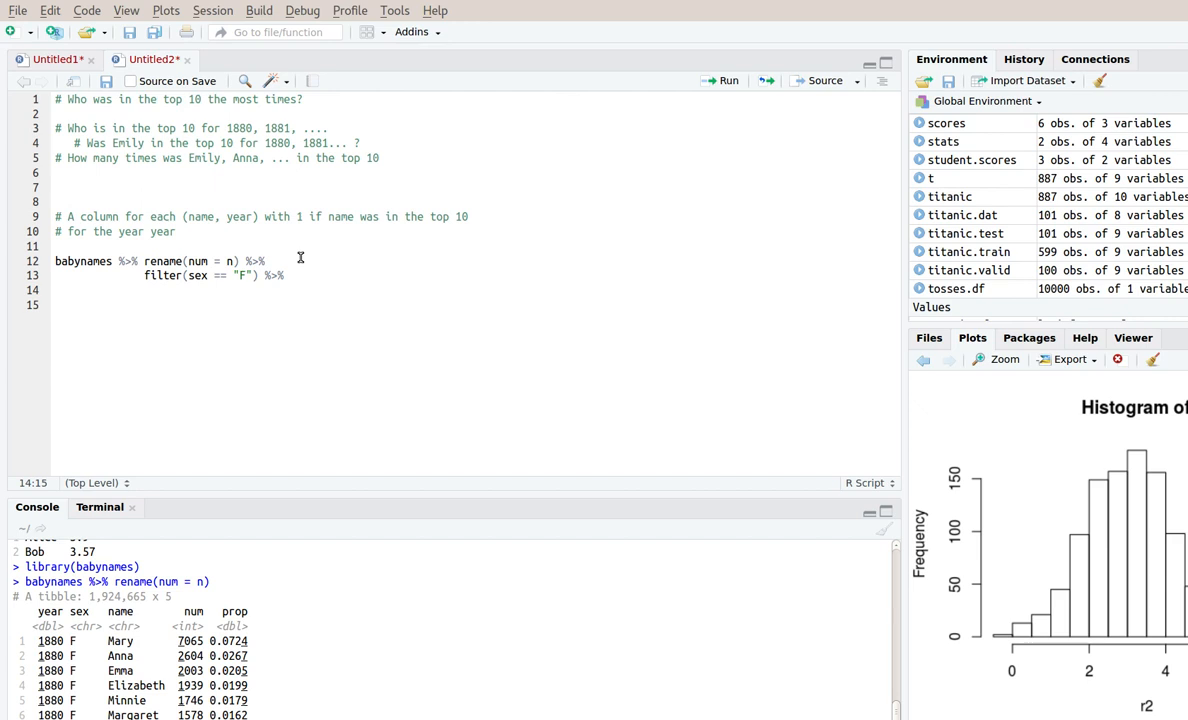
text(grou)
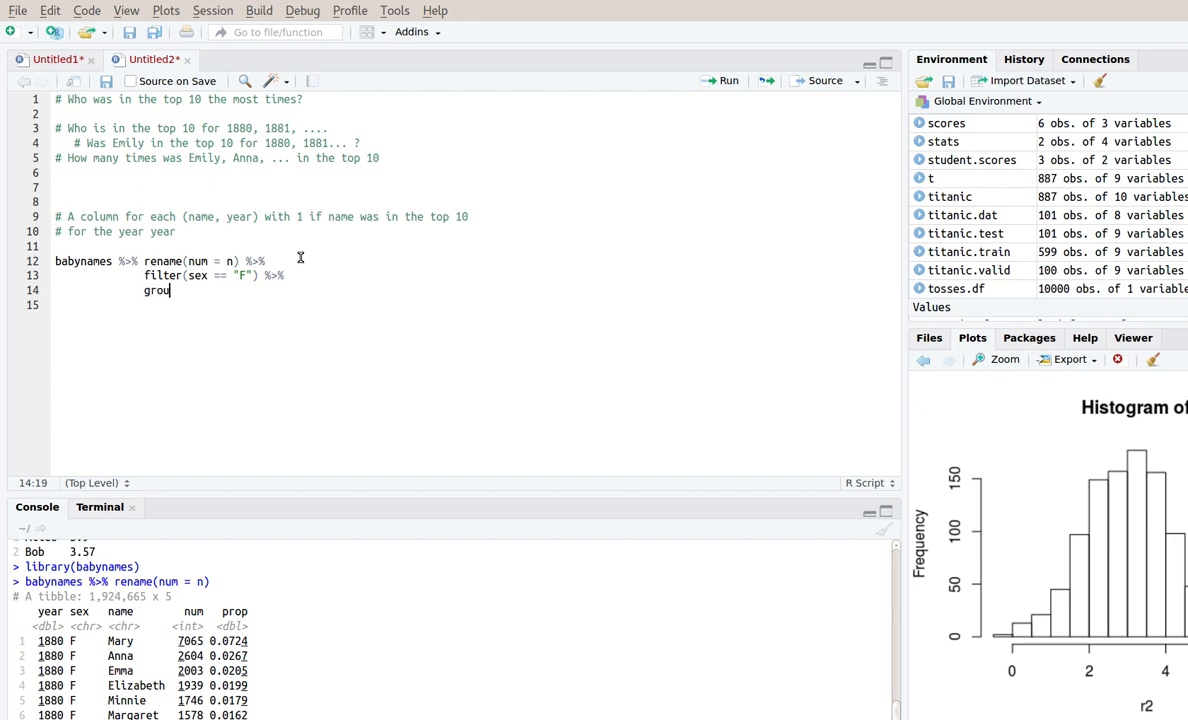
text(p_by()
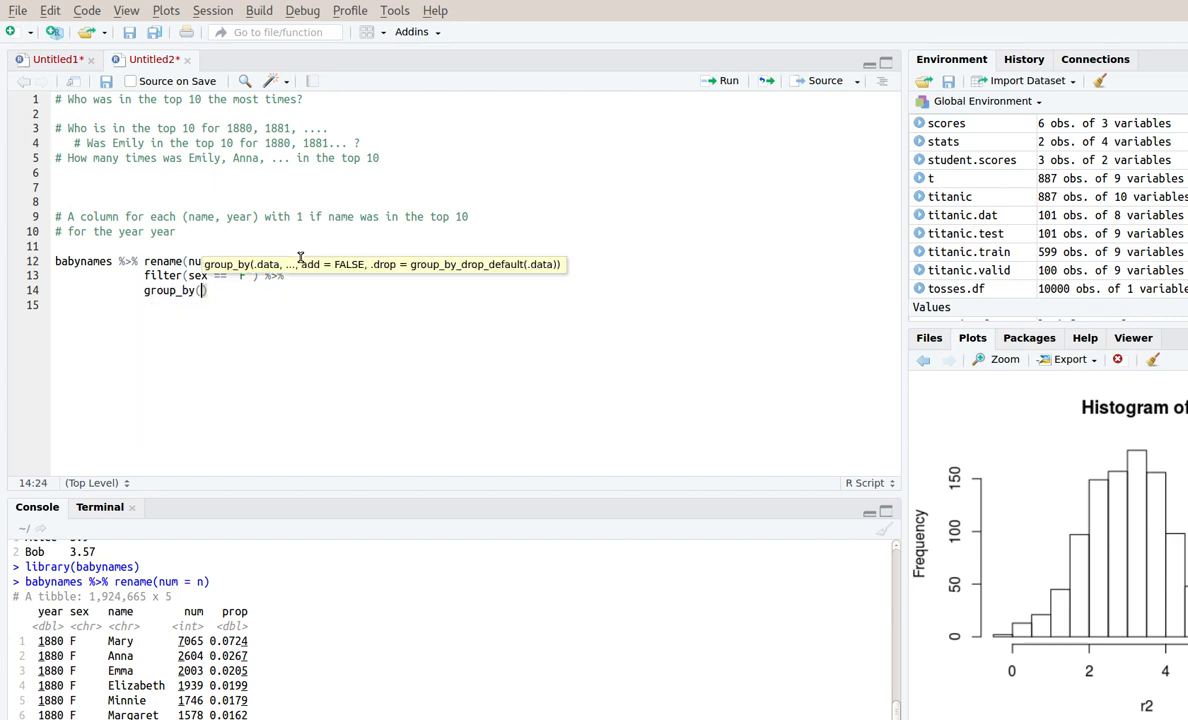
text(year))
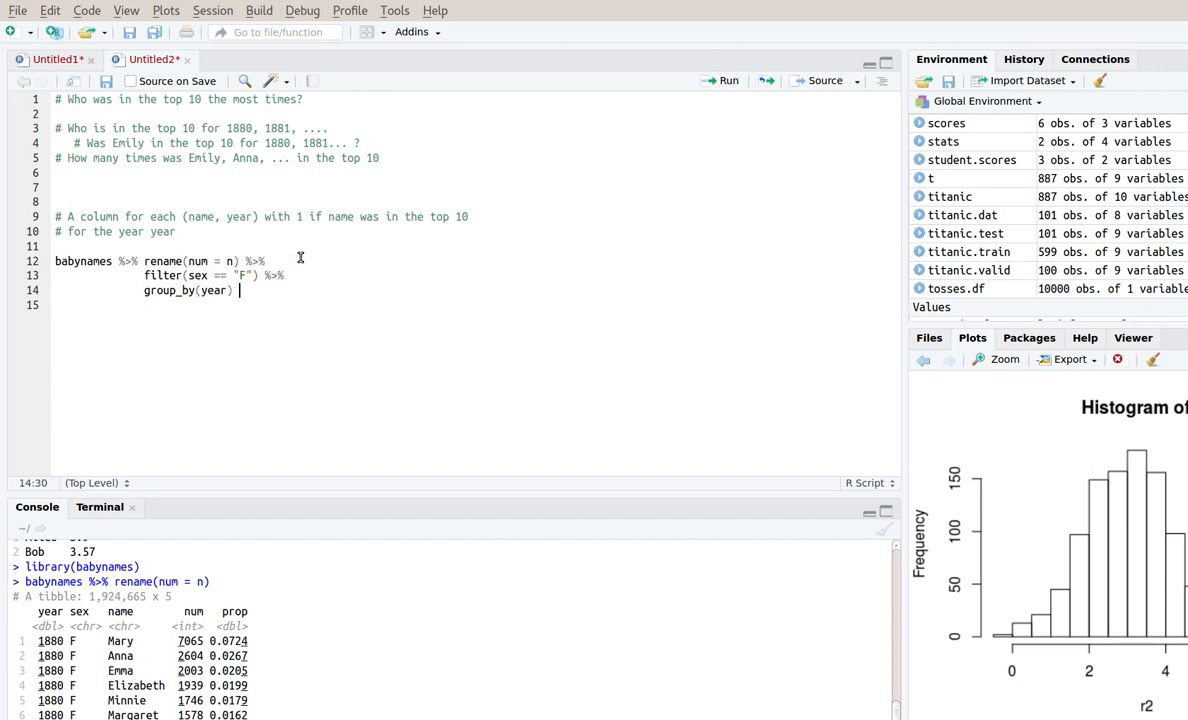
text(%>%)
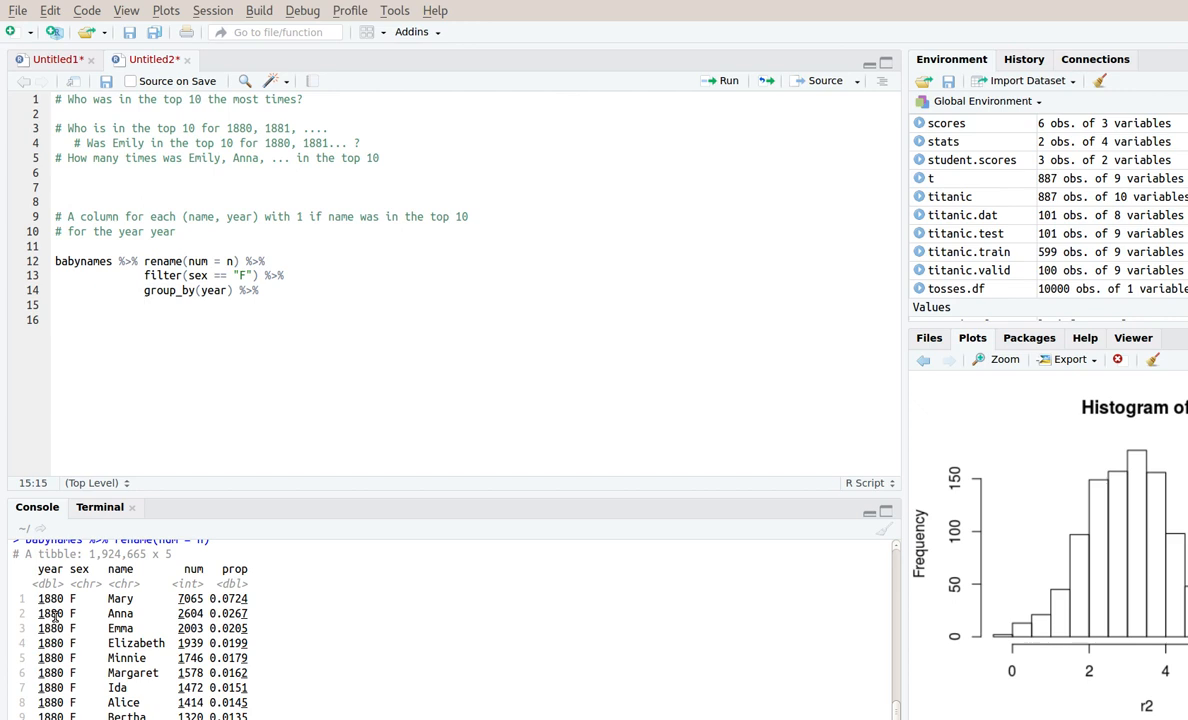
Begin mutate(in.tt = ...) and check Mary's num value in the console output
text(mutate()
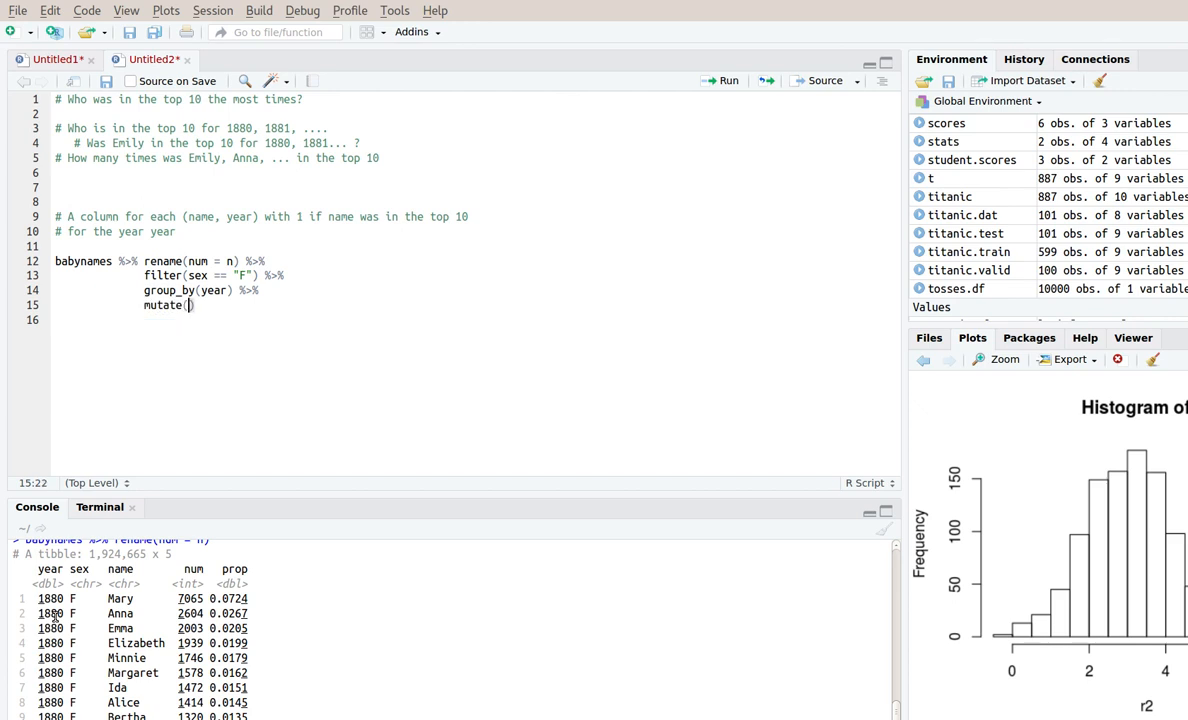
text(in.tt =)
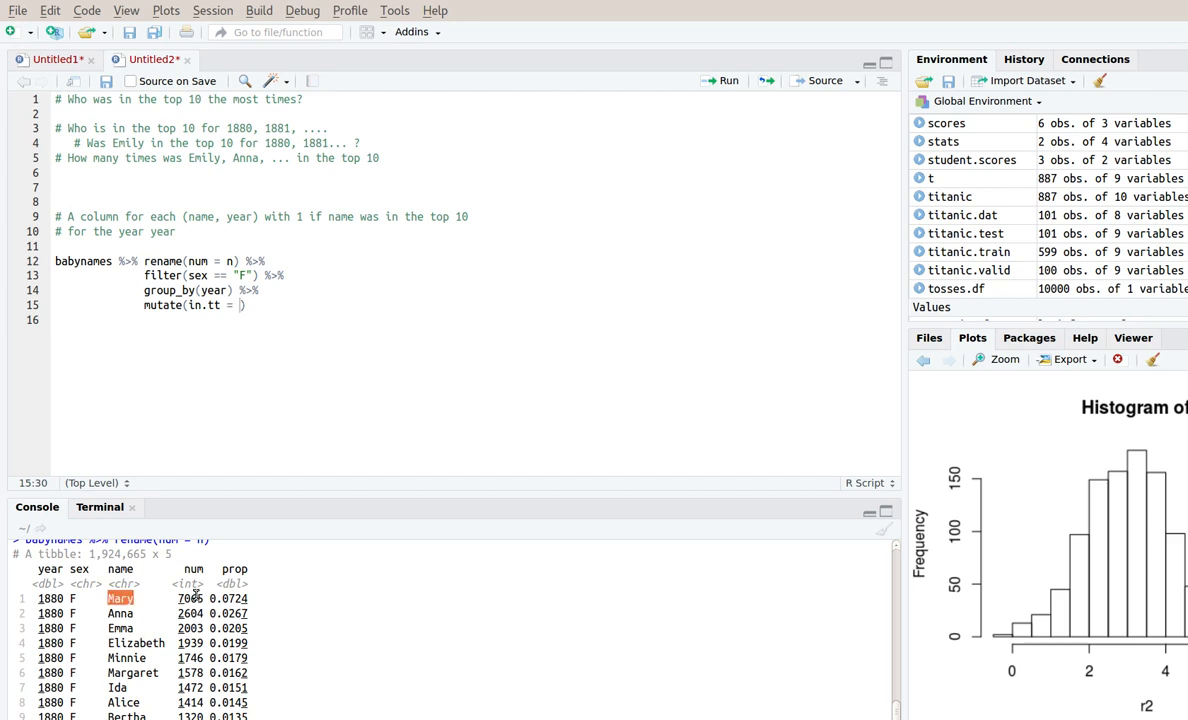
double_click(188, 598)
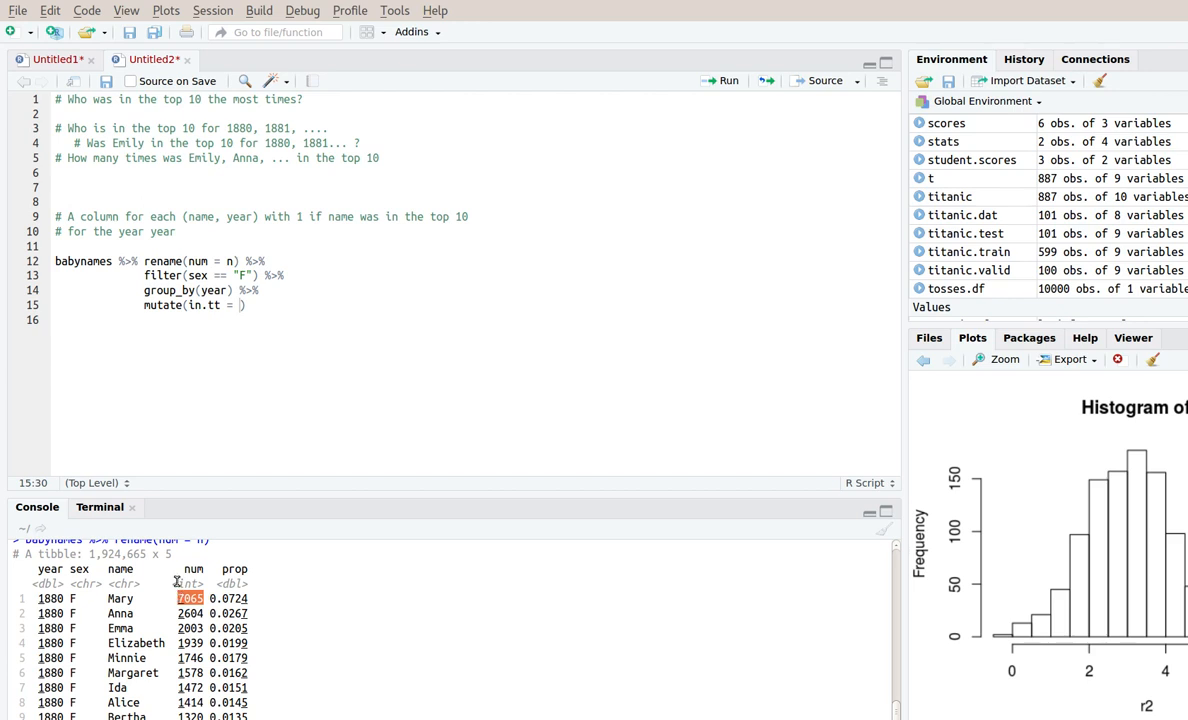
mouse_move(196, 688)
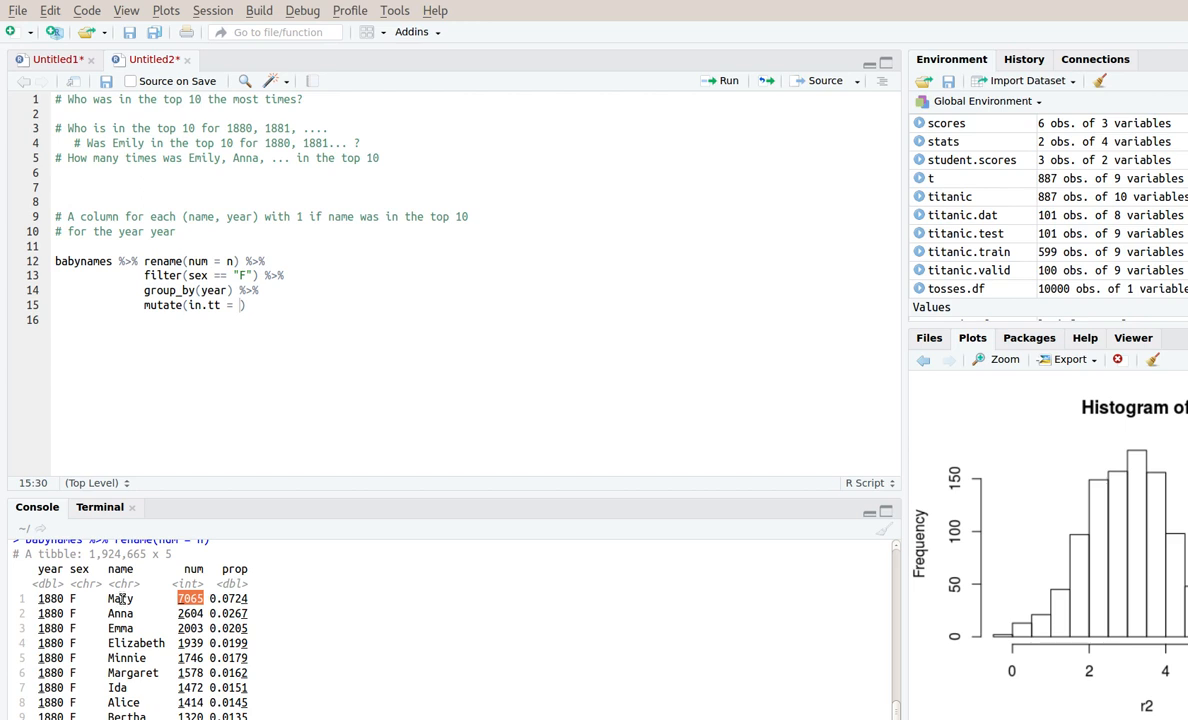
mouse_move(332, 358)
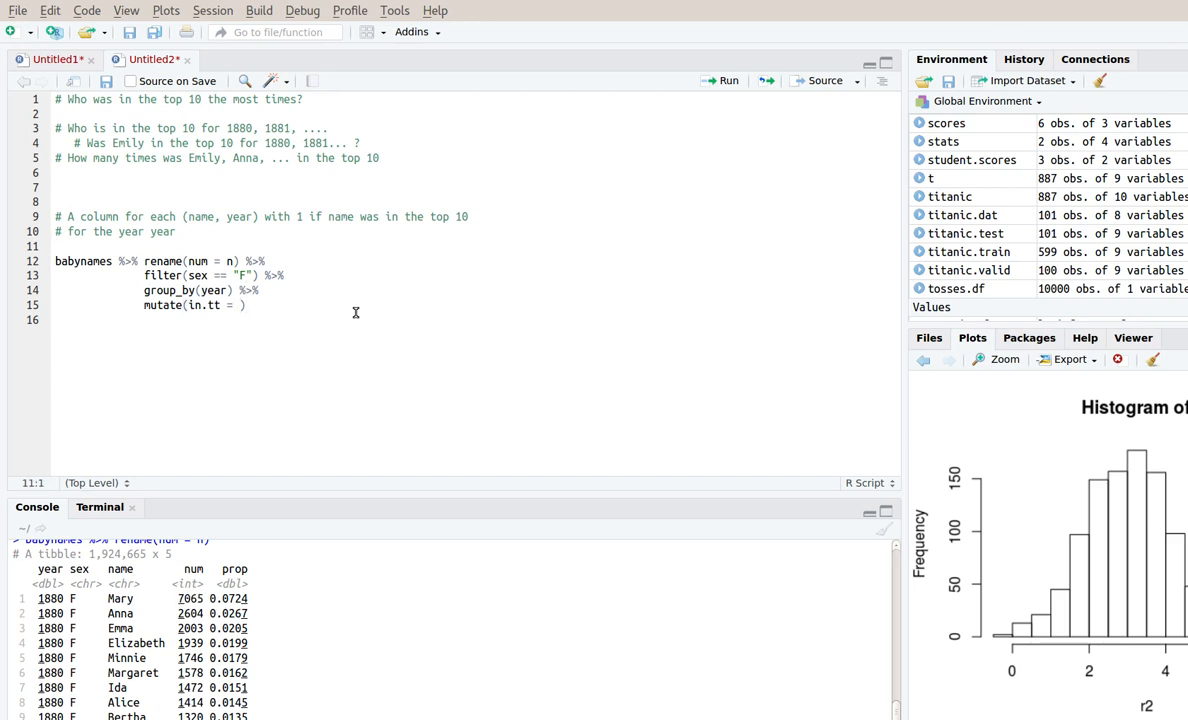
Define an empty InTopTen <- function(num, sortednums){ } above the pipeline
text(In)
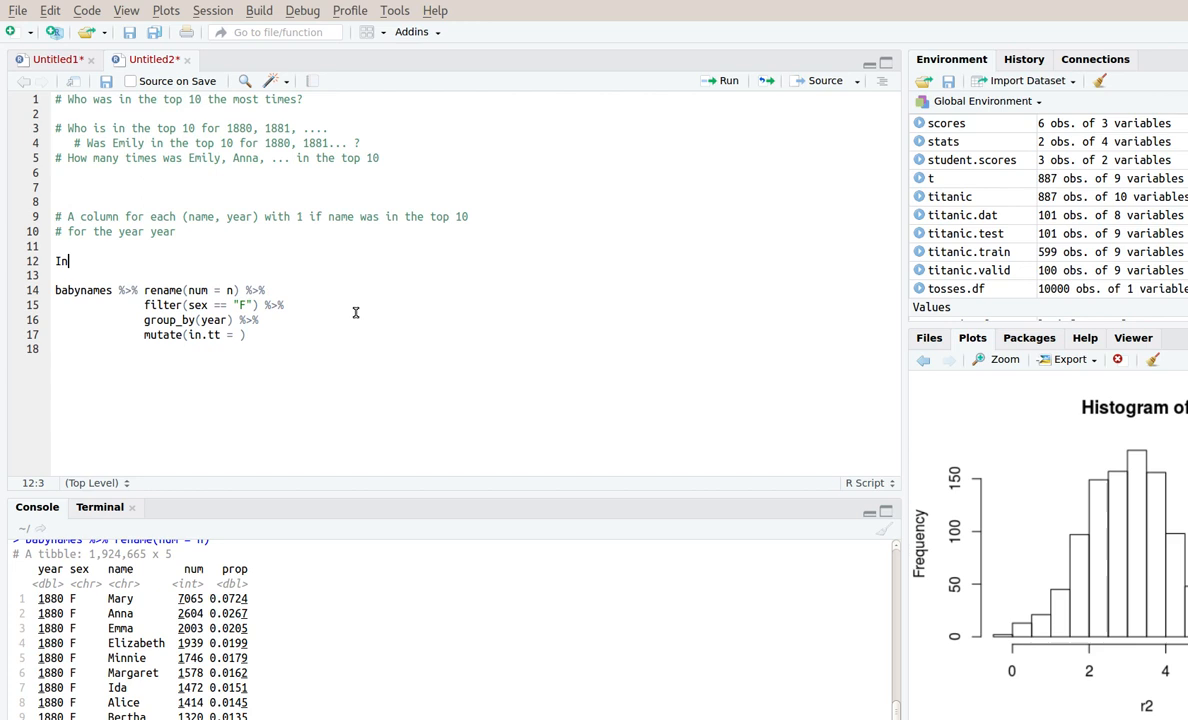
text(TopTen <-)
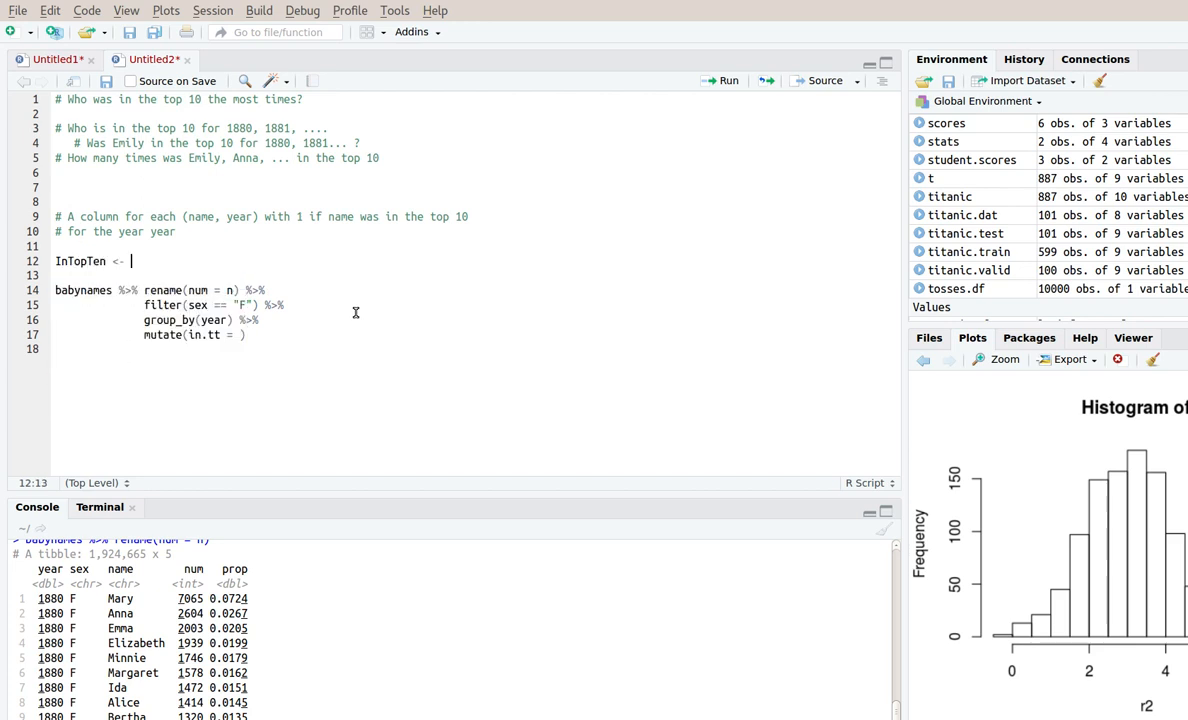
text(function())
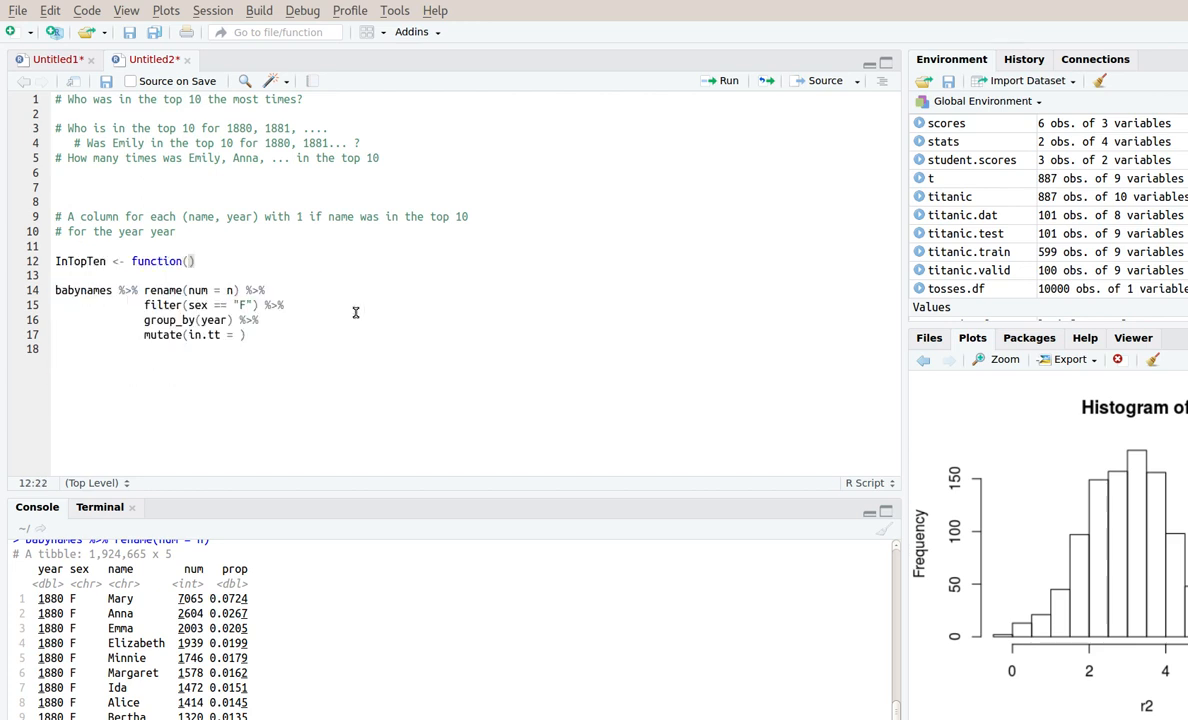
text(num, sortednums)
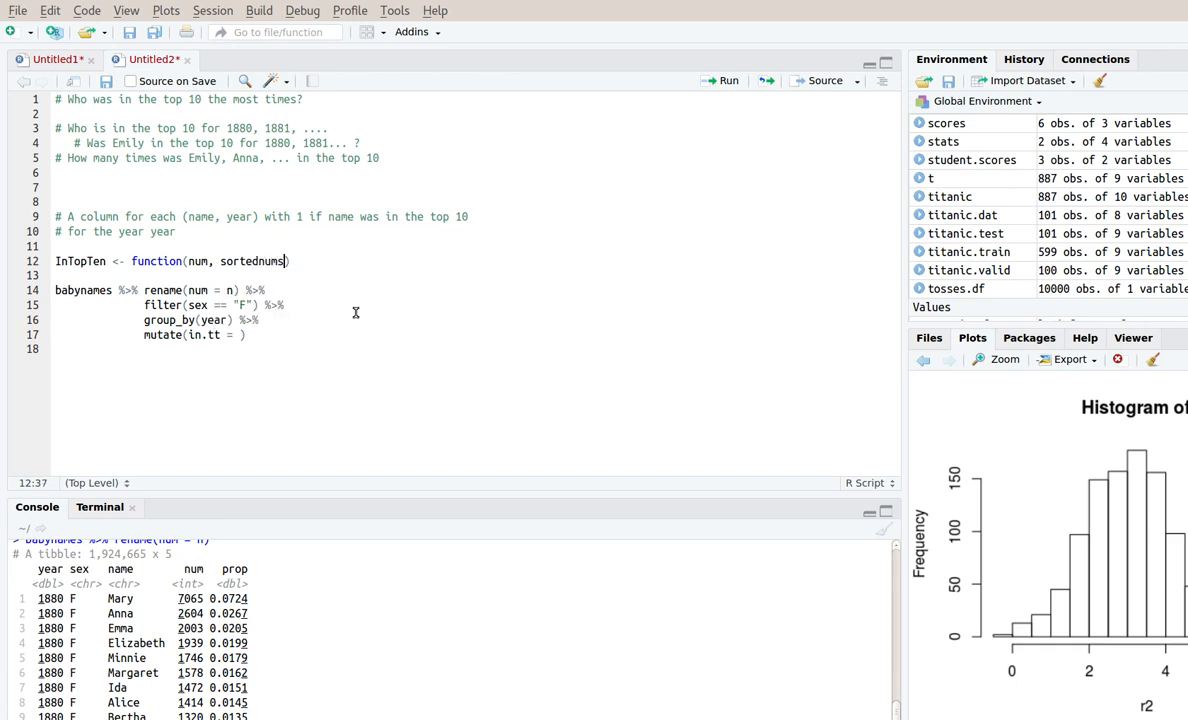
double_click(264, 260)
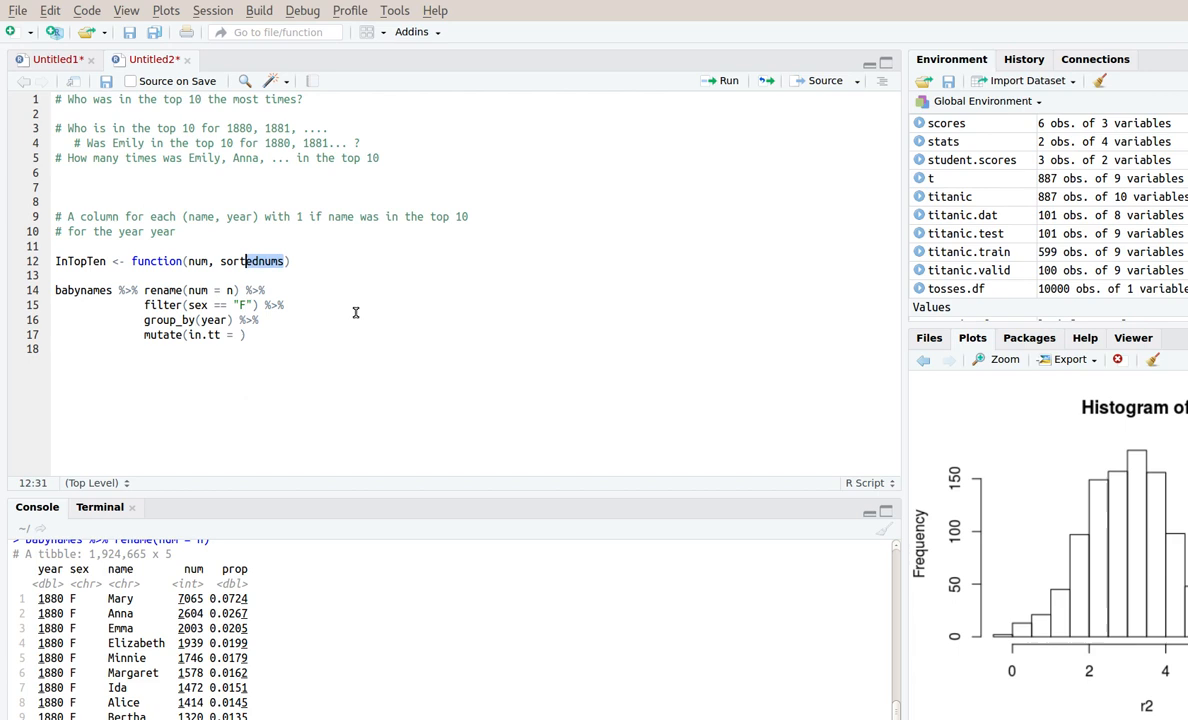
double_click(252, 260)
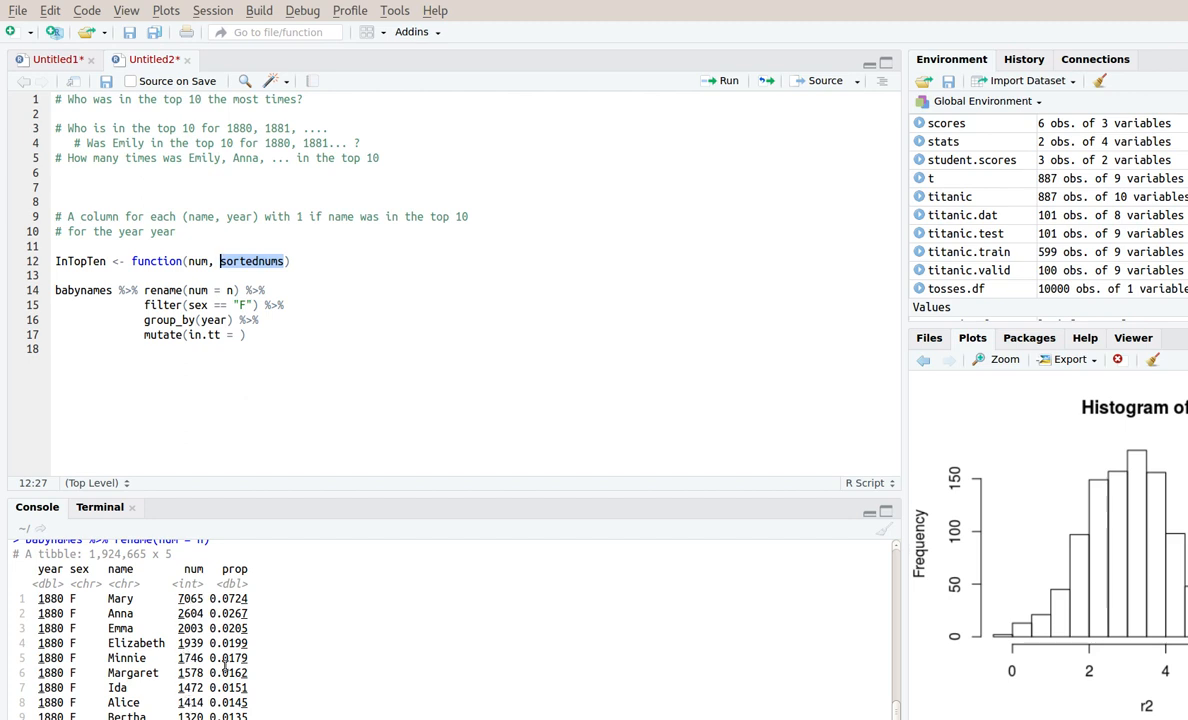
mouse_move(348, 284)
text({)
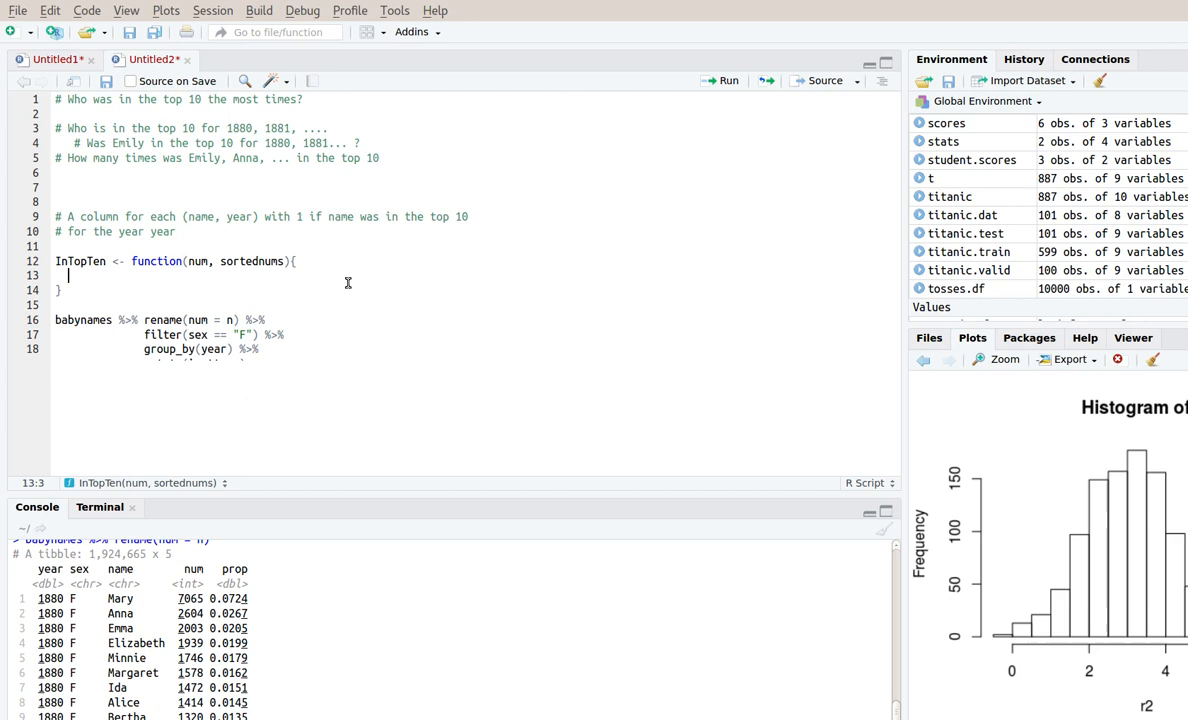
Fill the InTopTen body to compare num with sortednums[length(sortednums) - 9], the tenth-largest value
text(mutate(in.tt = ))
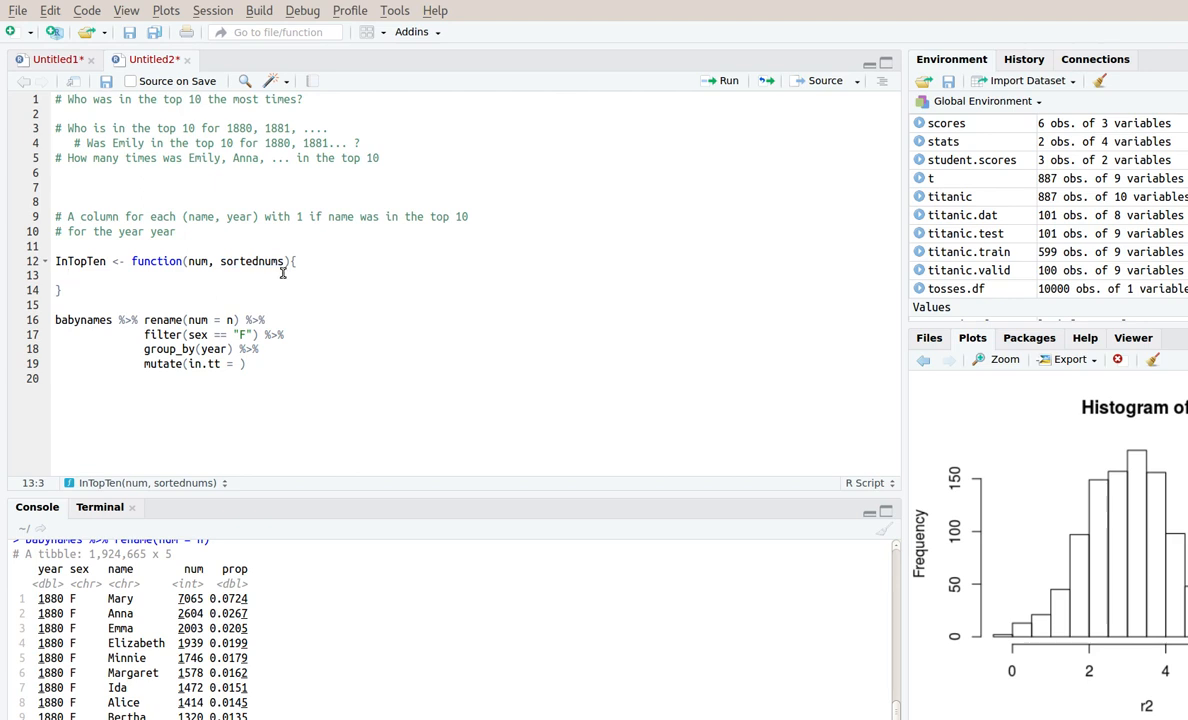
text(nu)
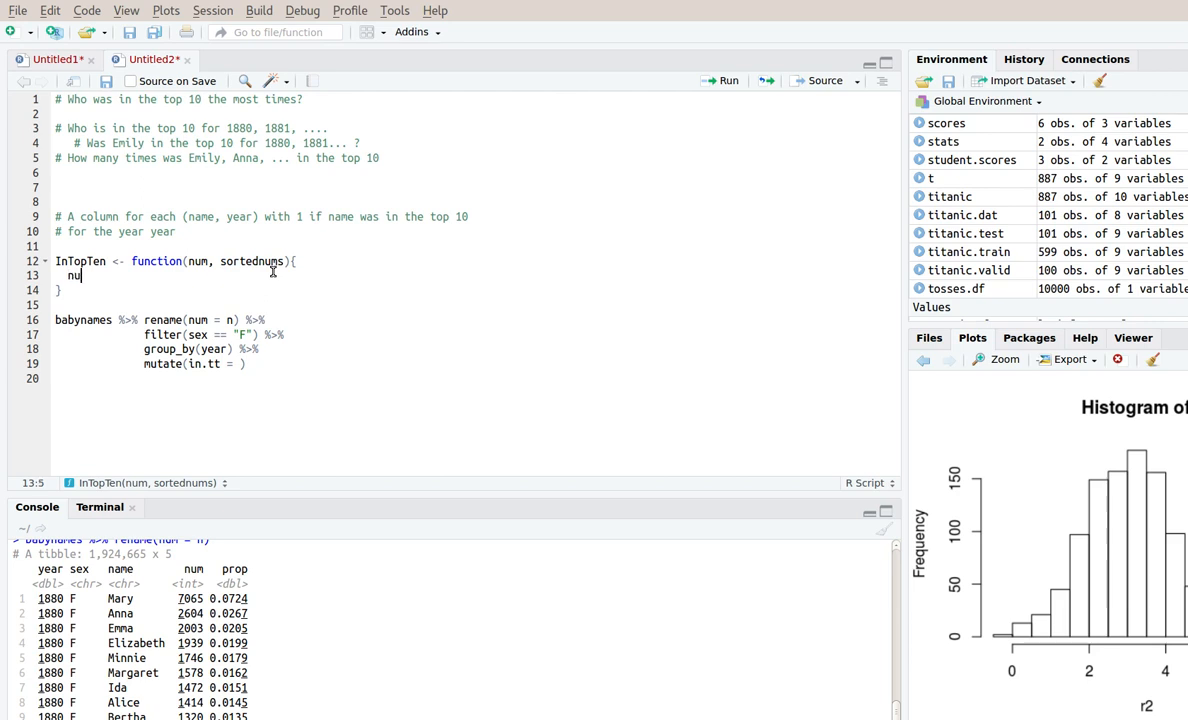
text(ms)
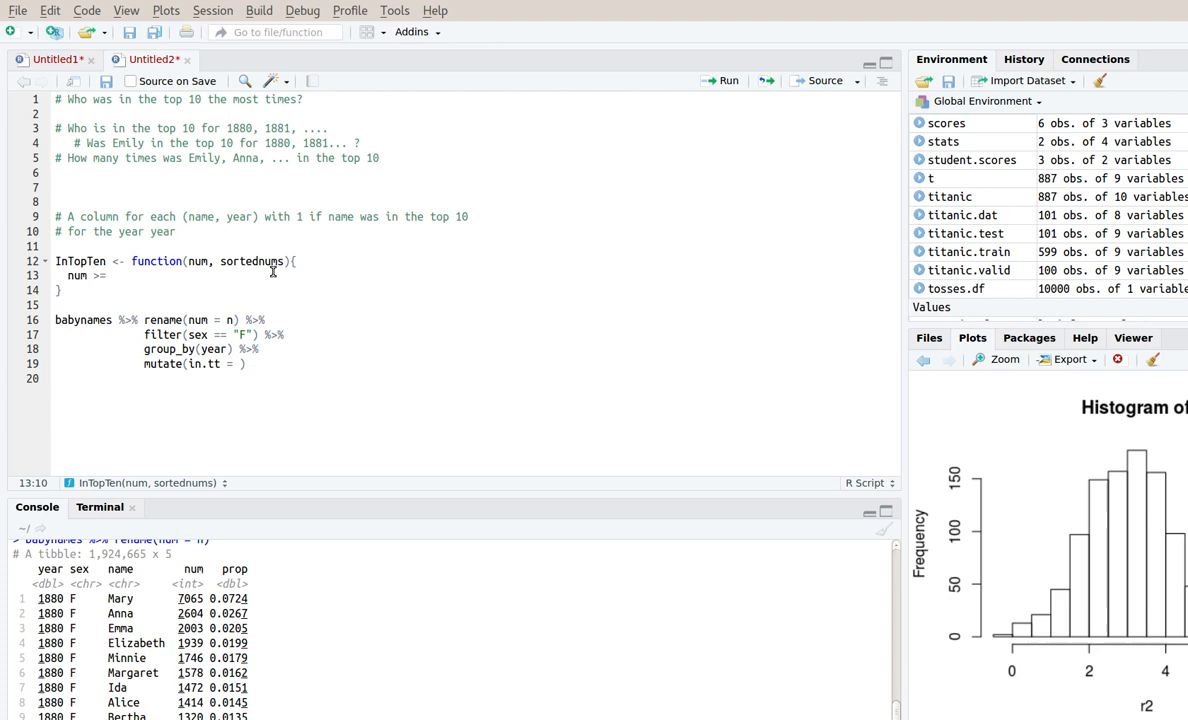
text(sortednums)
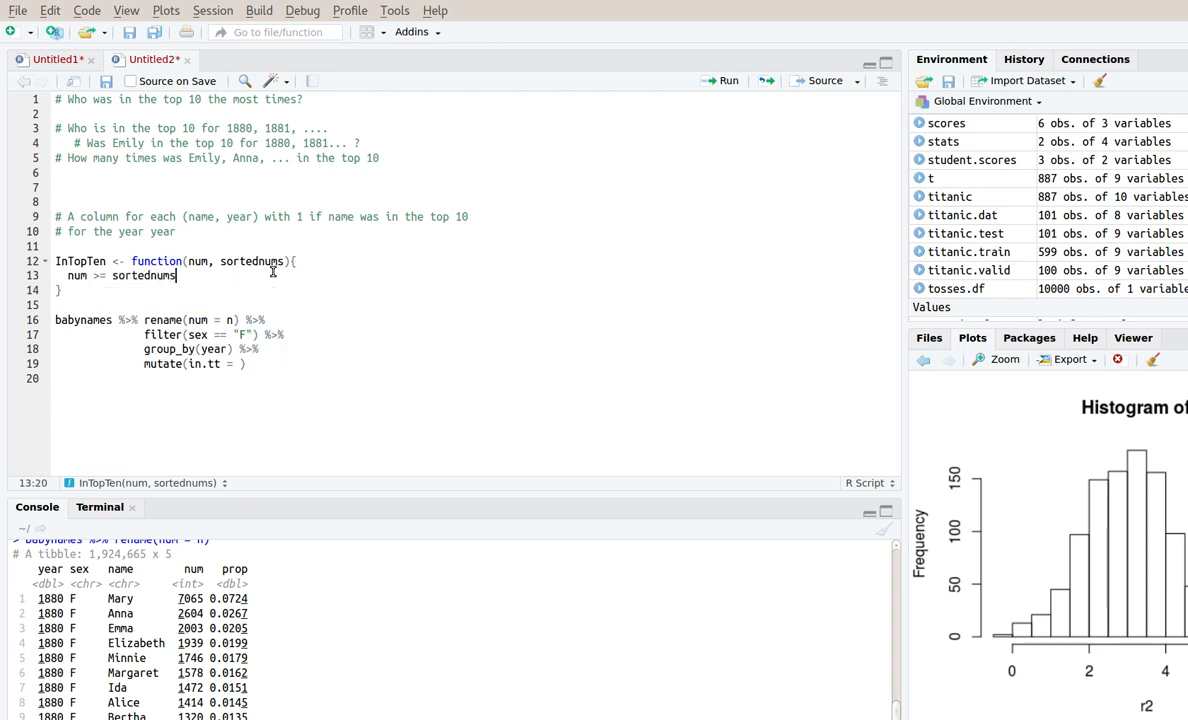
text([)
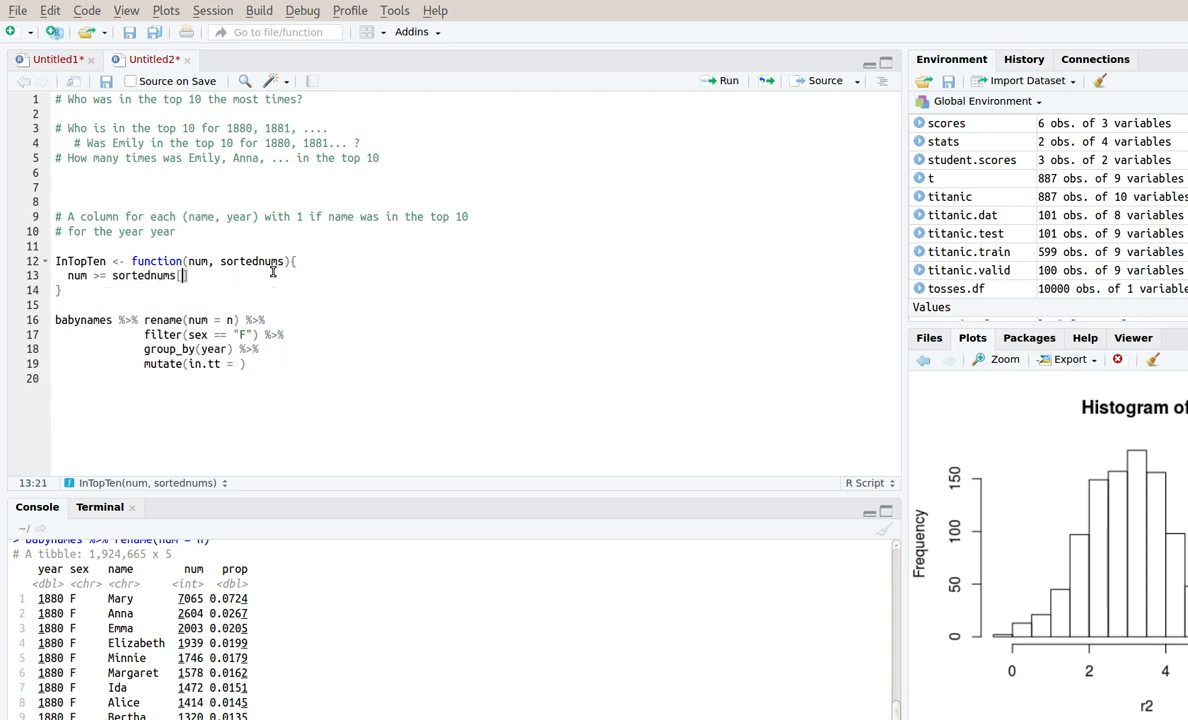
text(length(sortednums)
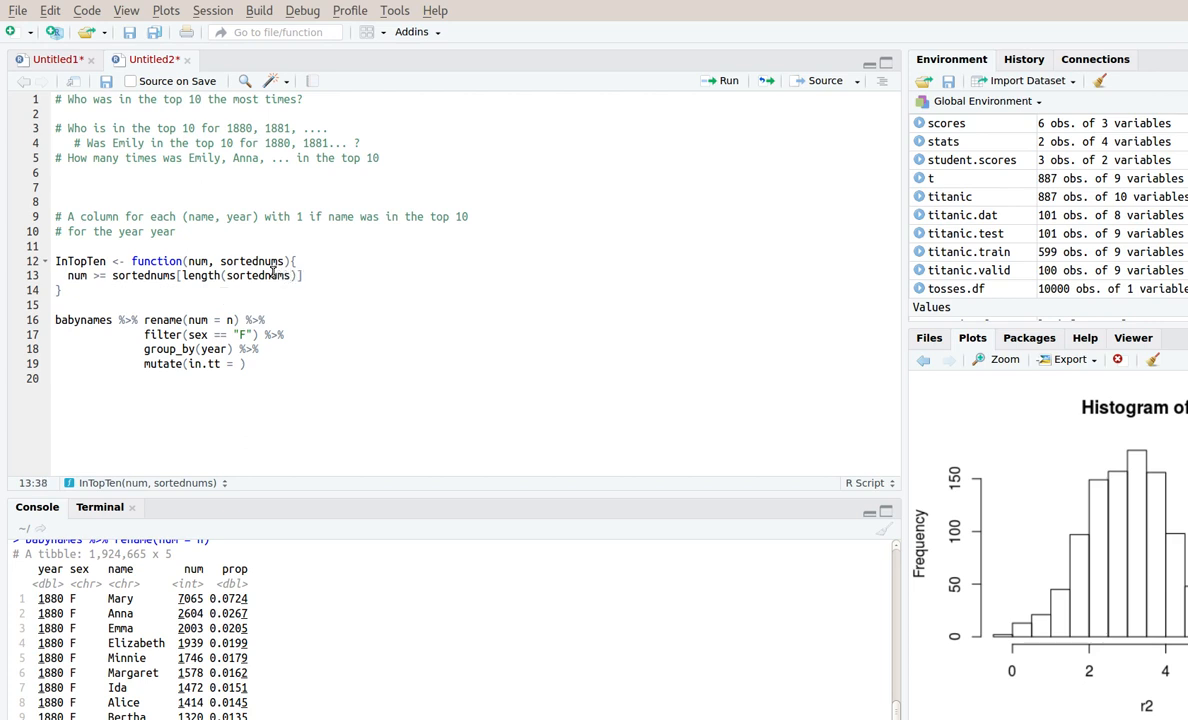
text(-)
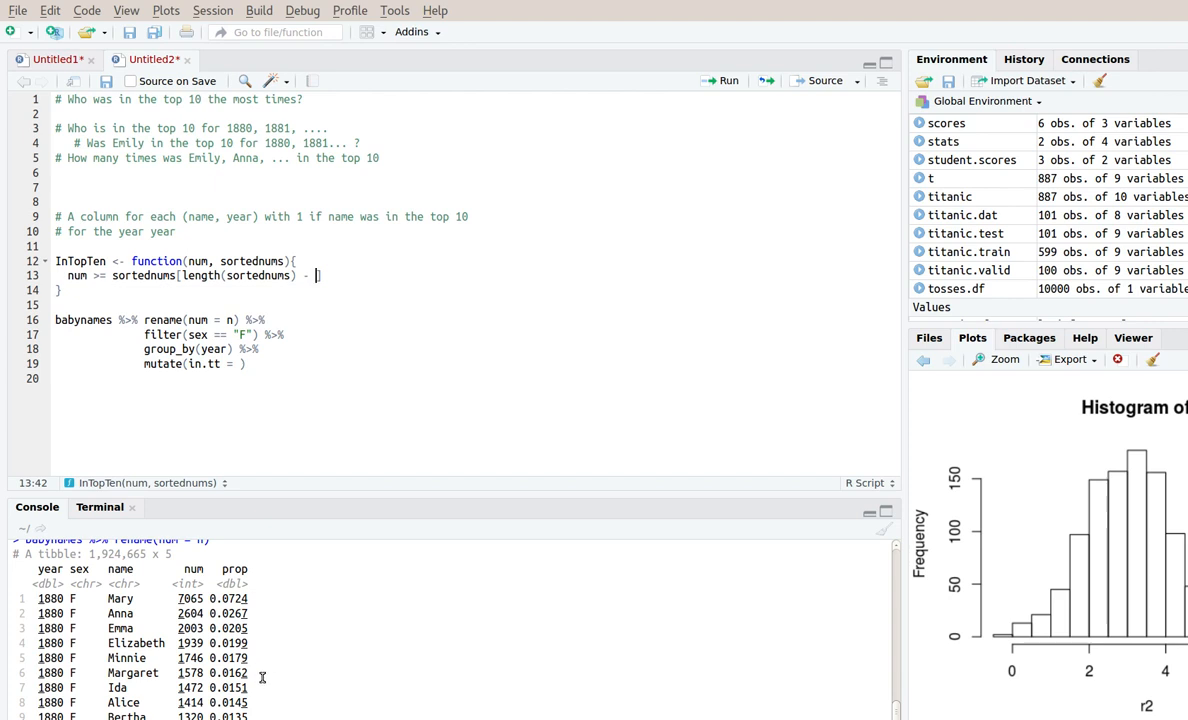
scroll(down, 3)
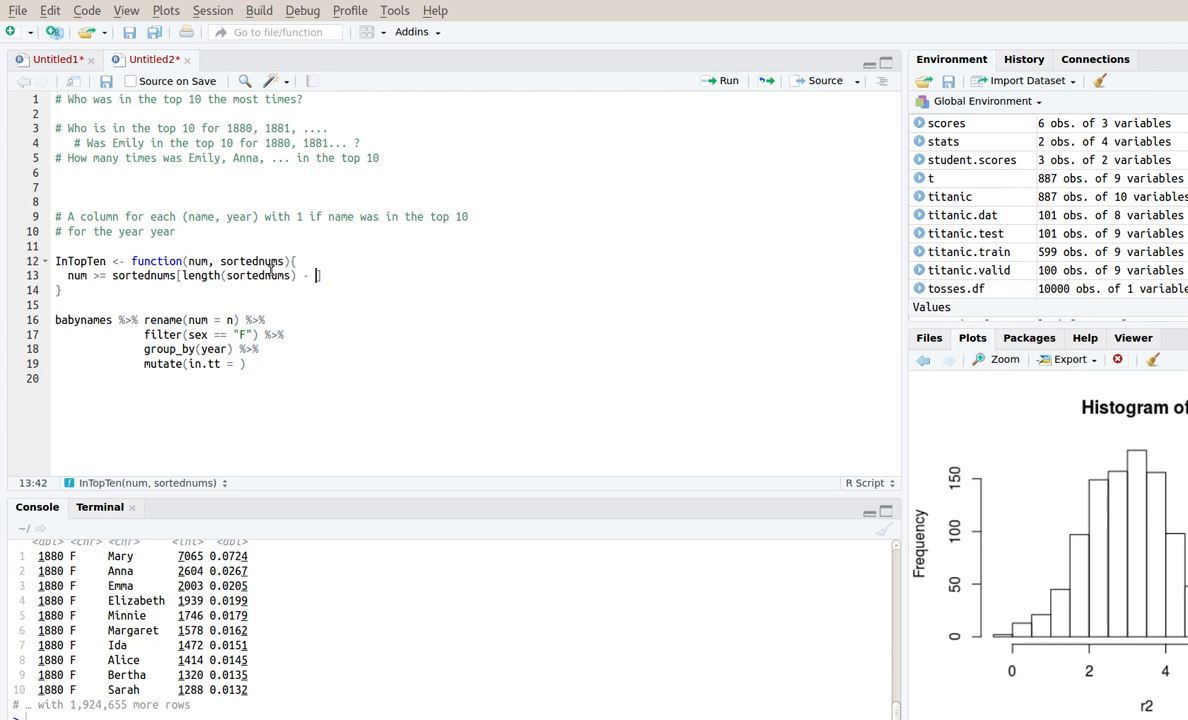
mouse_move(378, 332)
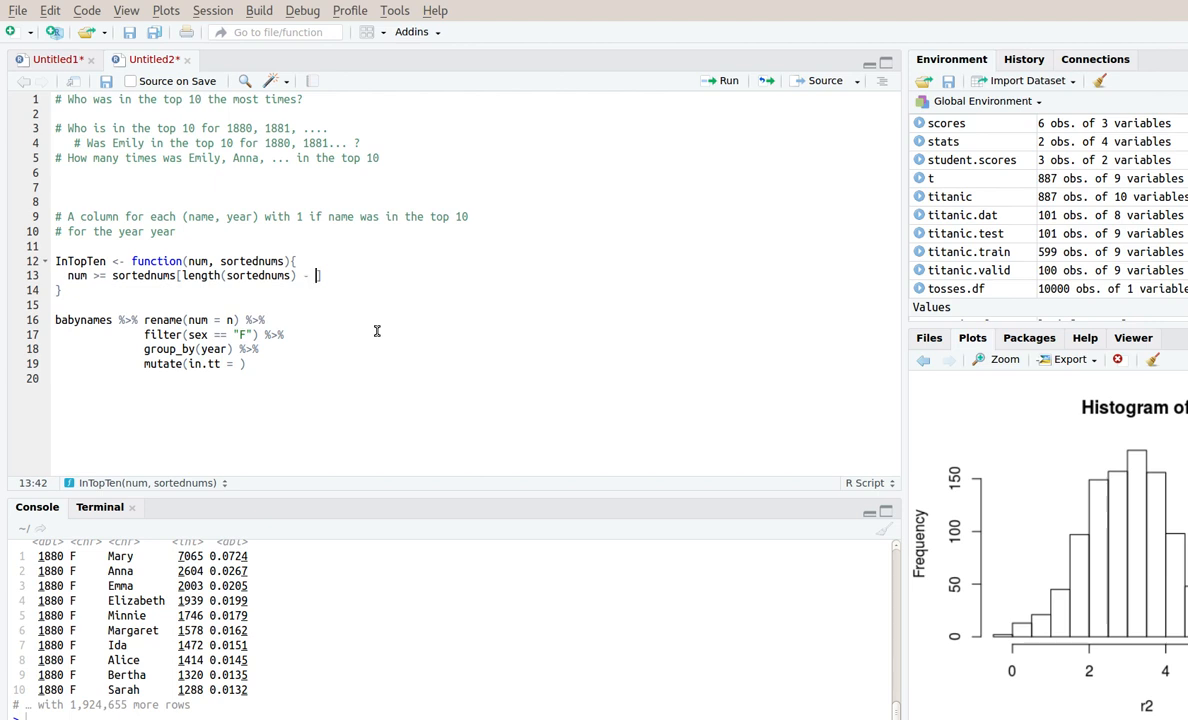
text(9])
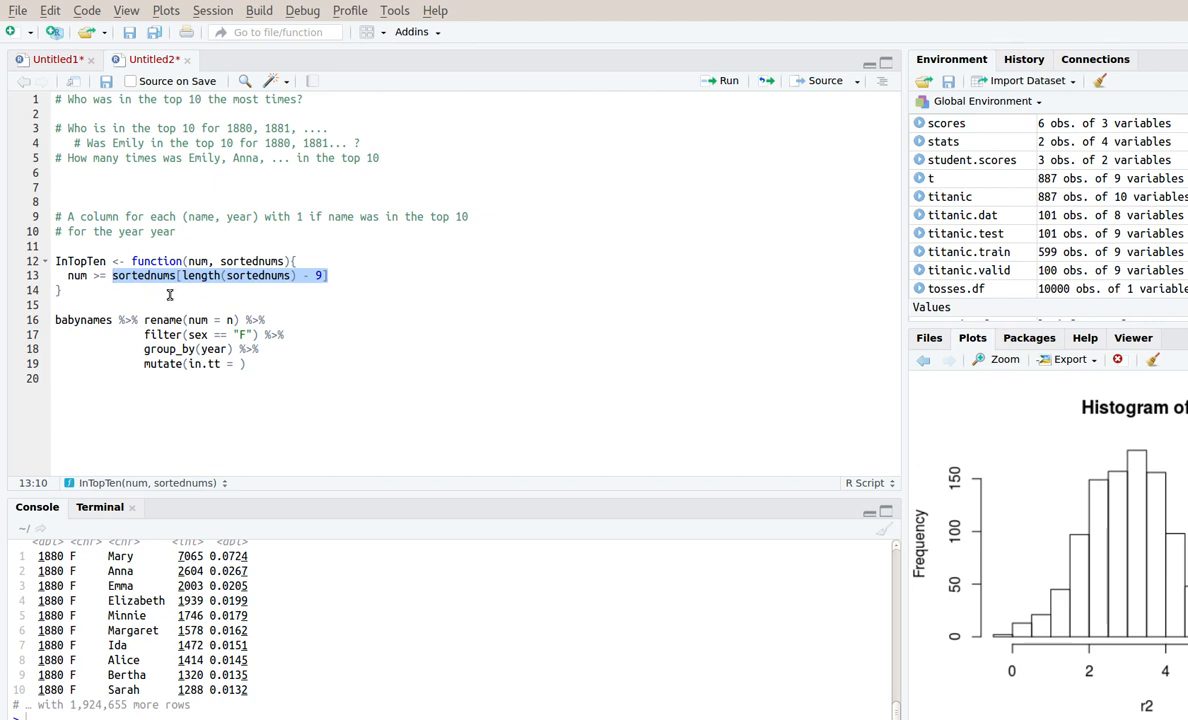
mouse_move(208, 342)
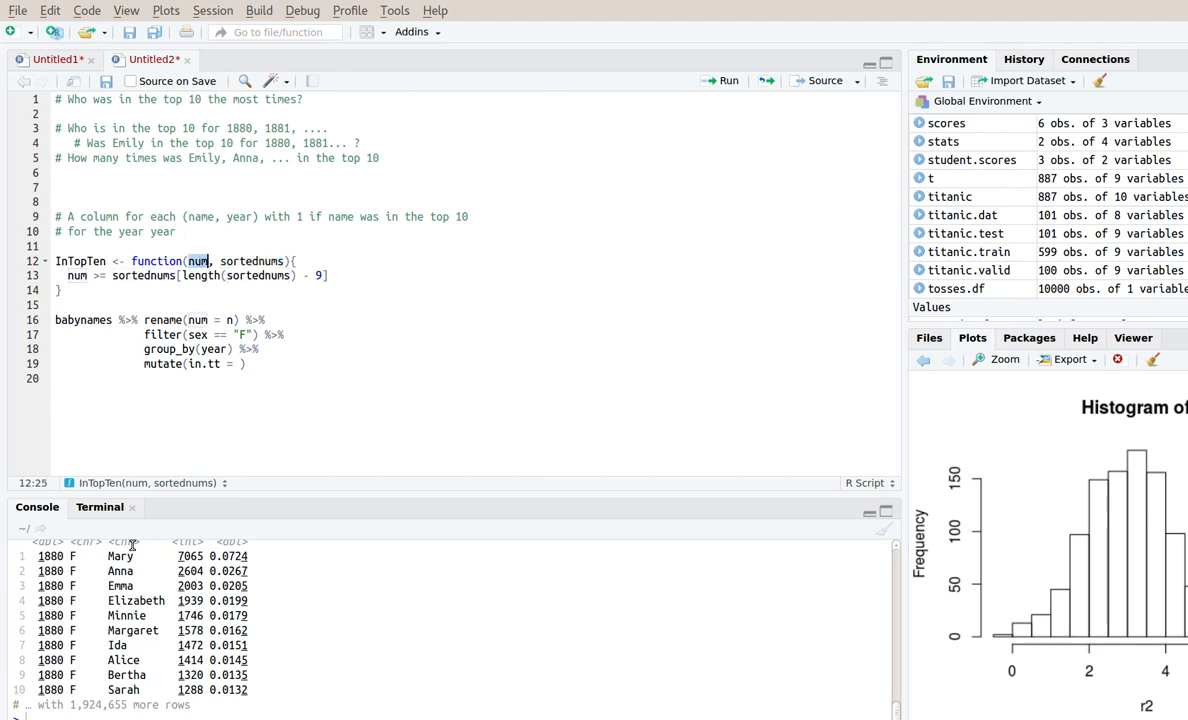
double_click(120, 556)
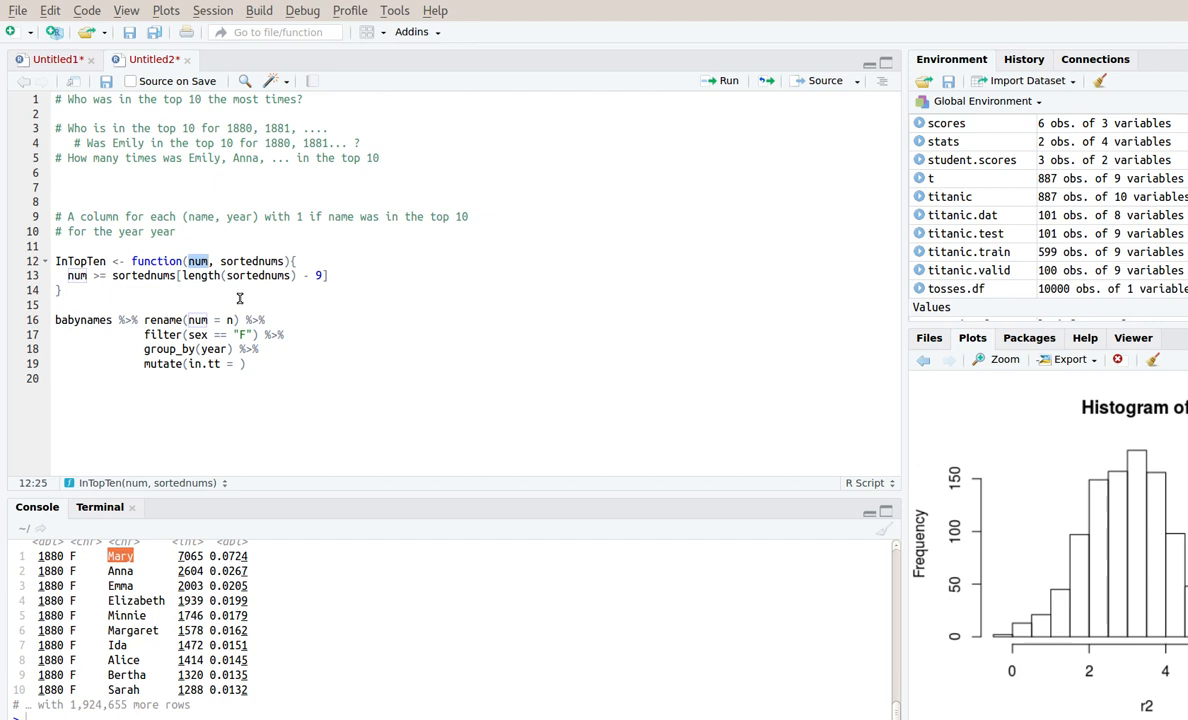
mouse_move(252, 318)
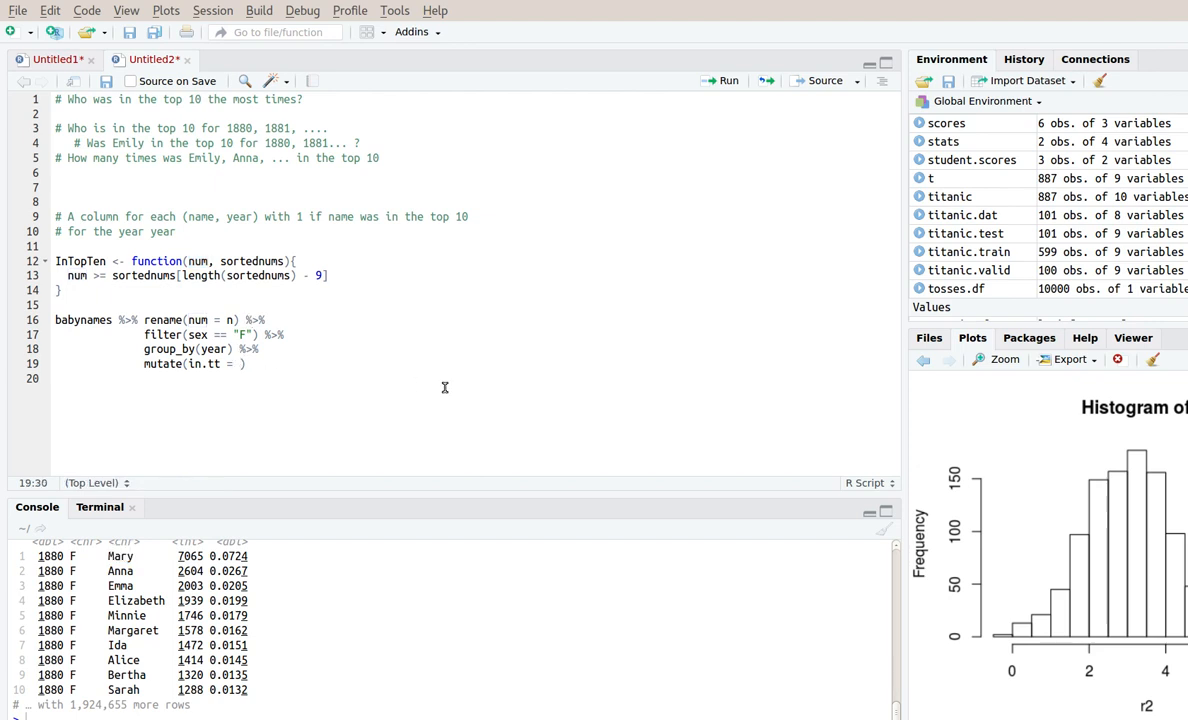
Set in.tt via sapply(number, FUN = InTopTen, sort(number)) and test InTopTen(1900, sort(number)) in the console
text(sapply(number, FUN = InTopTen, sort(number)
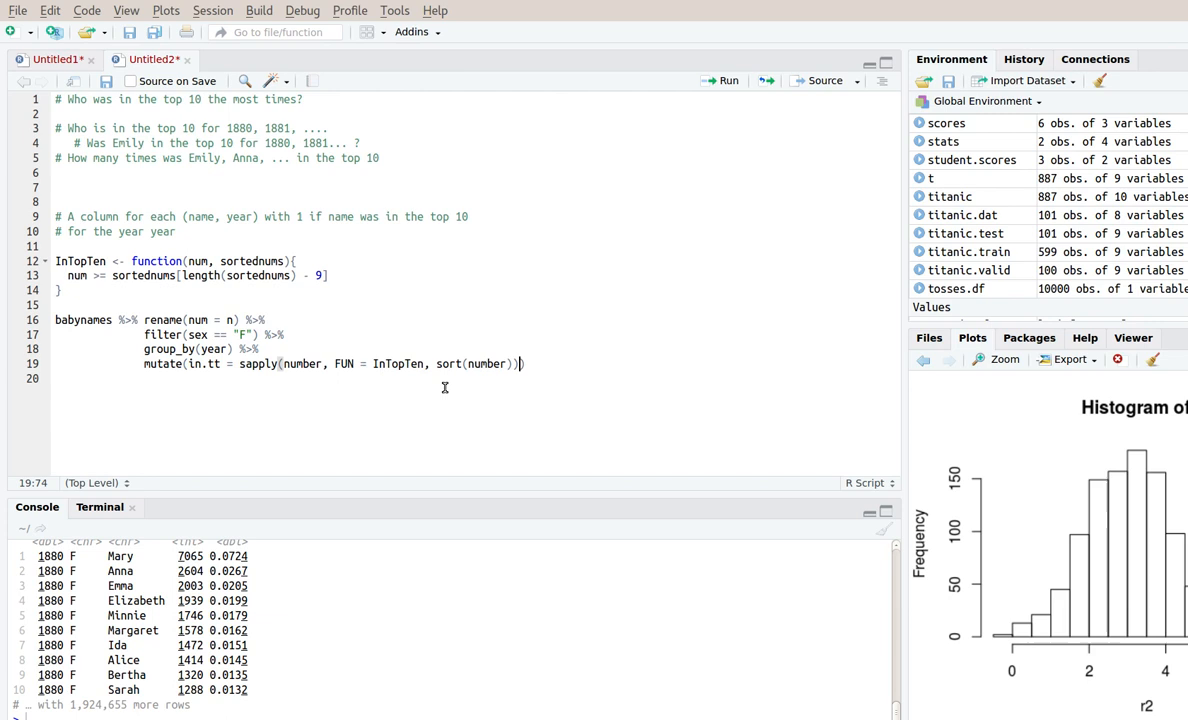
text())
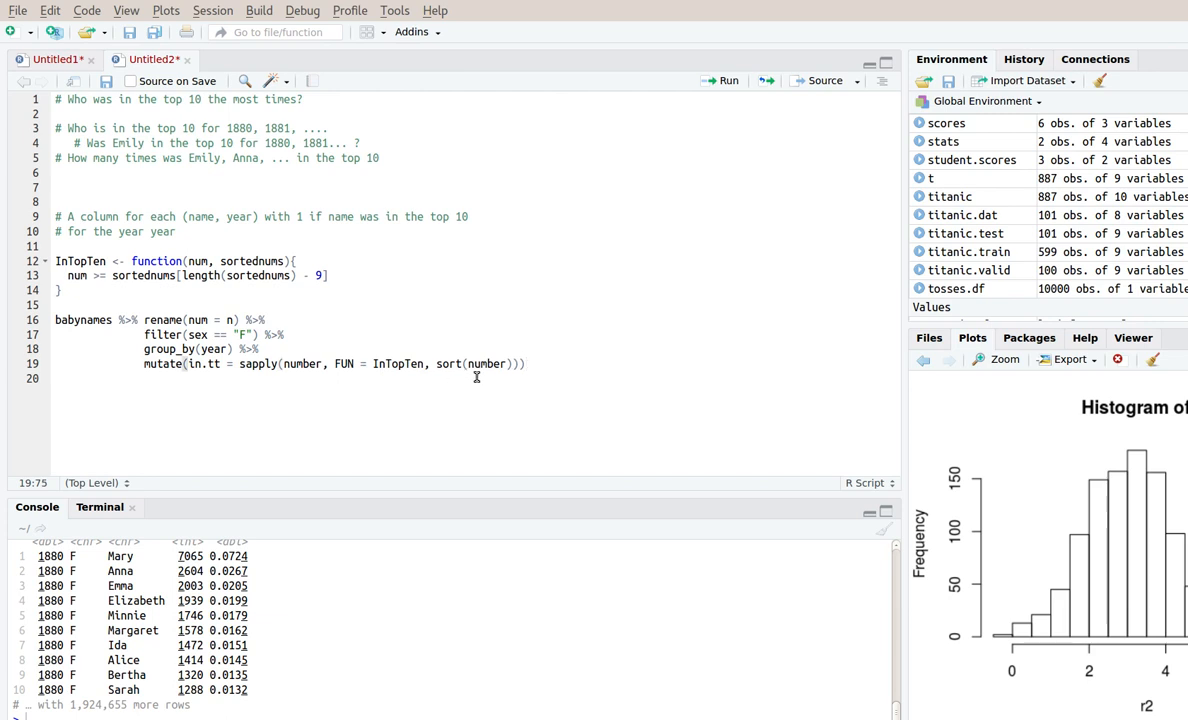
mouse_move(332, 396)
text(#)
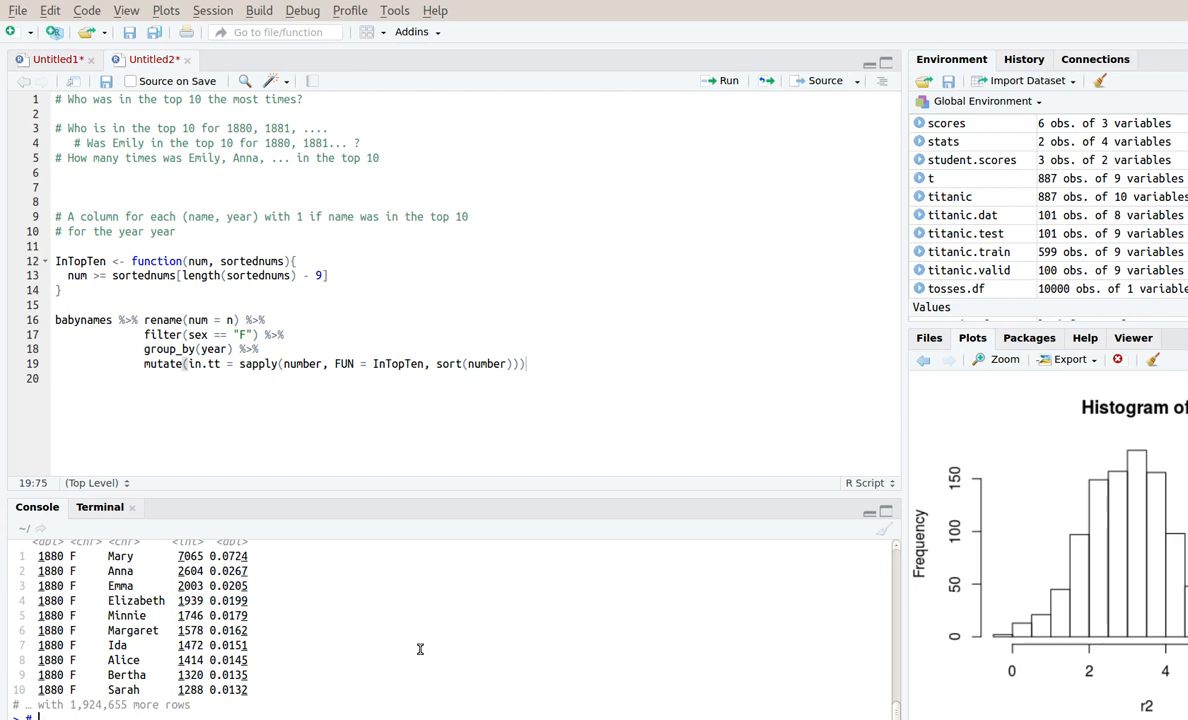
text(InTopTen(7065, sort(number)
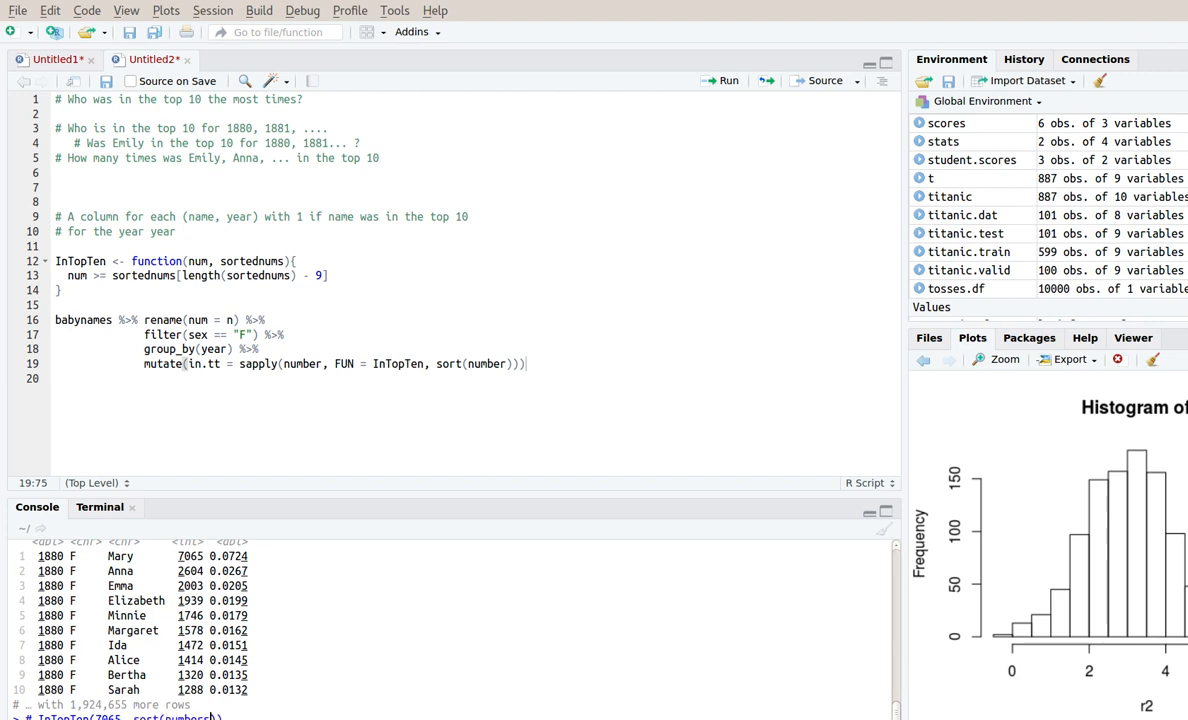
double_click(188, 570)
text(1939)
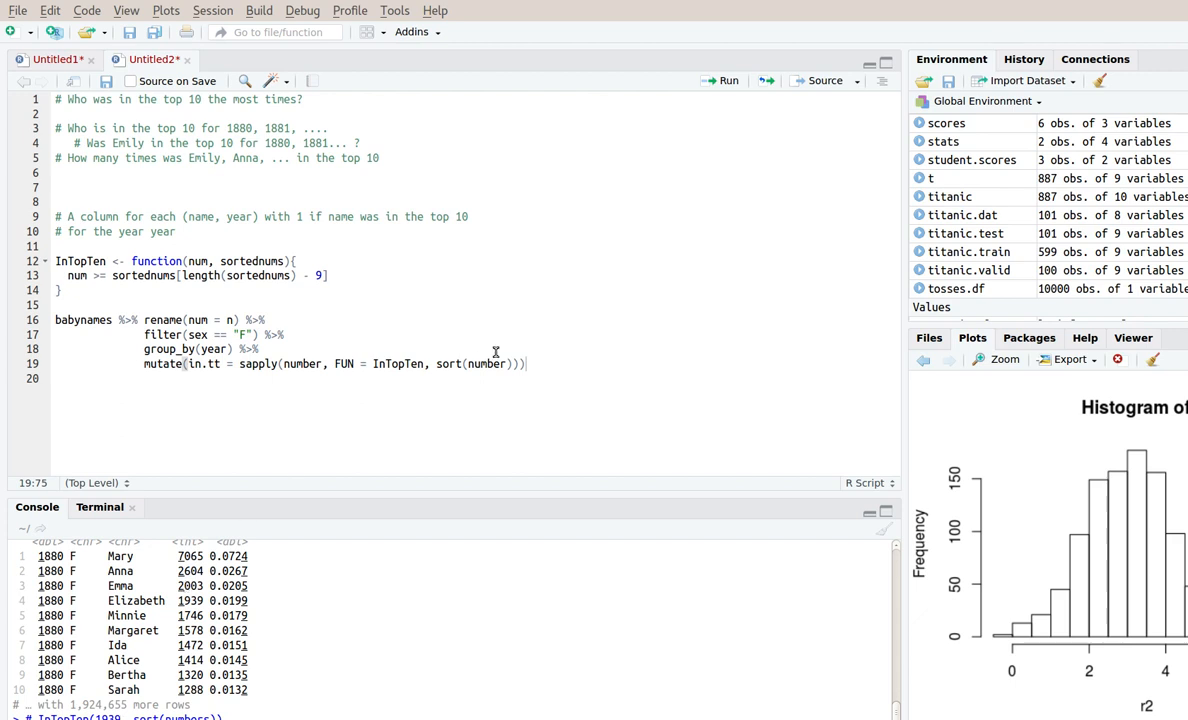
mouse_move(596, 356)
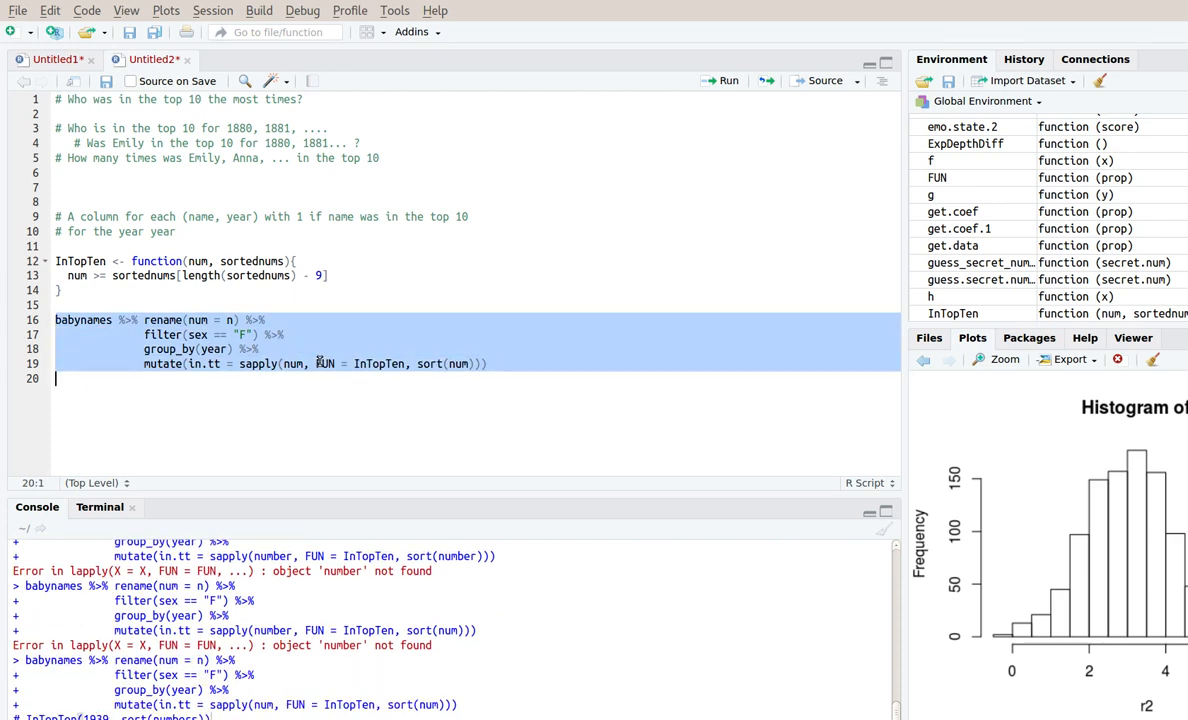
Run the pipeline corrected to num, printing a TRUE/FALSE in.tt column, and position to assign its result
click(728, 80)
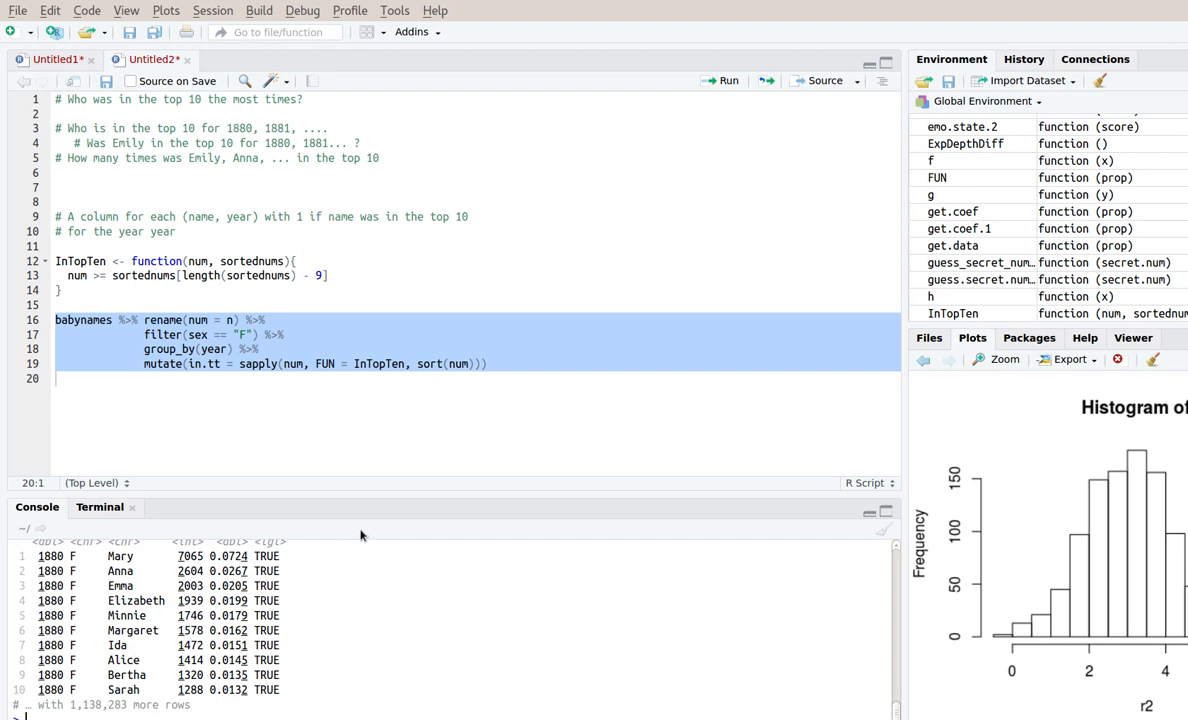
click(96, 320)
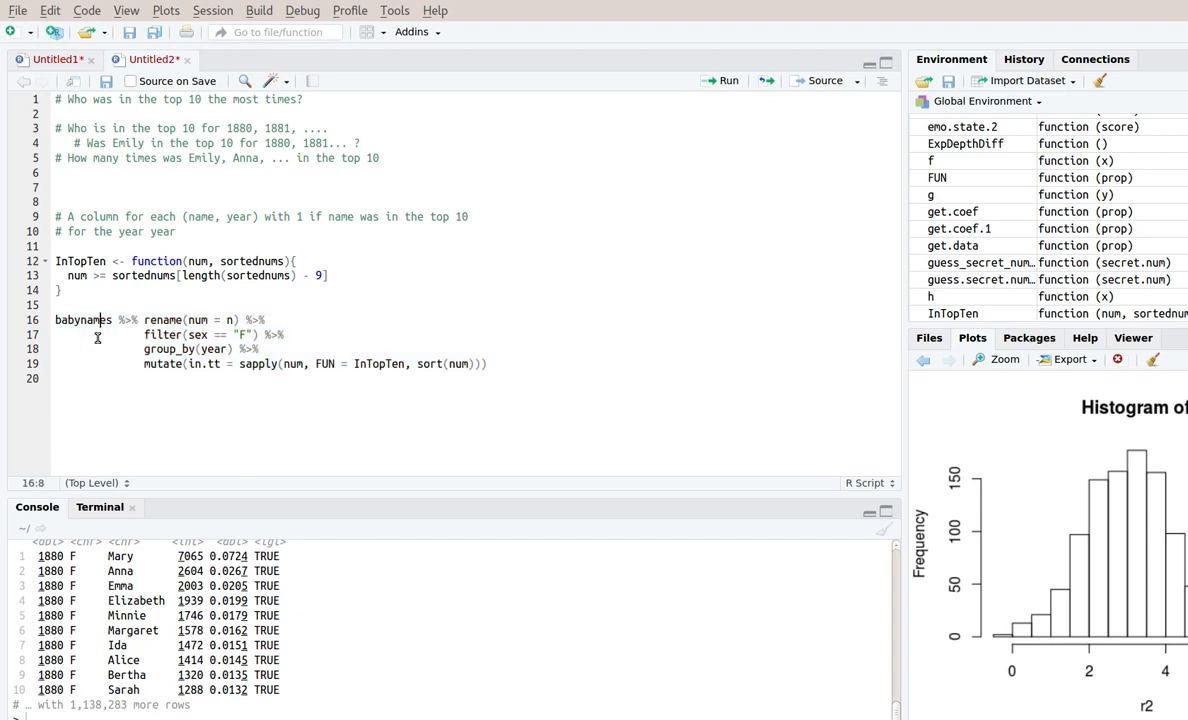
Assign the pipeline result to a, run it and browse a in the data viewer
text(a <-)
click(452, 714)
text(View(a))
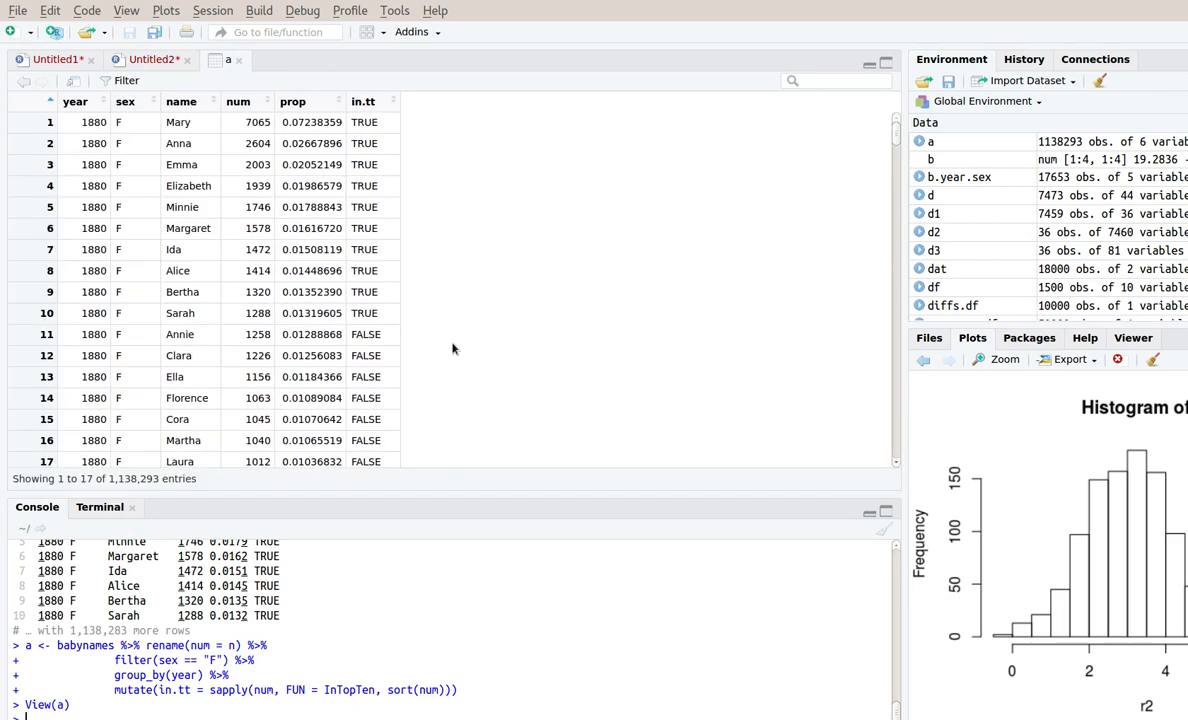
mouse_move(400, 304)
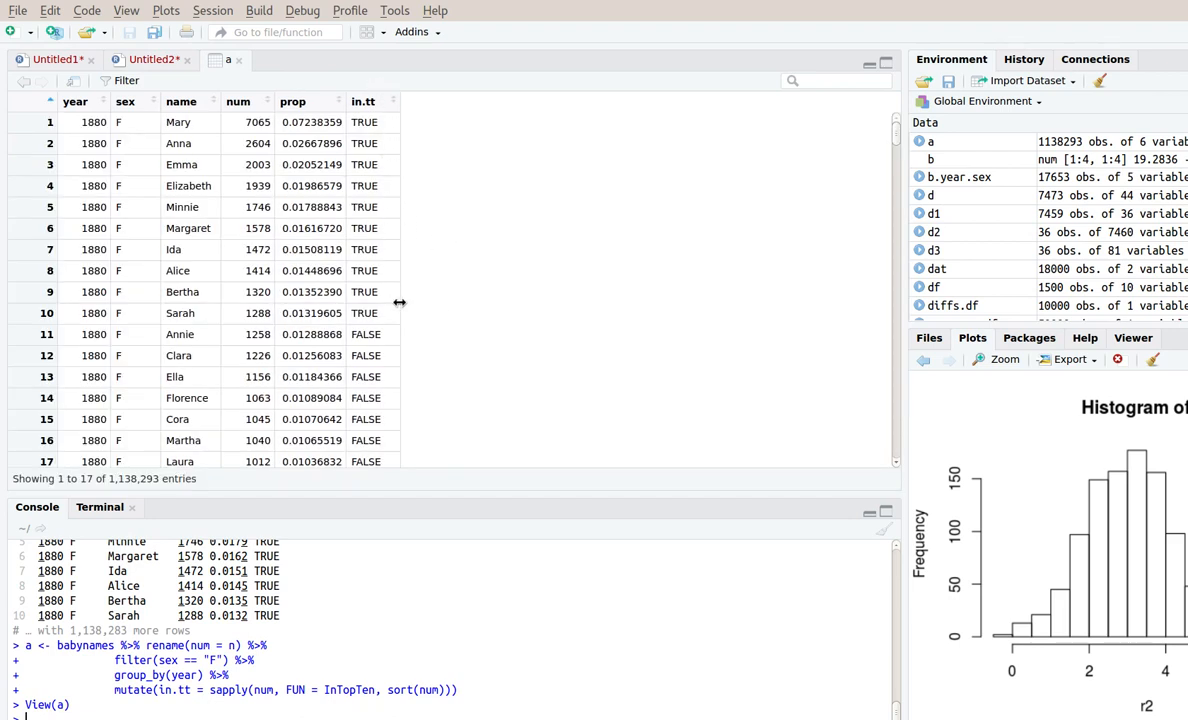
mouse_move(378, 140)
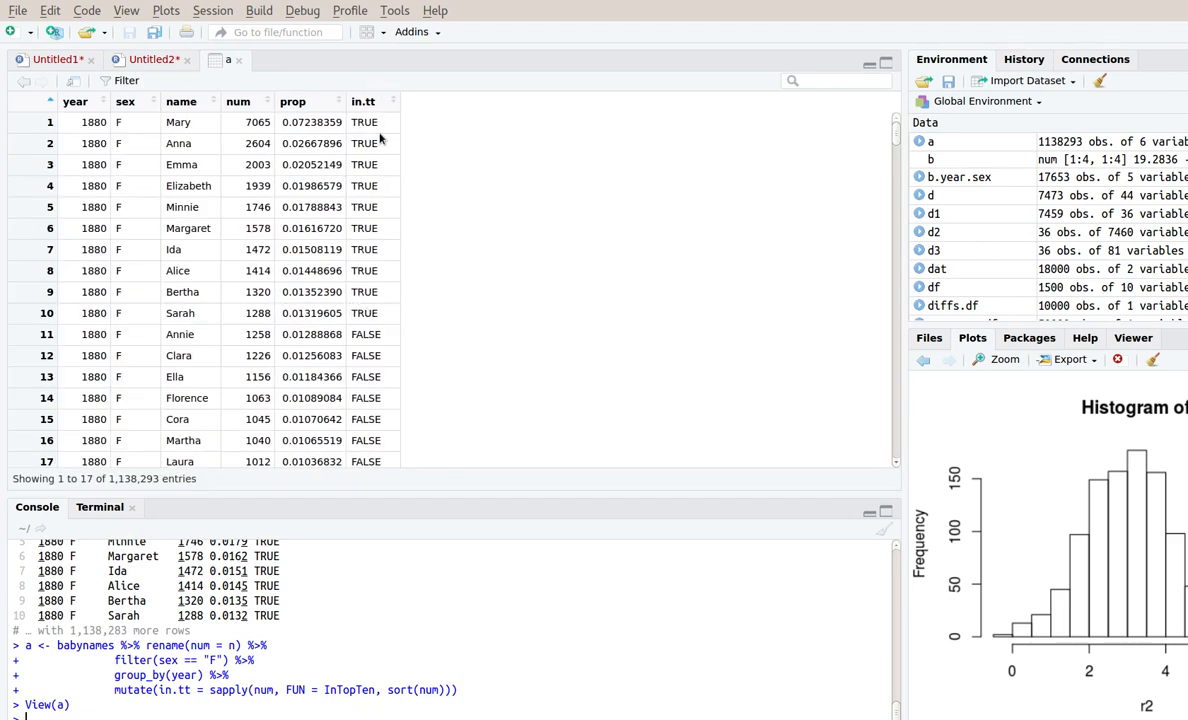
scroll(down, 3)
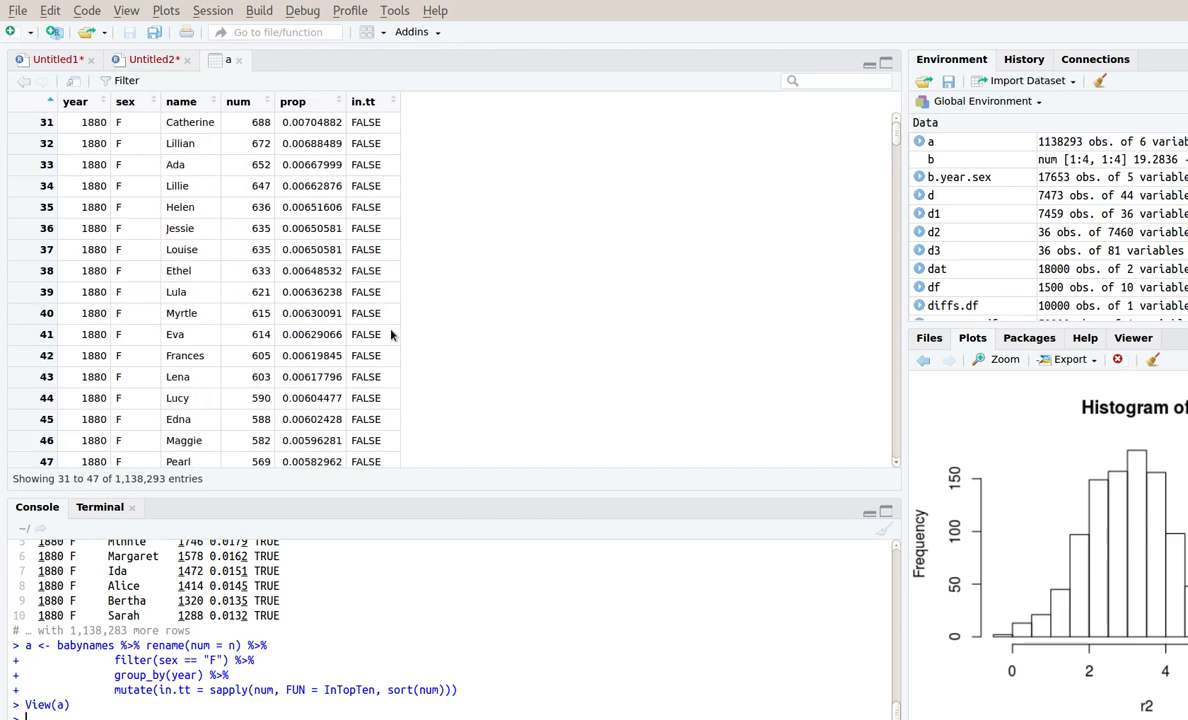
scroll(down, 3)
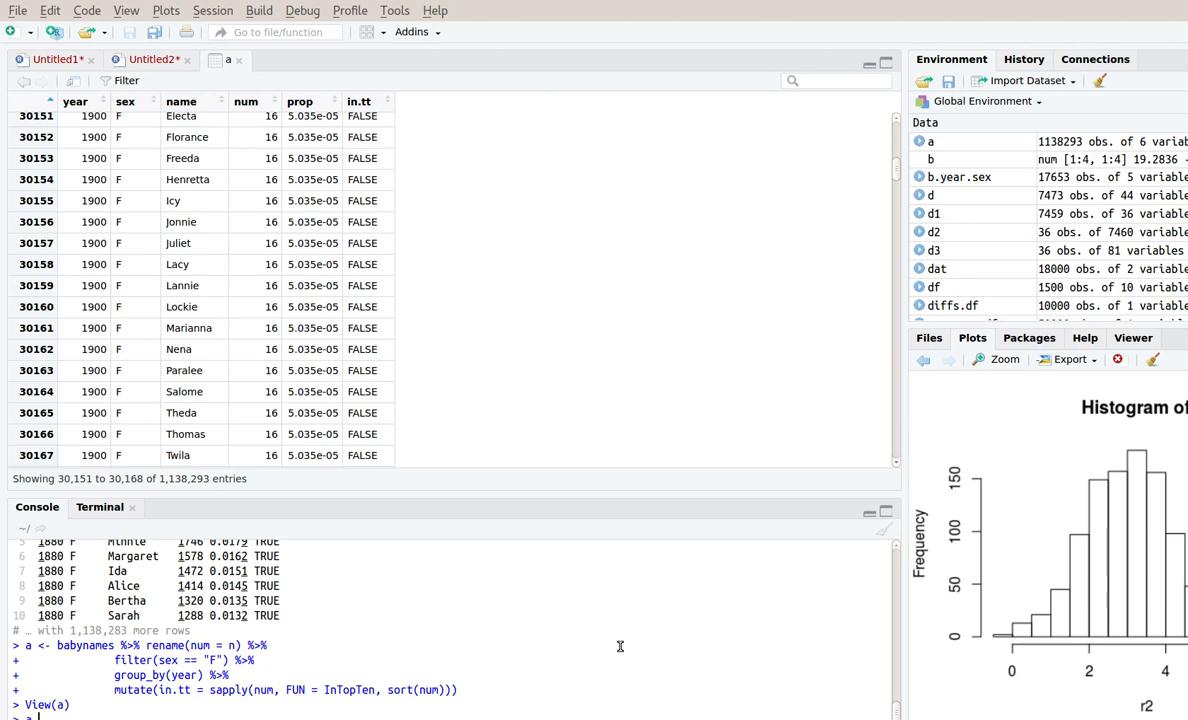
Filter a to year == 1990 in the console, listing Jessica, Ashley and others, then return to the script
text(a %>% filter()
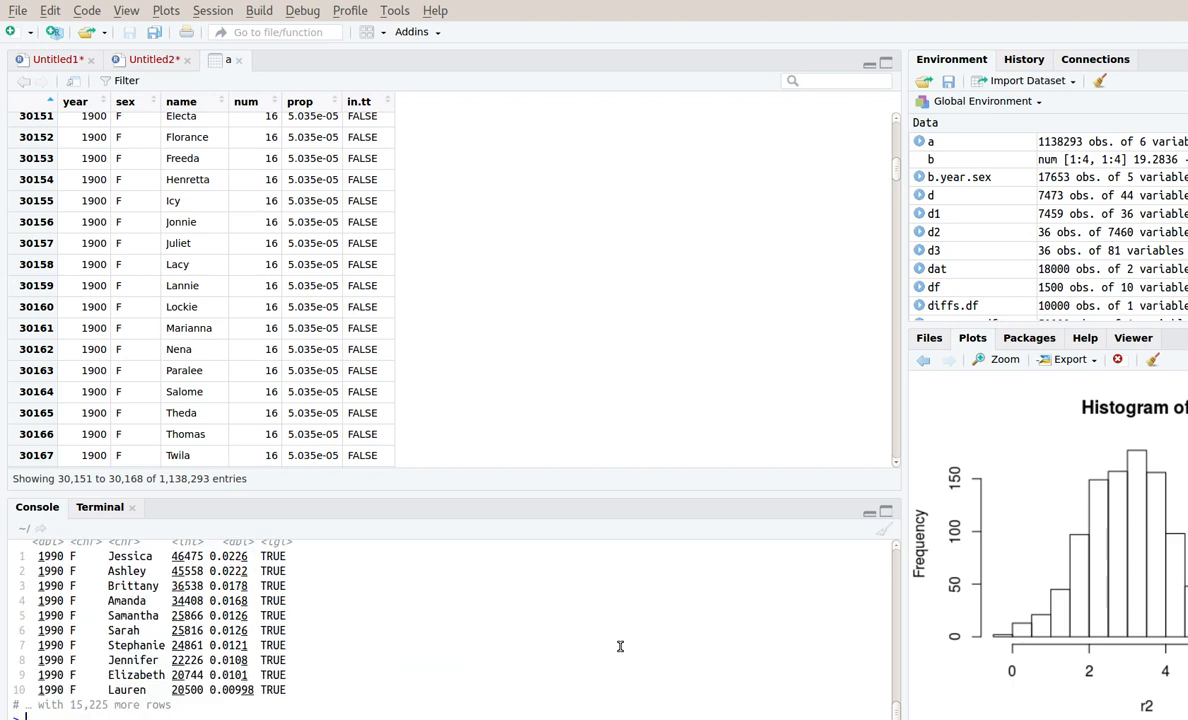
mouse_move(126, 692)
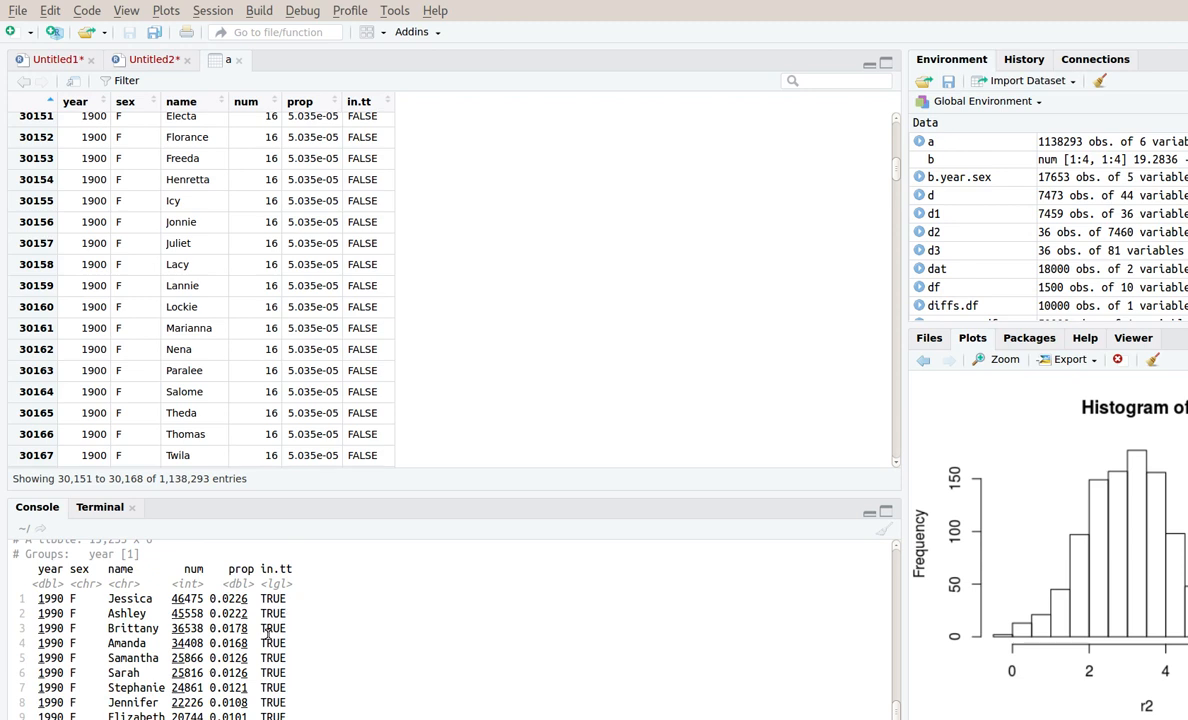
scroll(down, 3)
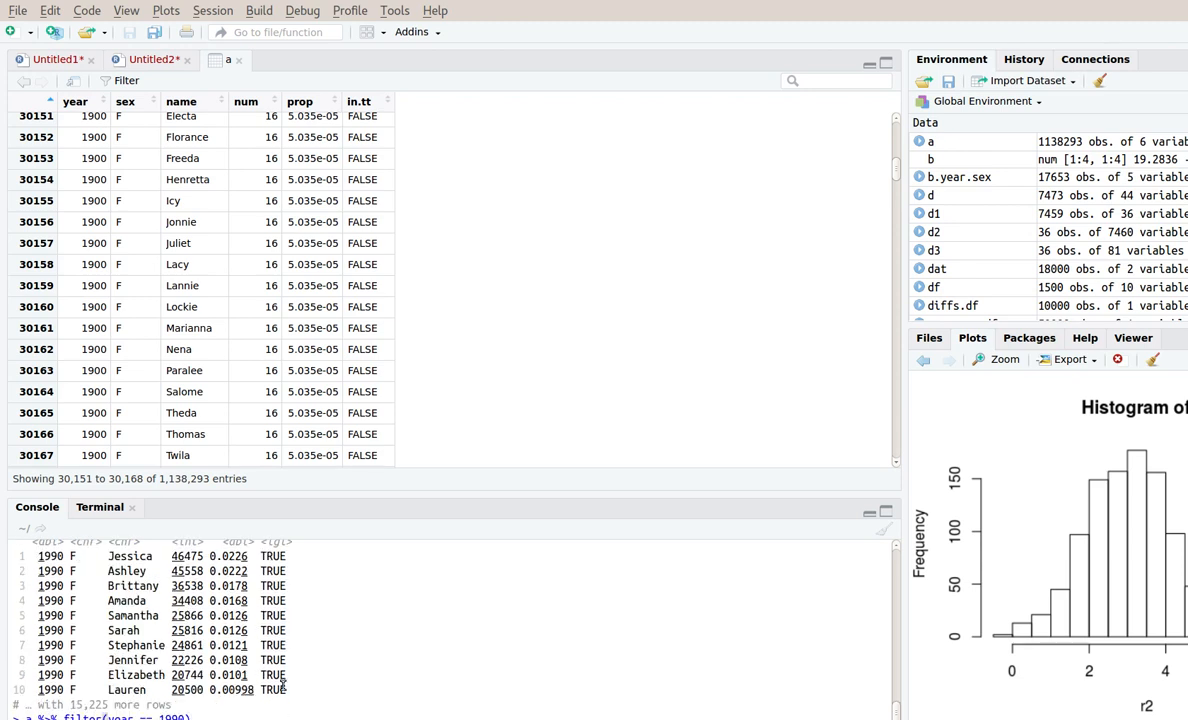
mouse_move(300, 700)
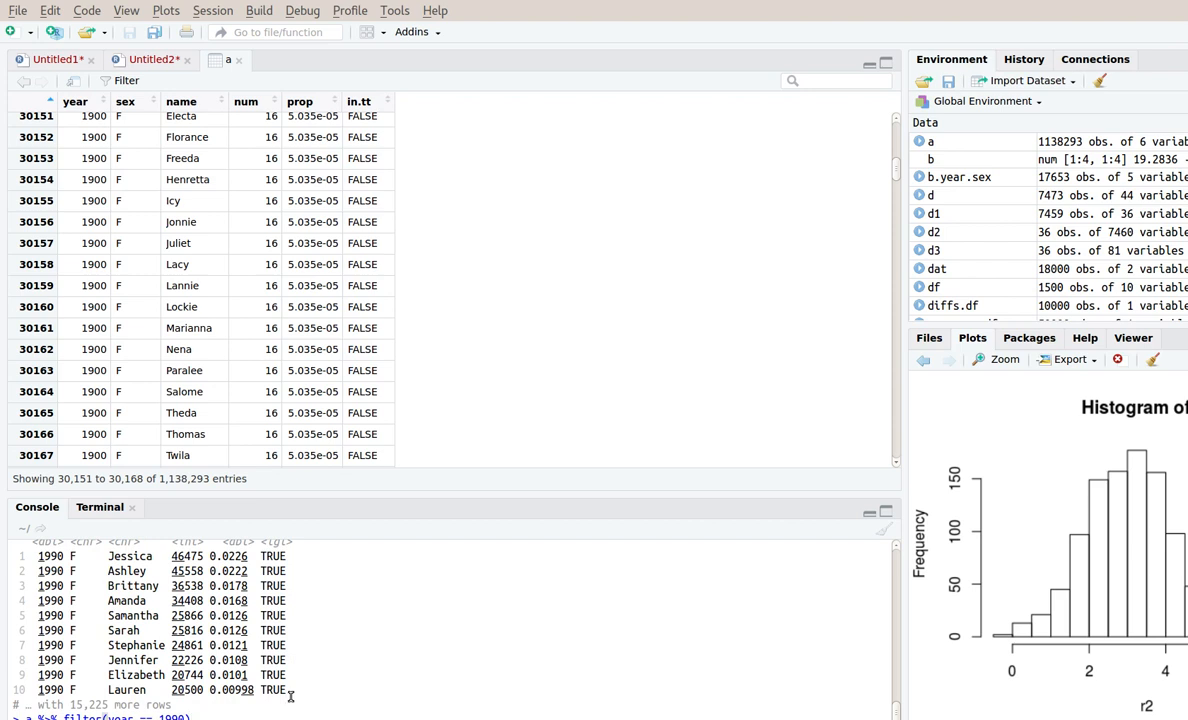
click(152, 60)
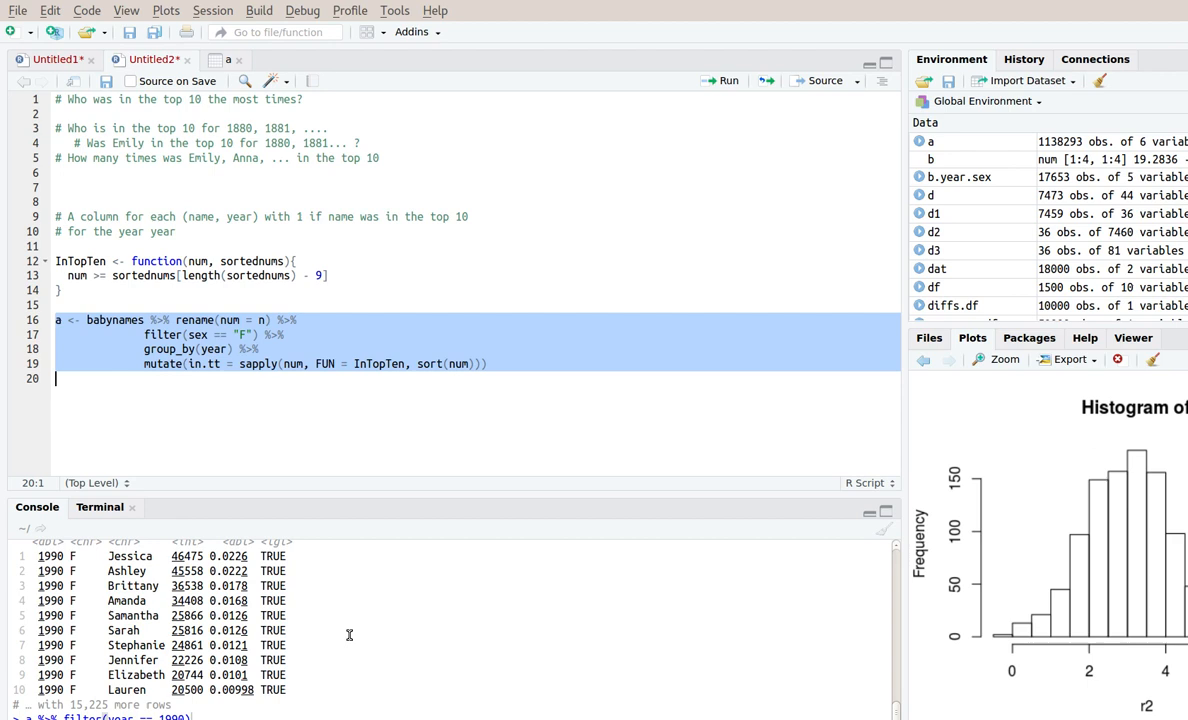
mouse_move(314, 618)
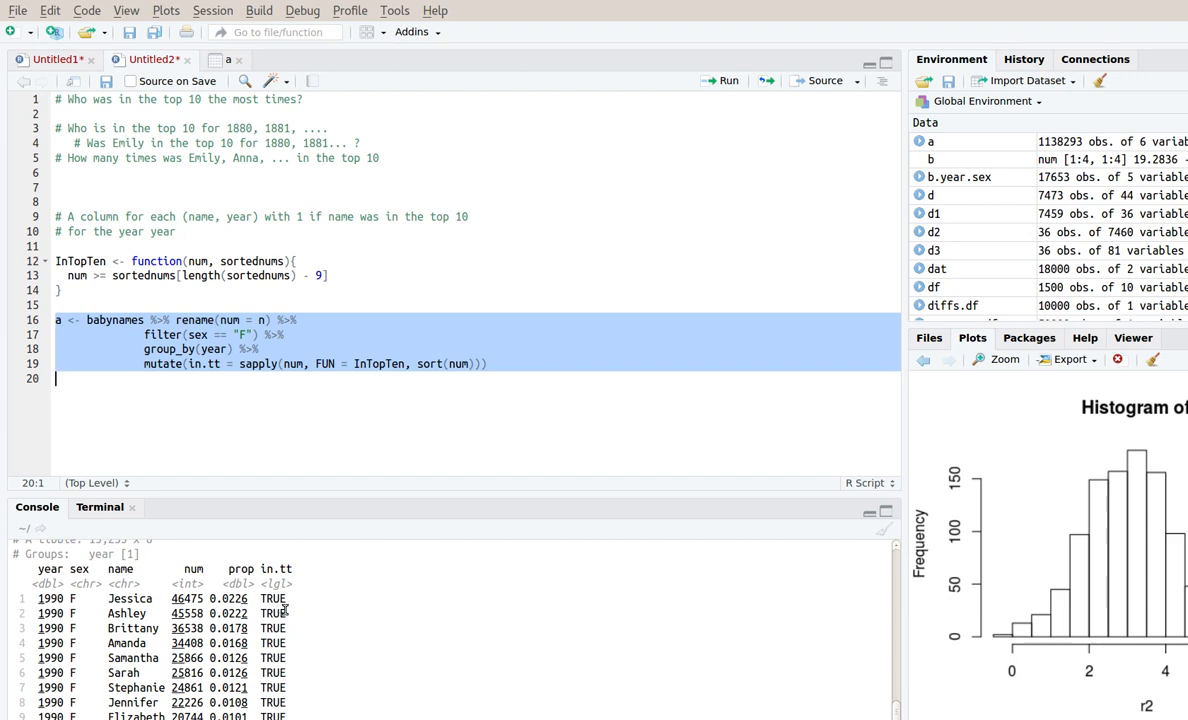
mouse_move(110, 598)
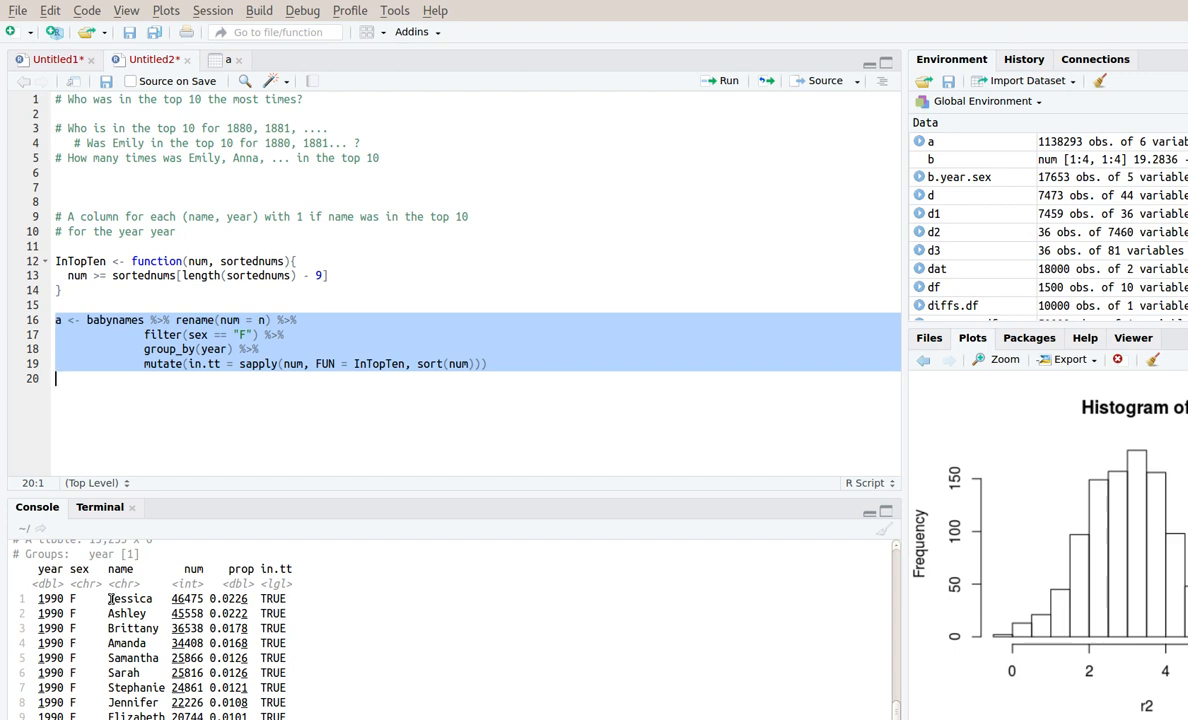
Run pipeline lines 16–19 so the 1990 tibble shows in.tt TRUE for Jessica, Ashley, Brittany, and place the cursor after line 19
double_click(272, 598)
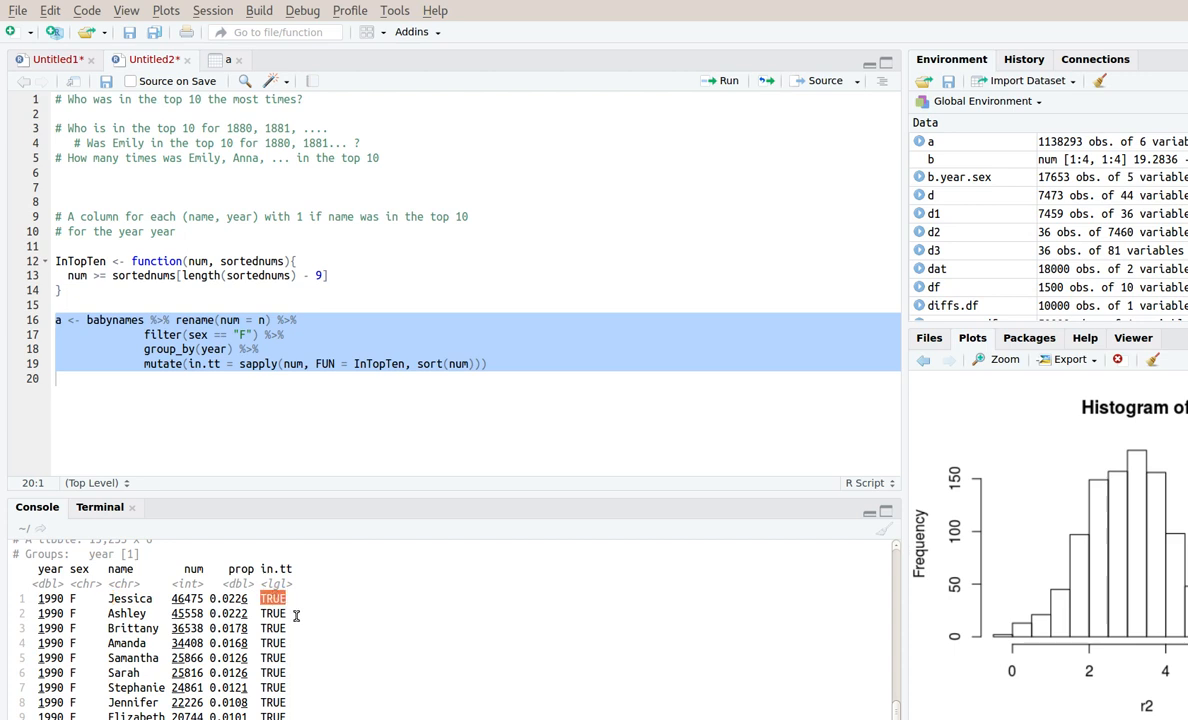
mouse_move(304, 624)
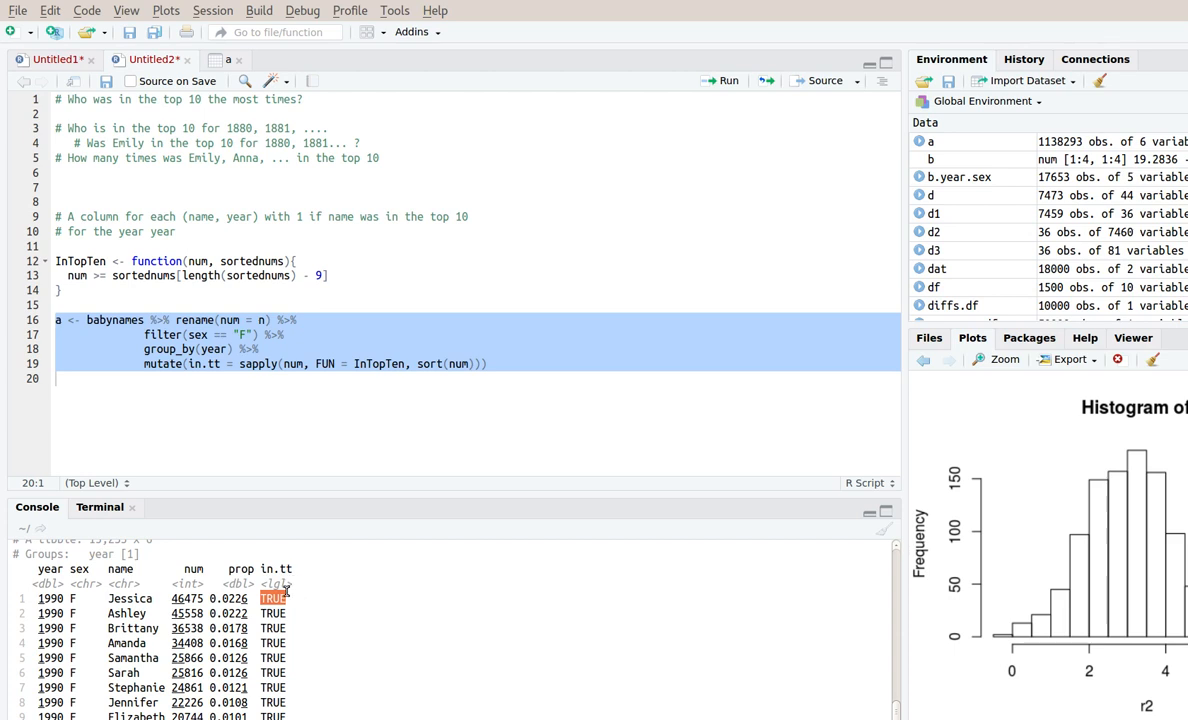
mouse_move(286, 598)
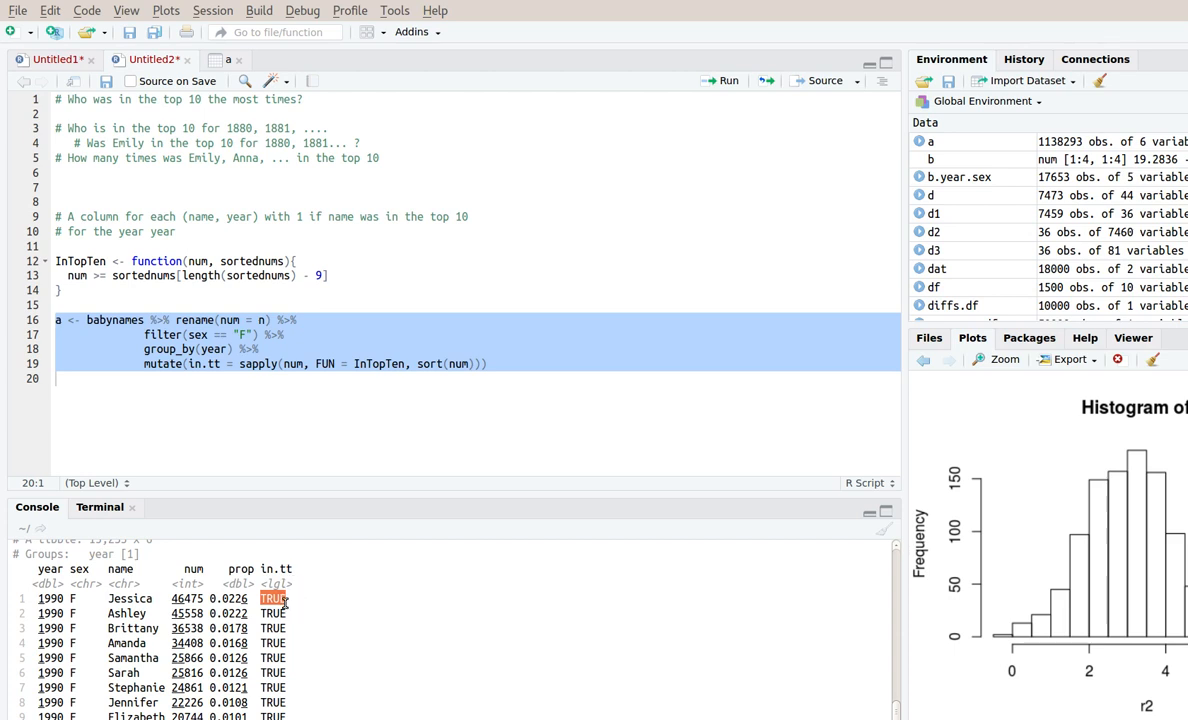
mouse_move(98, 604)
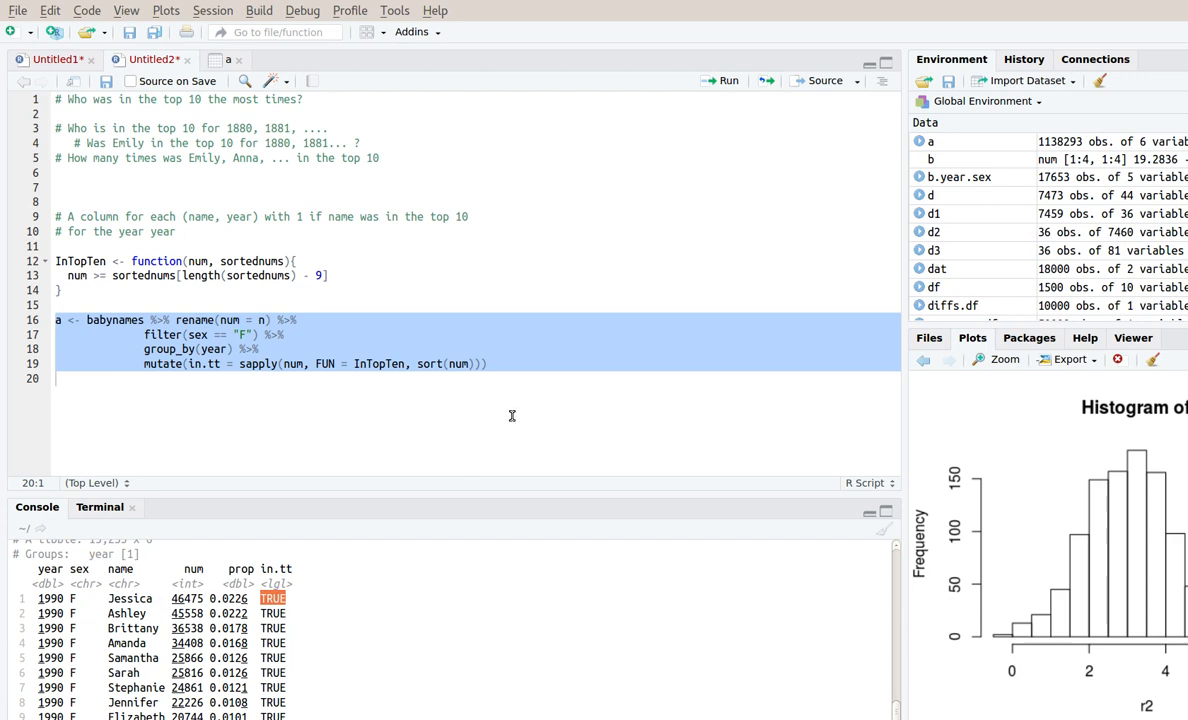
click(492, 364)
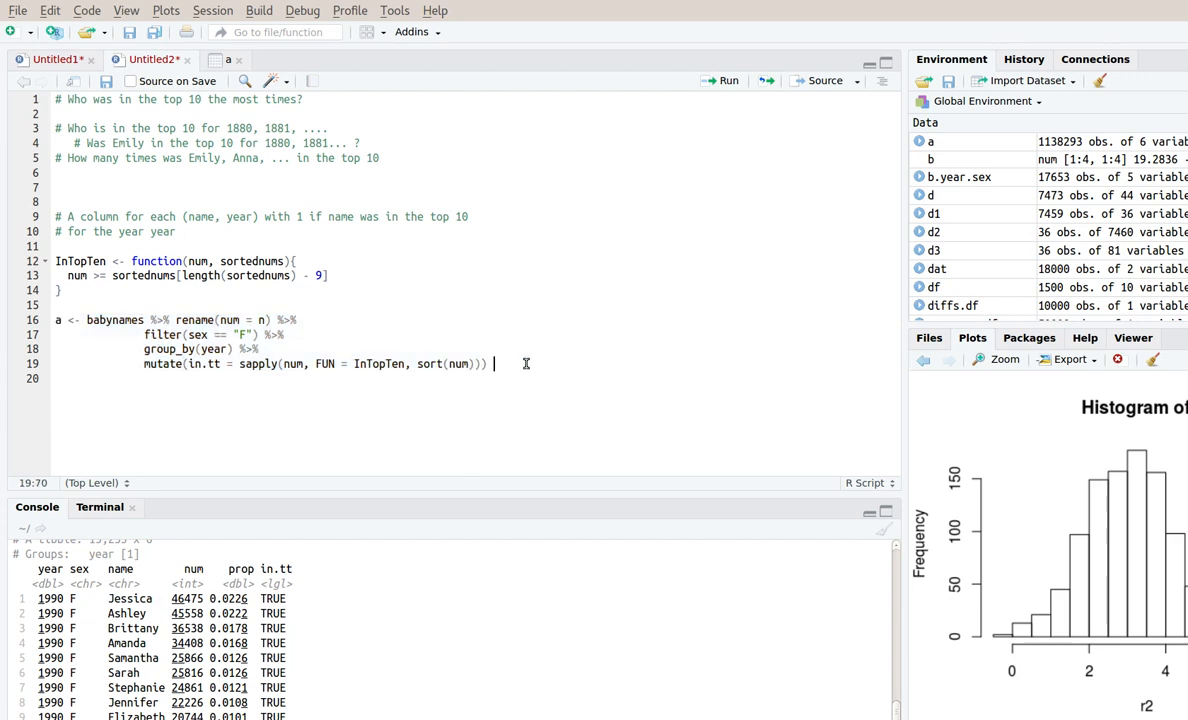
Append group_by(name) and summarize(total.tt = sum(in.tt)) to the pipeline
text(%>%)
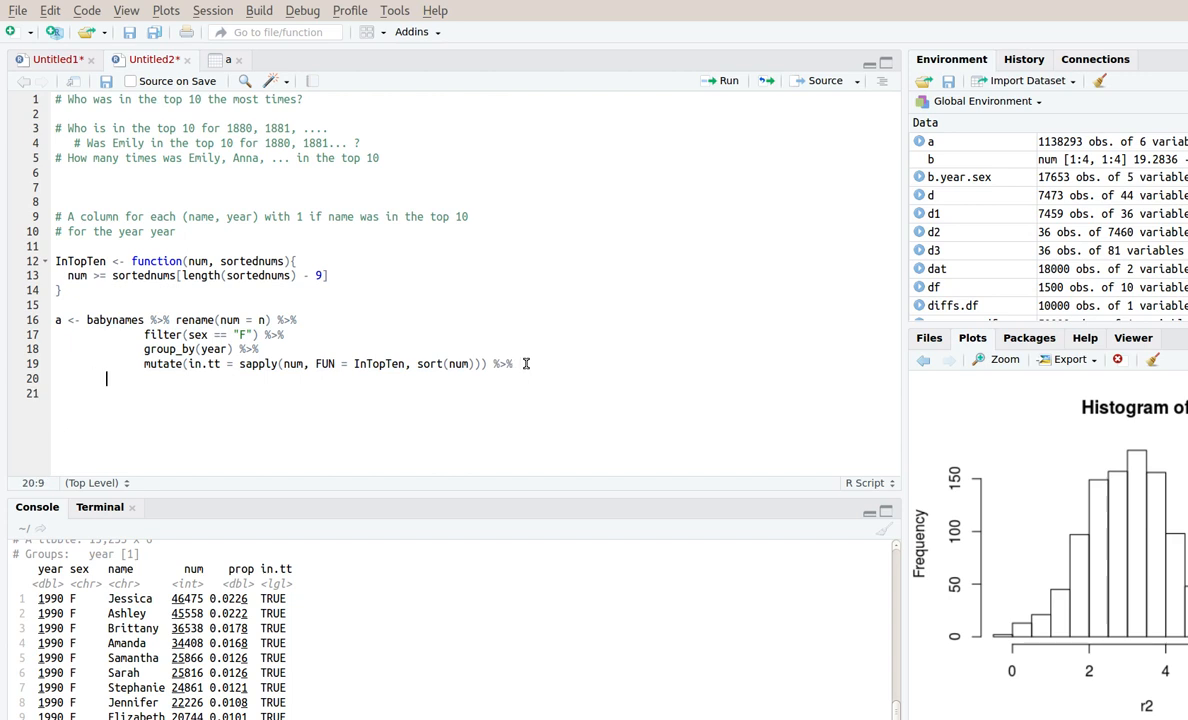
text(group_b)
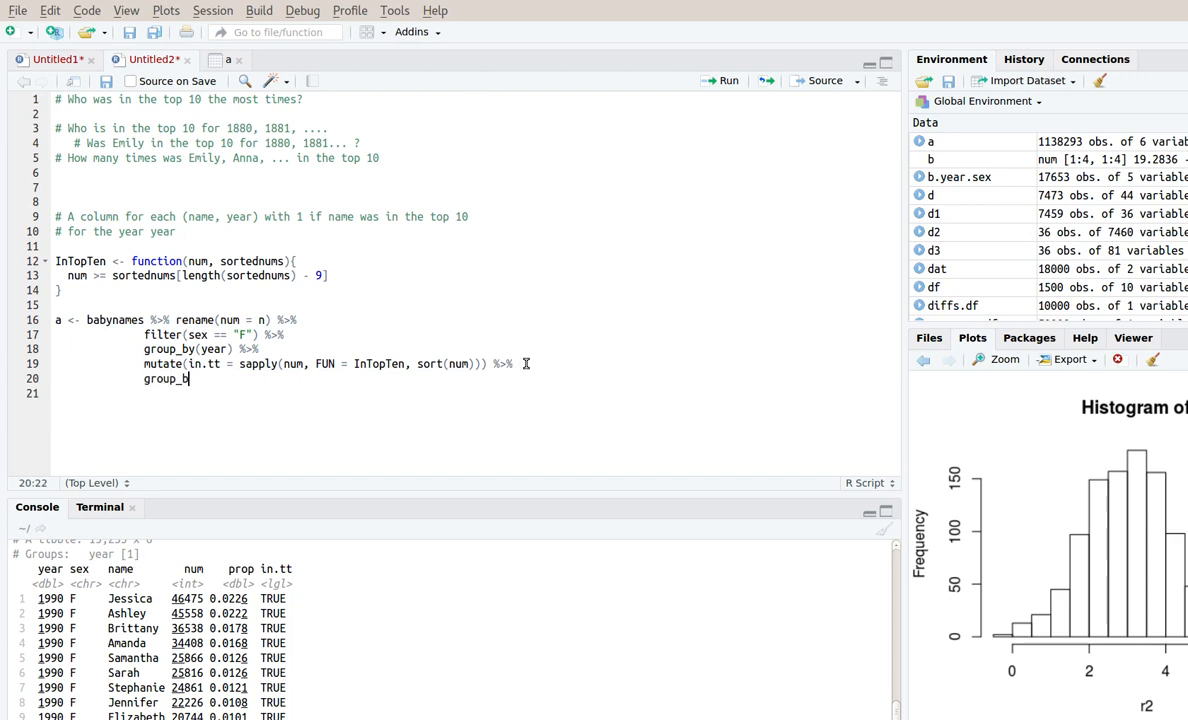
text((na)
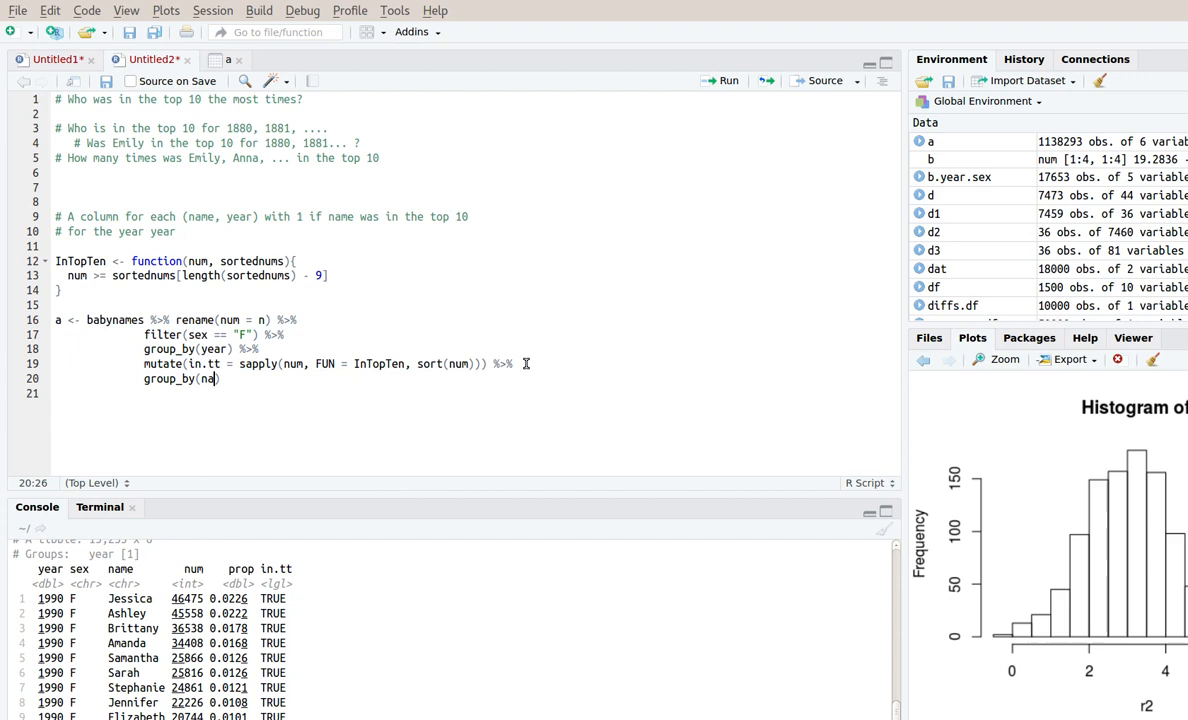
text(me)
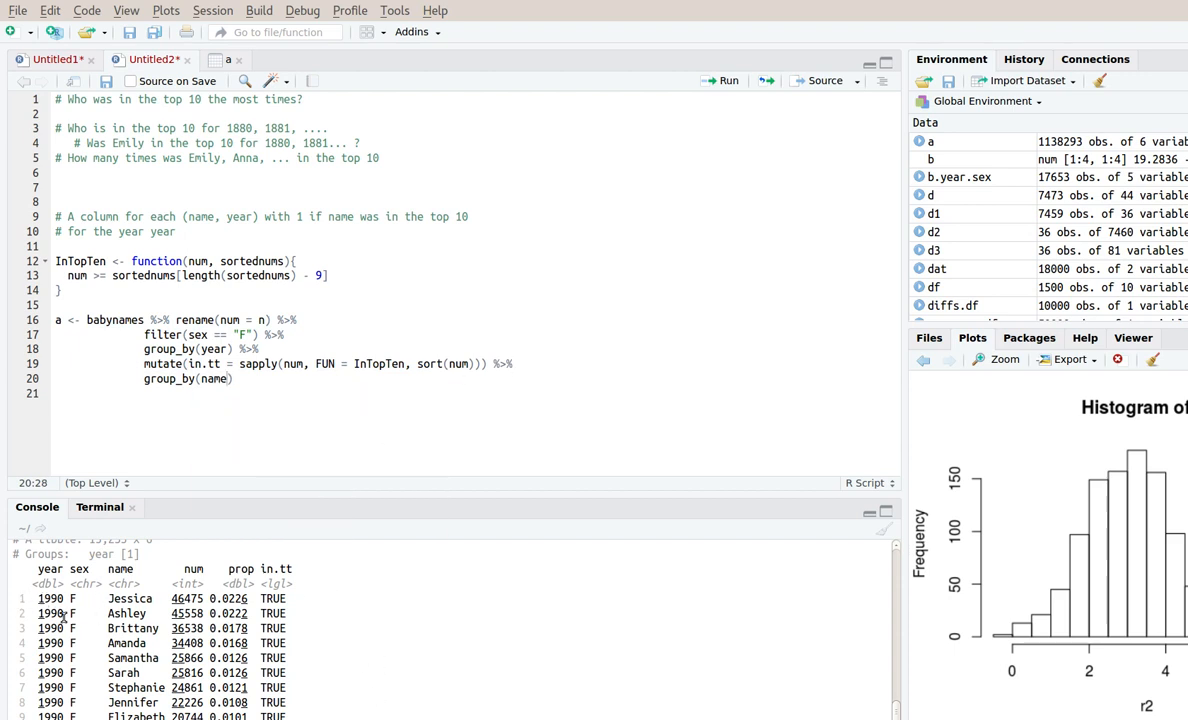
mouse_move(340, 612)
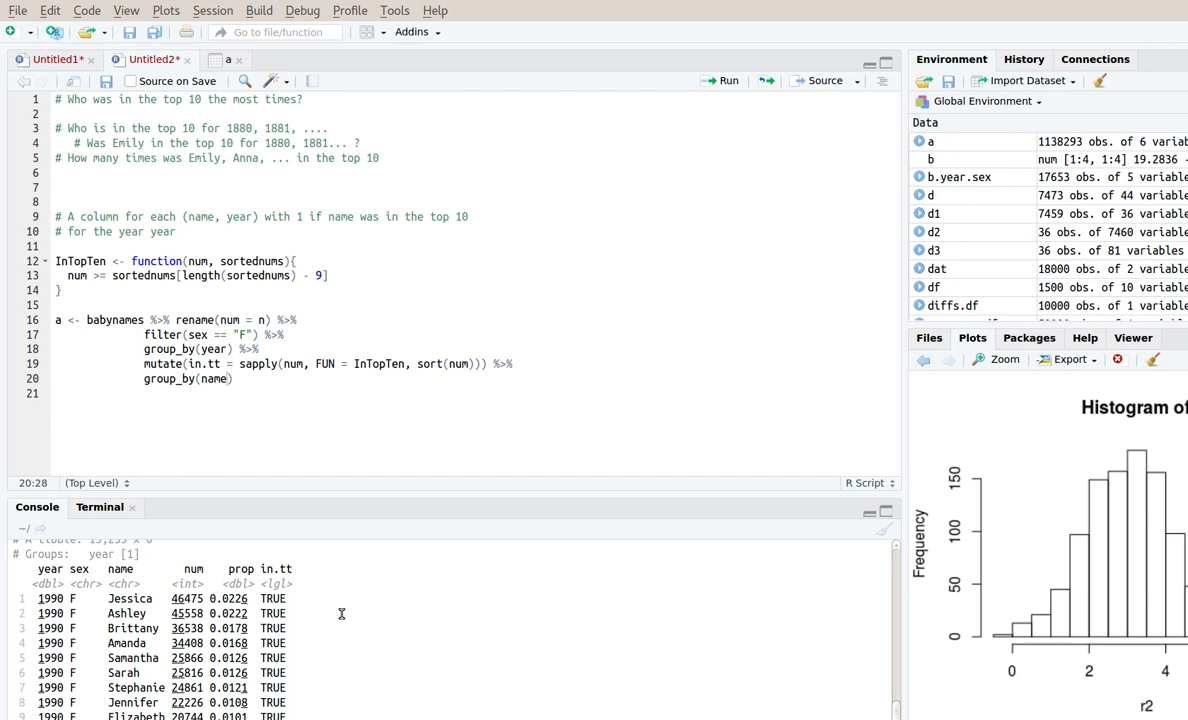
mouse_move(278, 596)
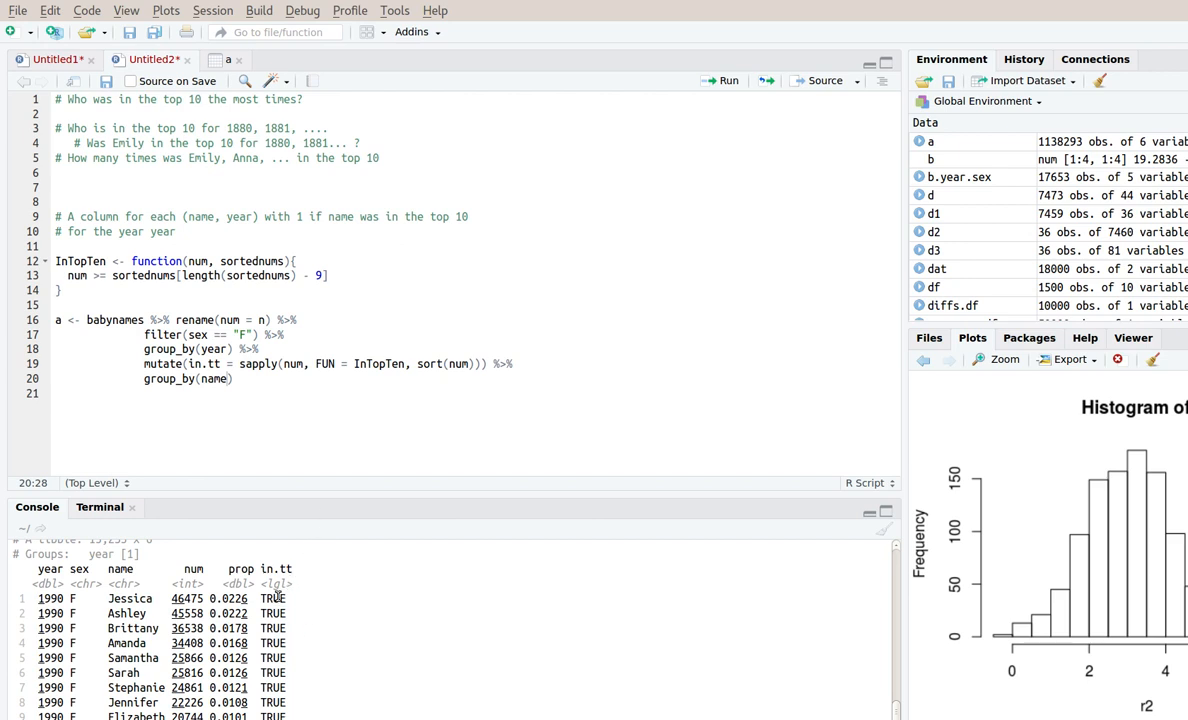
mouse_move(262, 644)
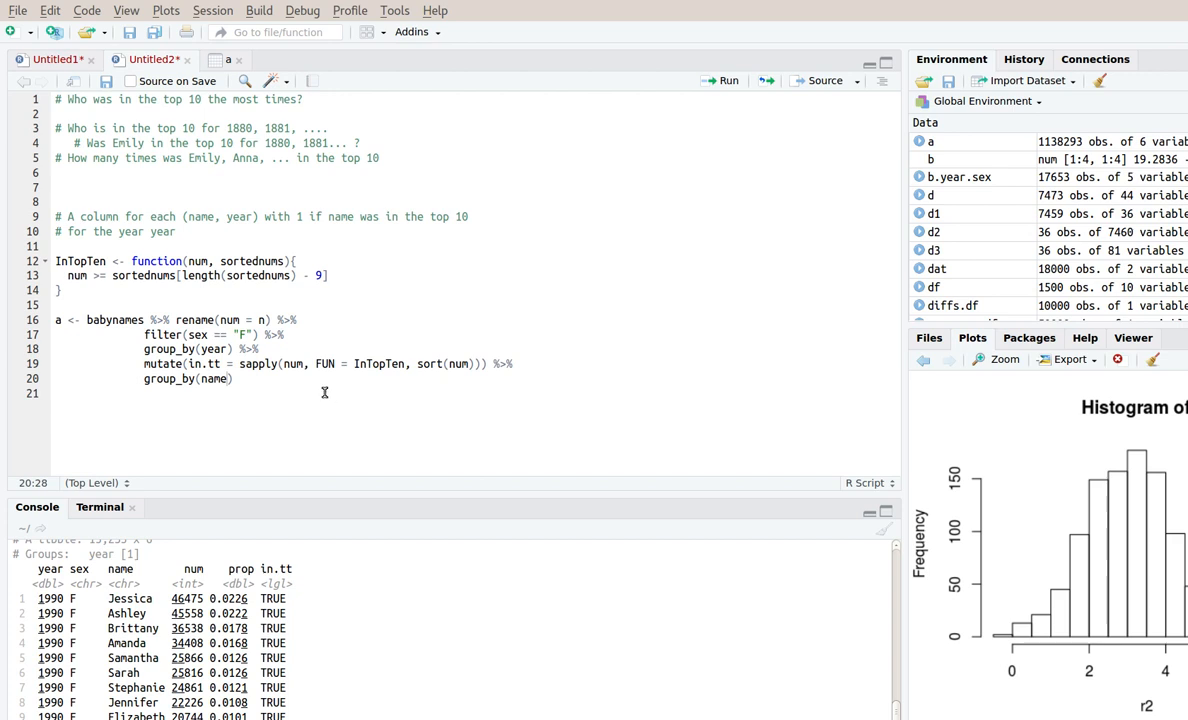
text(%>%)
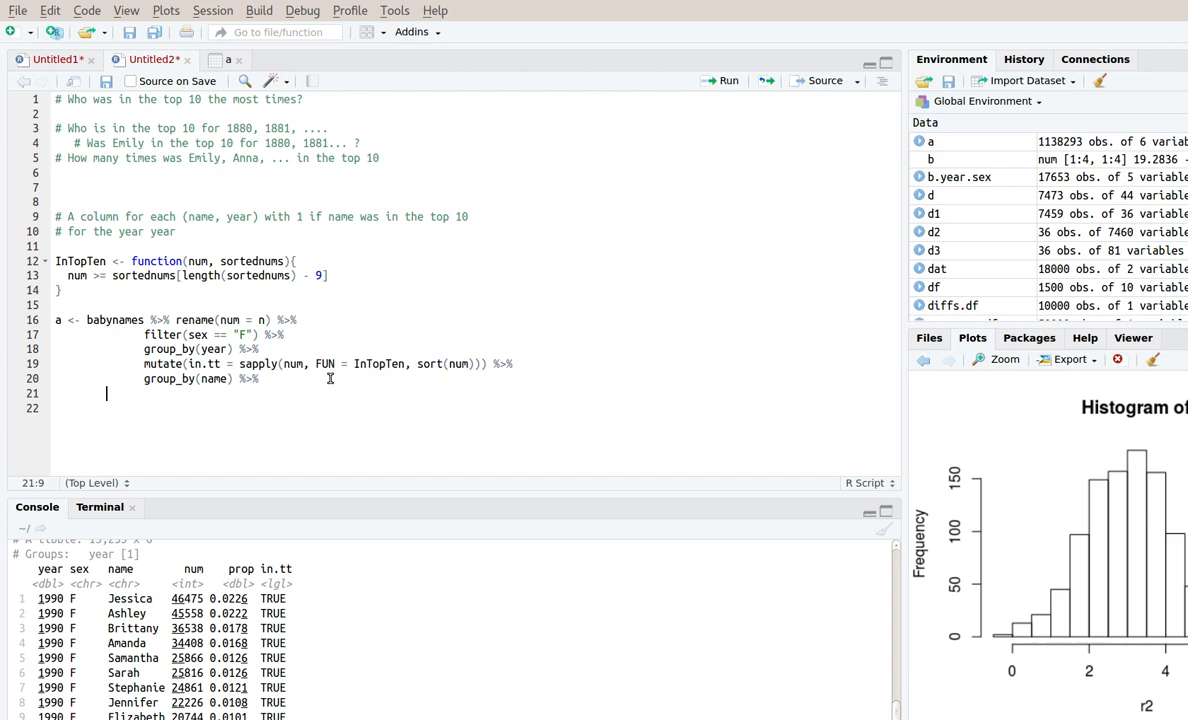
text(summari)
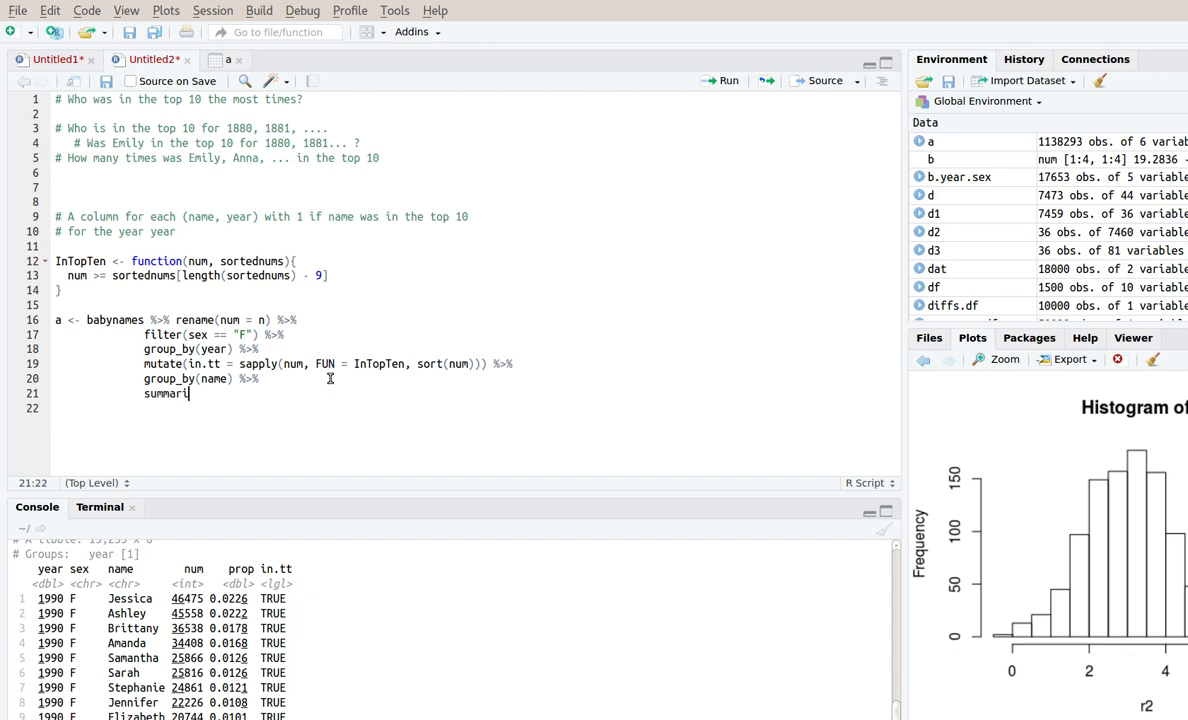
text(ze()
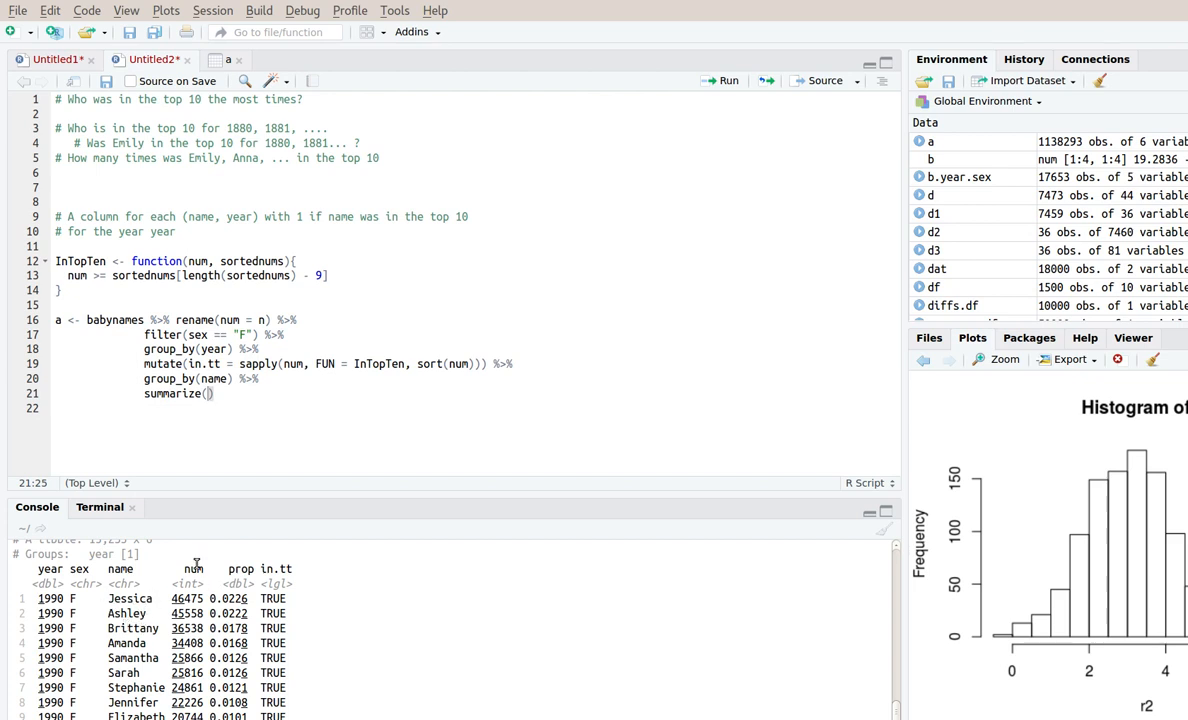
mouse_move(424, 464)
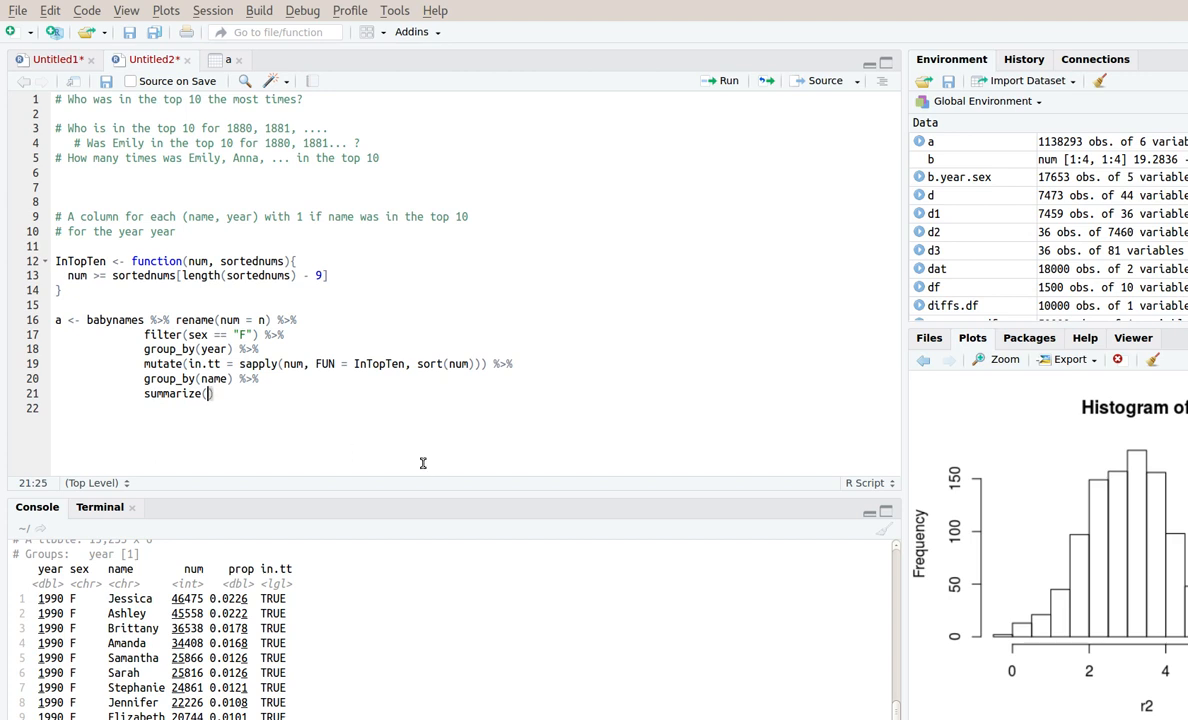
text(total.tt =)
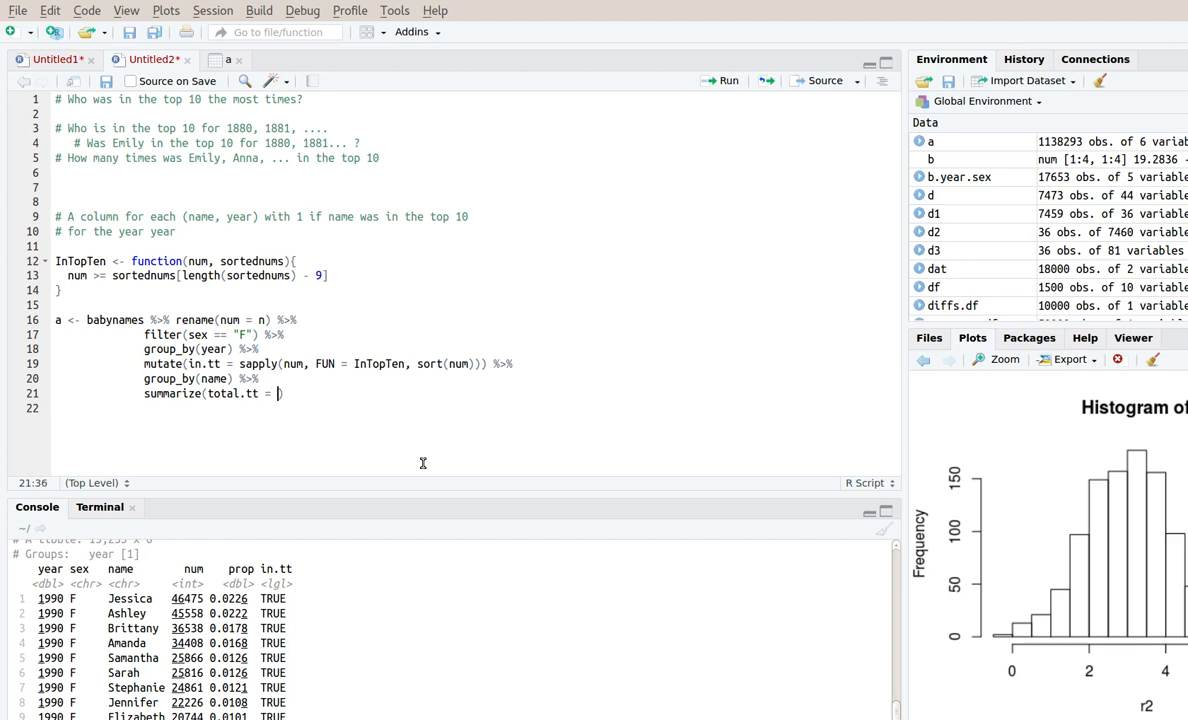
text(sum()
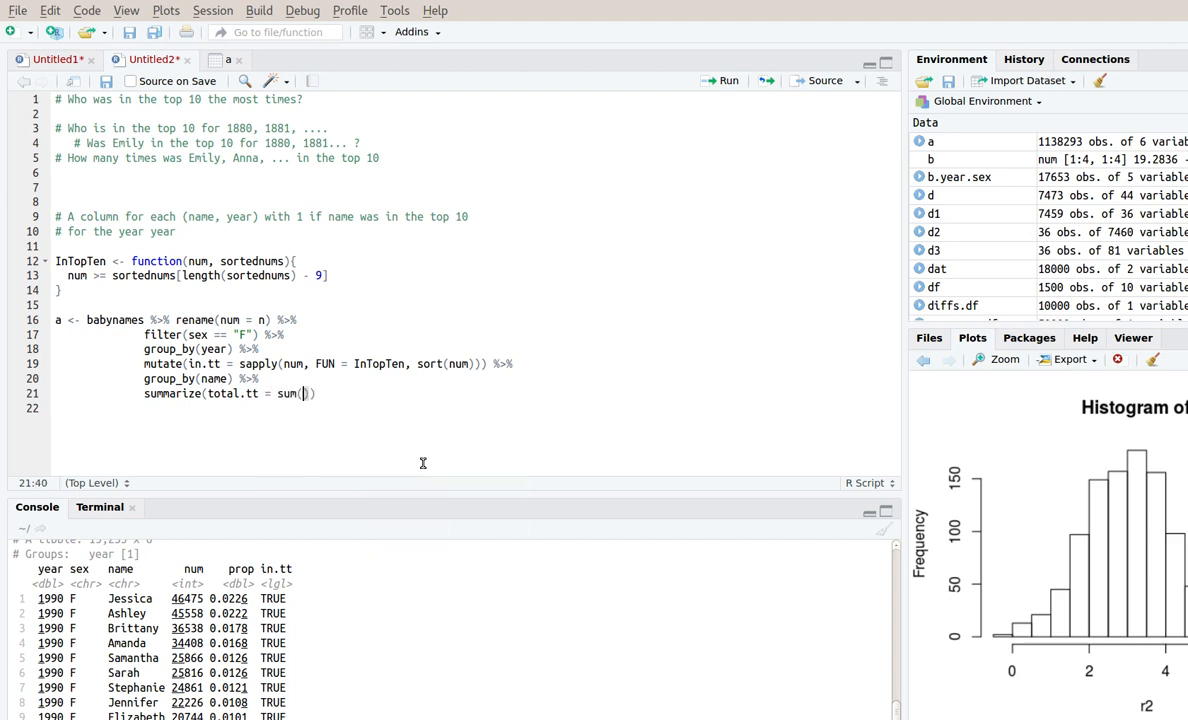
text(in.tt)
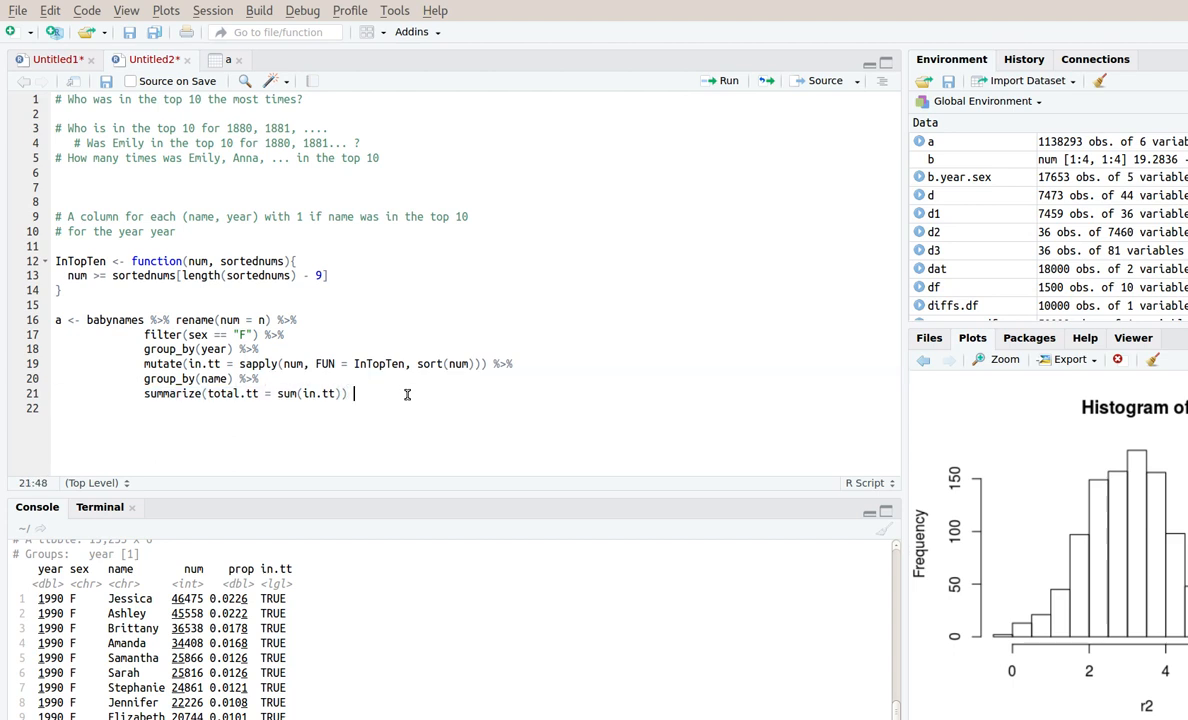
Append arrange(desc(total.tt)) and run the extended pipeline
text(%>%)
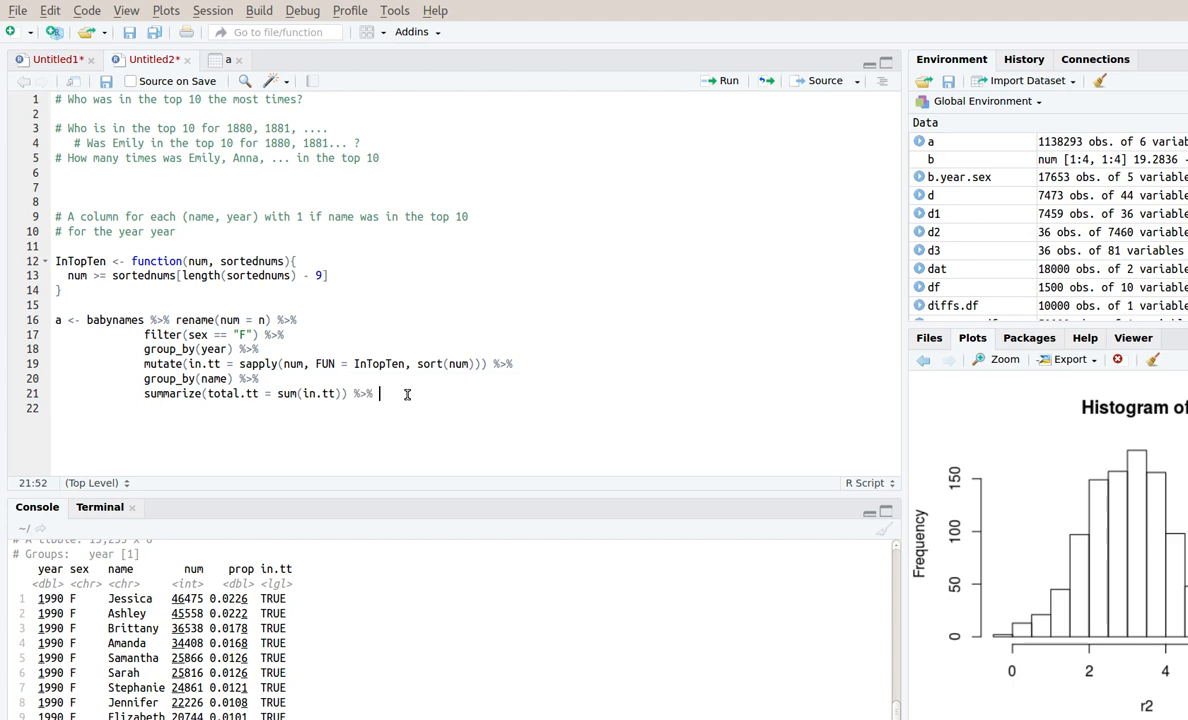
text(arrange(desc(total.tt)
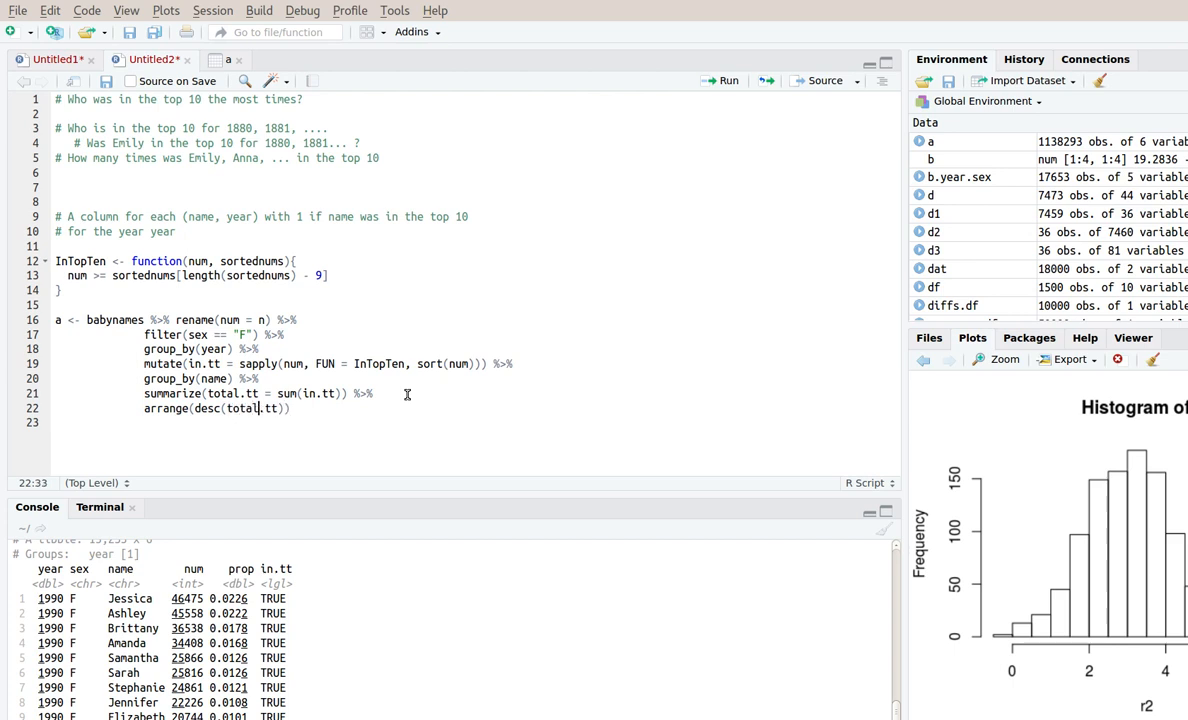
text(000)
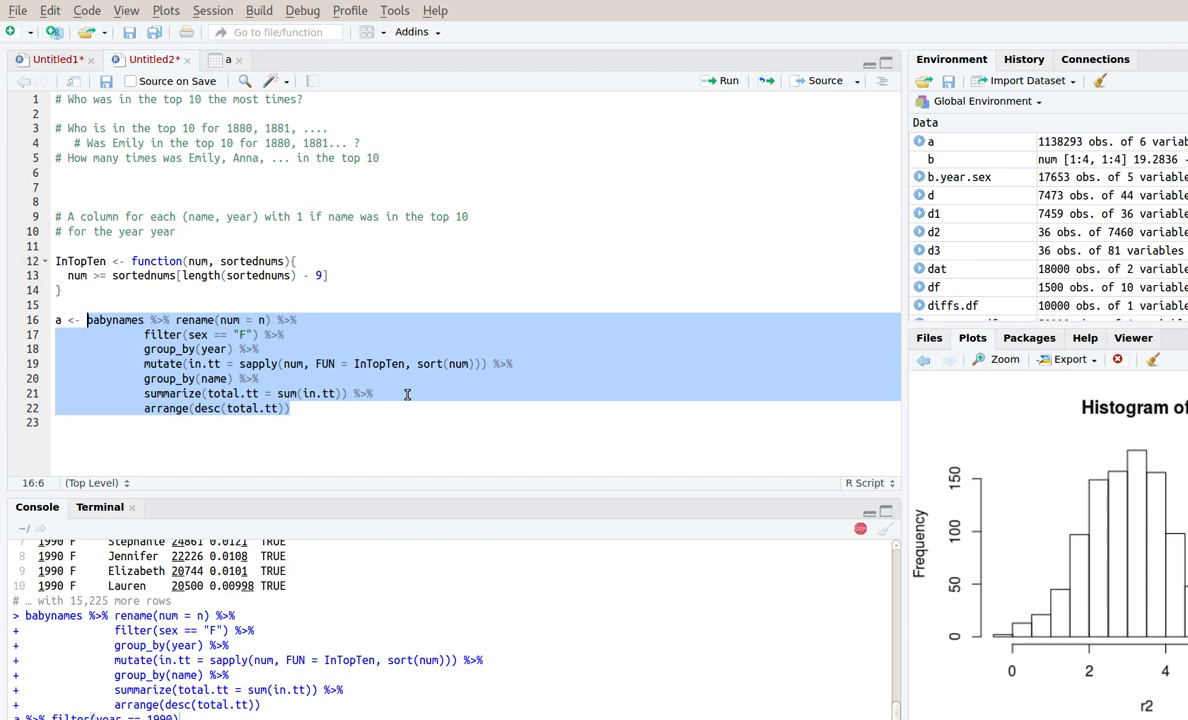
Confirm Mary leads the totals at 92, then begin new line 23 with a$ for column autocompletion
click(728, 80)
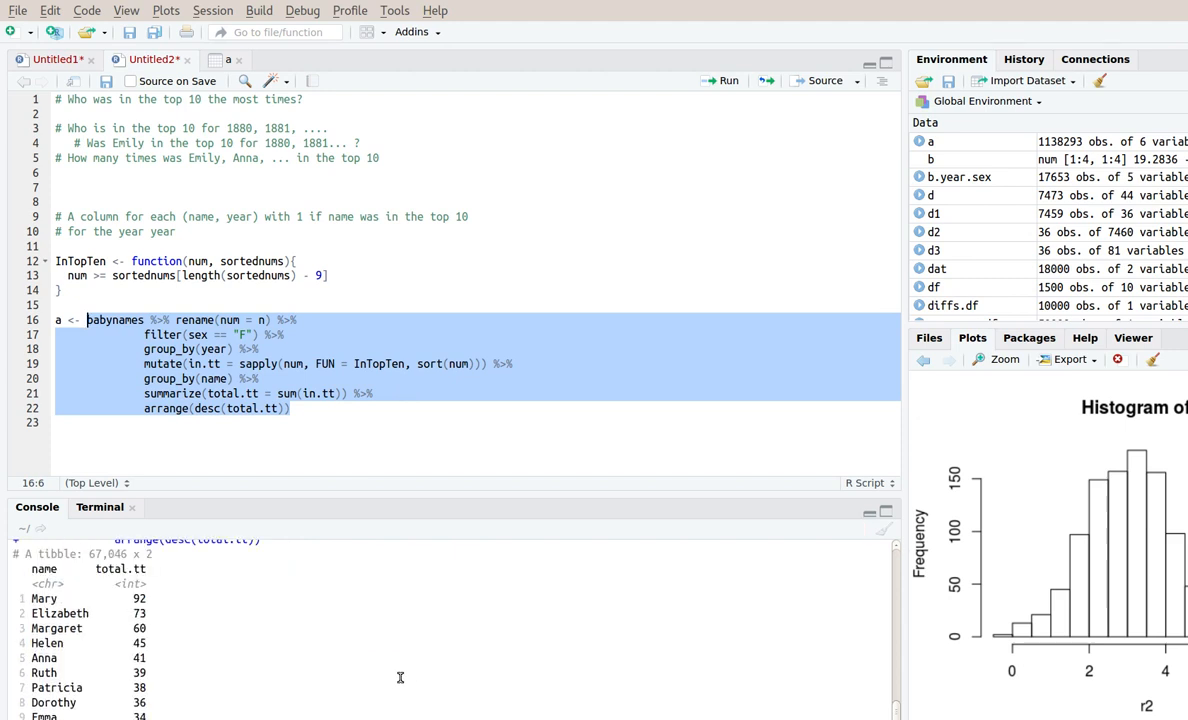
mouse_move(196, 584)
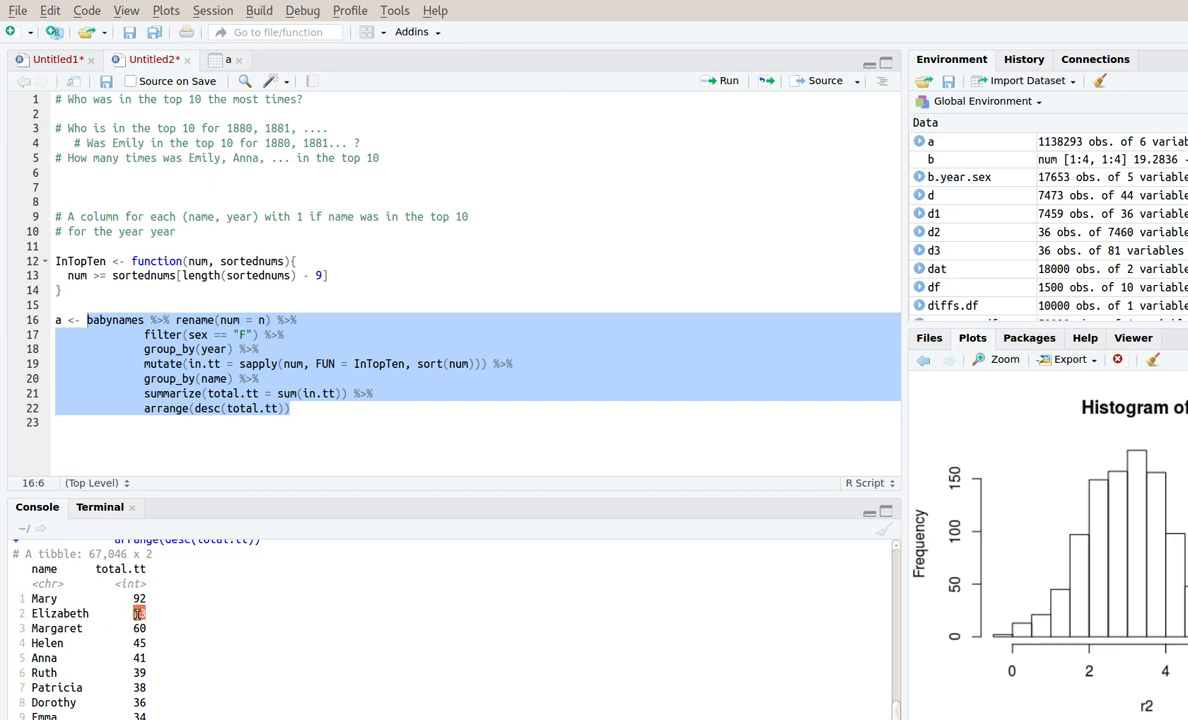
mouse_move(148, 628)
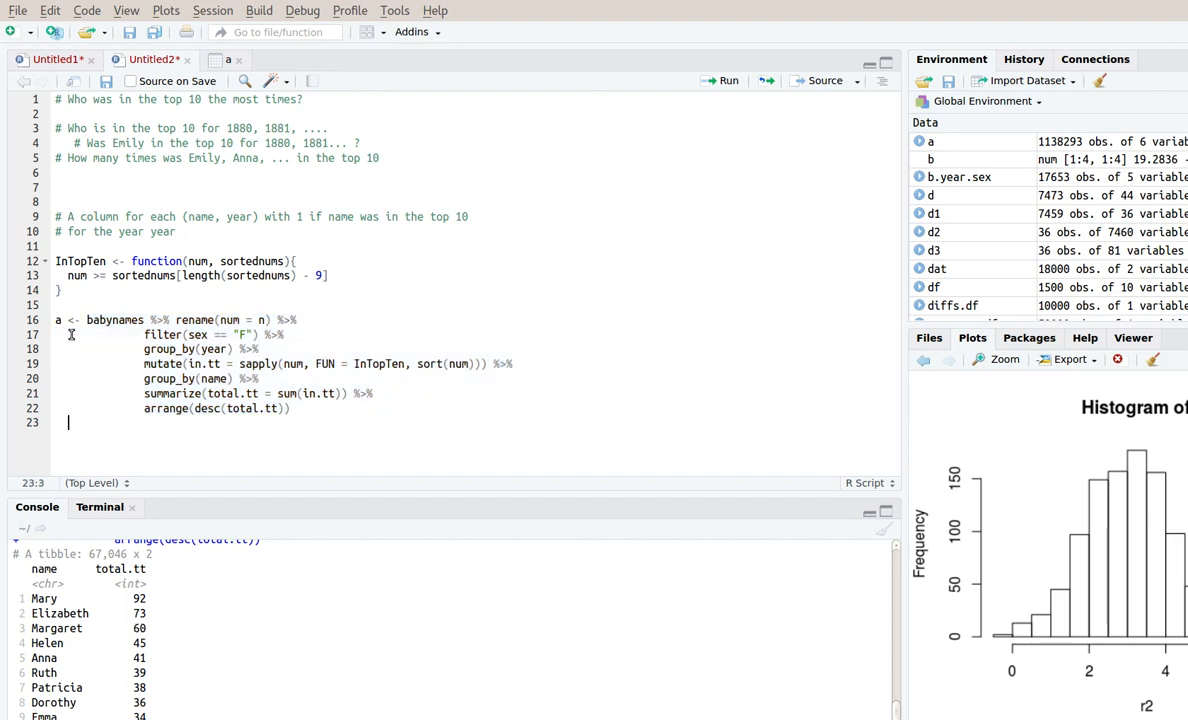
mouse_move(352, 422)
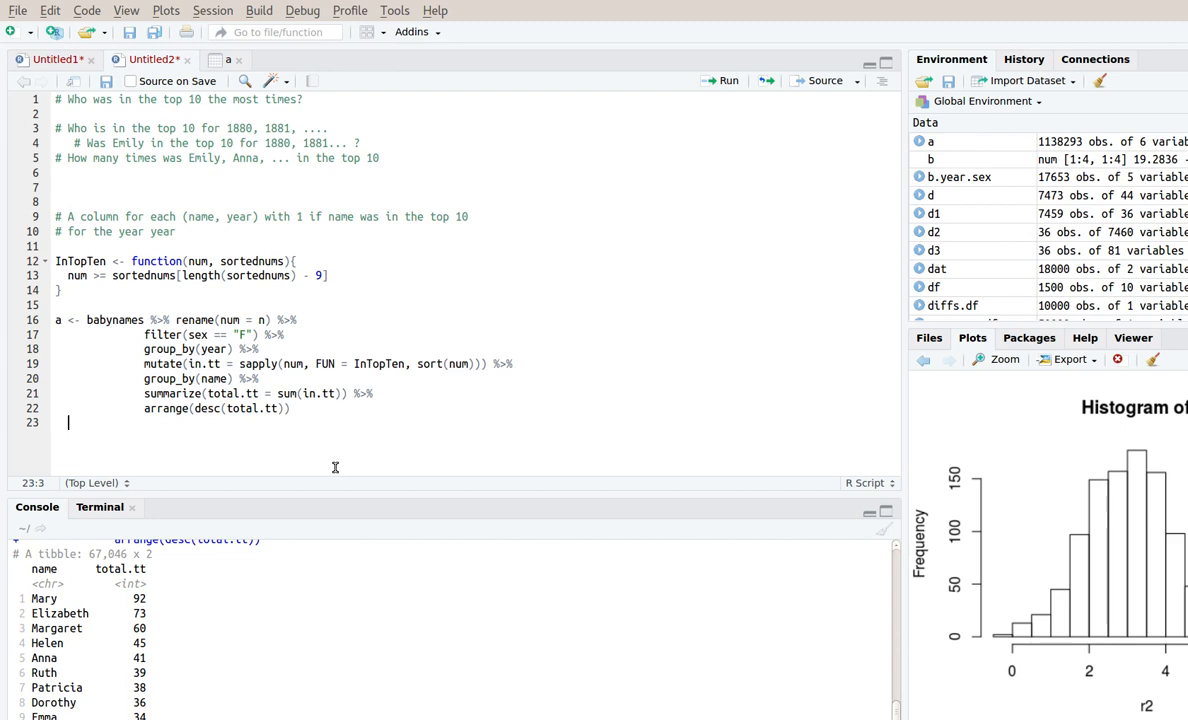
text(a)
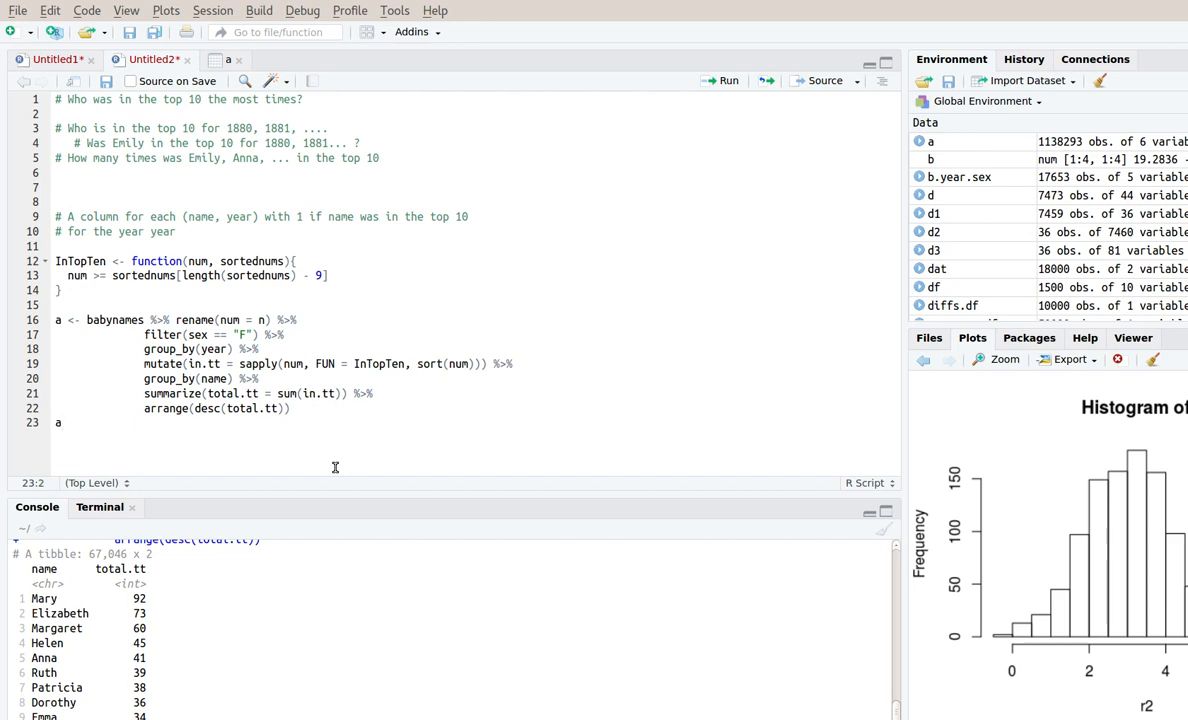
text($)
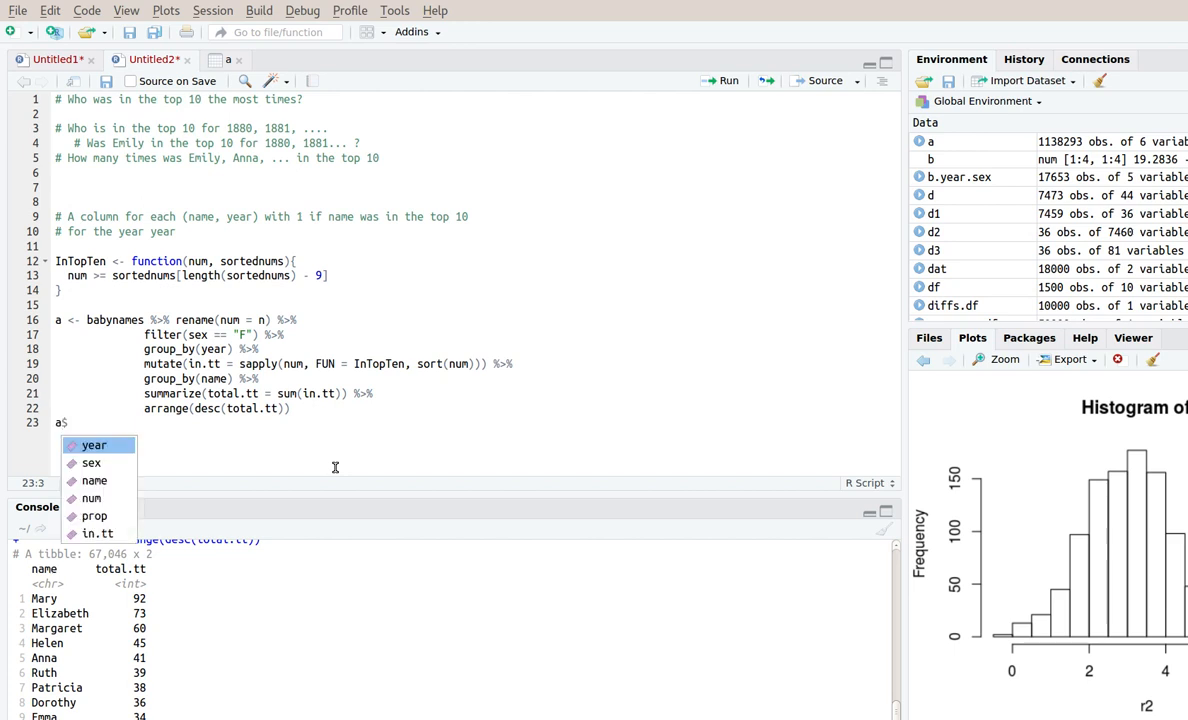